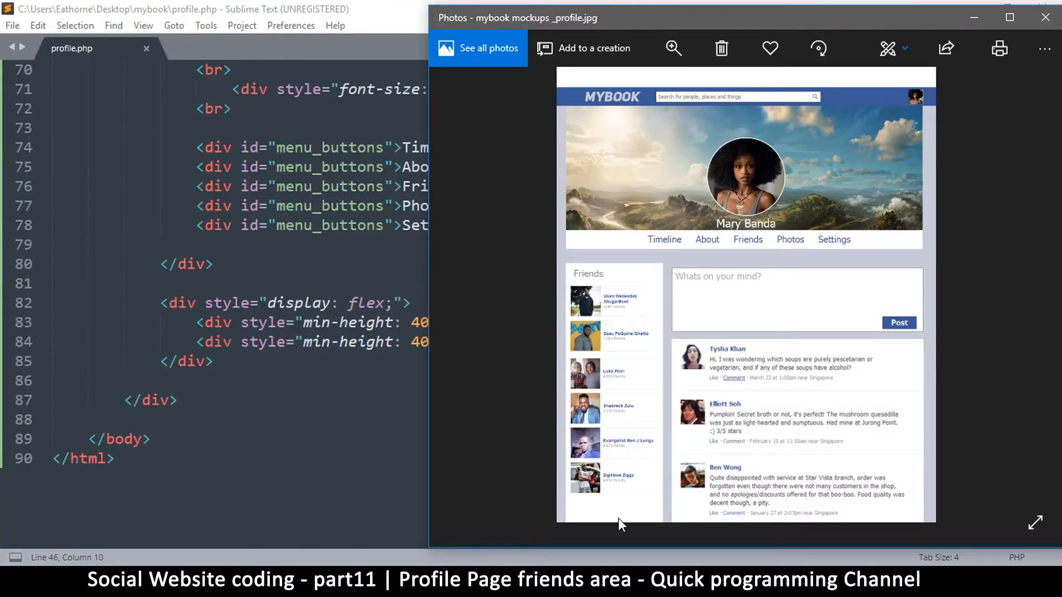
mouse_move(652, 314)
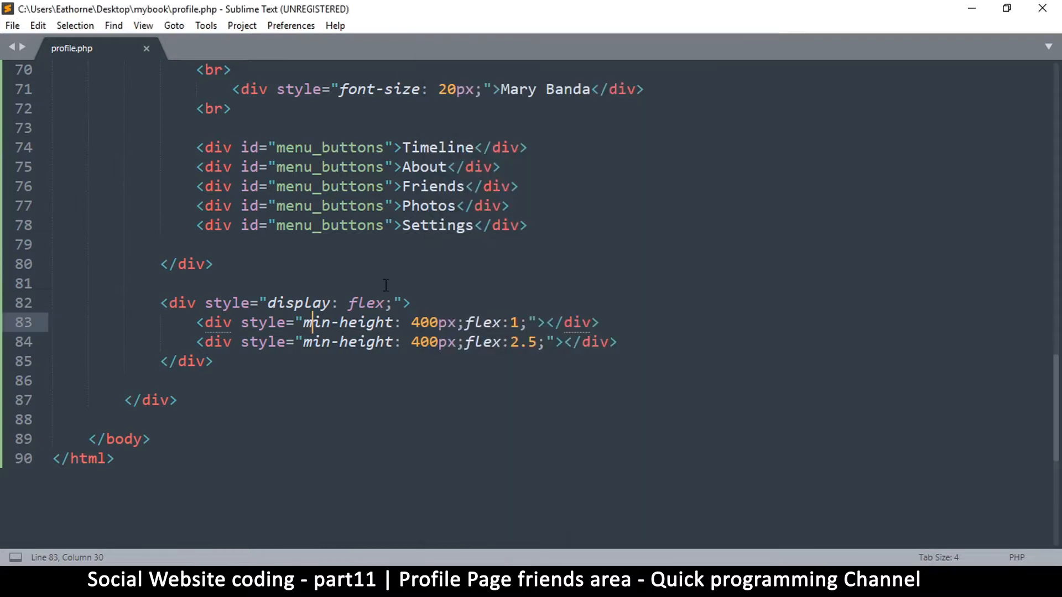
Step: Reuse the cover area comment as a 'below cover area' comment above the flex container
scroll("up", 3)
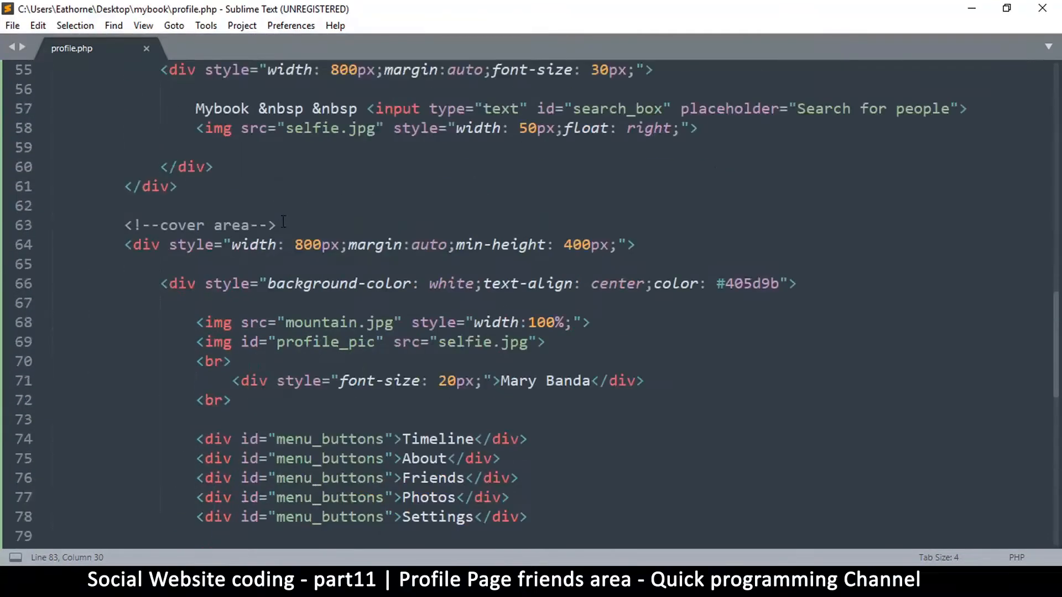
double_click(200, 225)
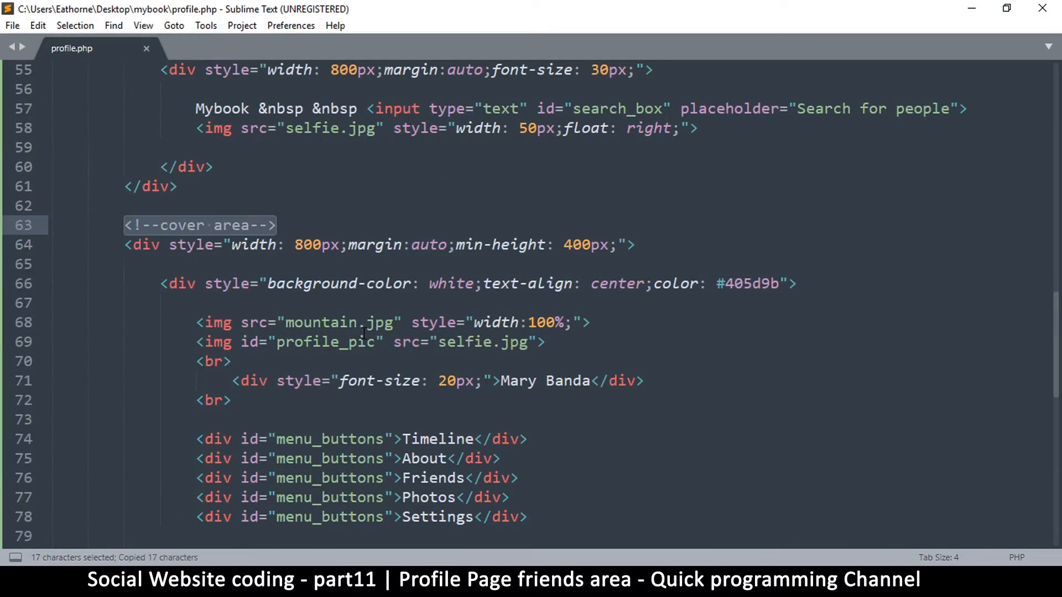
scroll("down", 3)
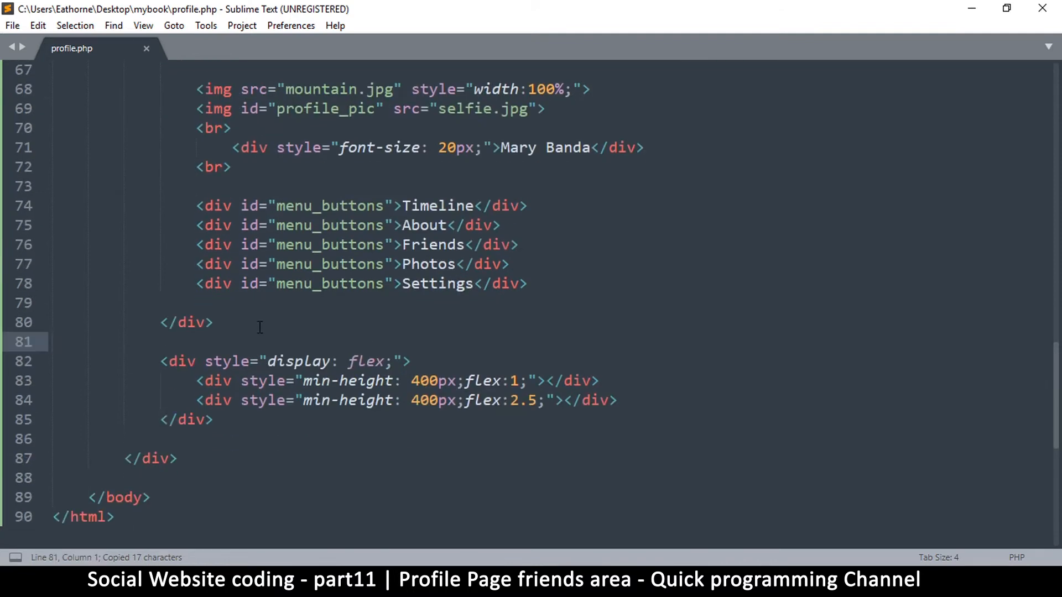
type("<!--cover area-->")
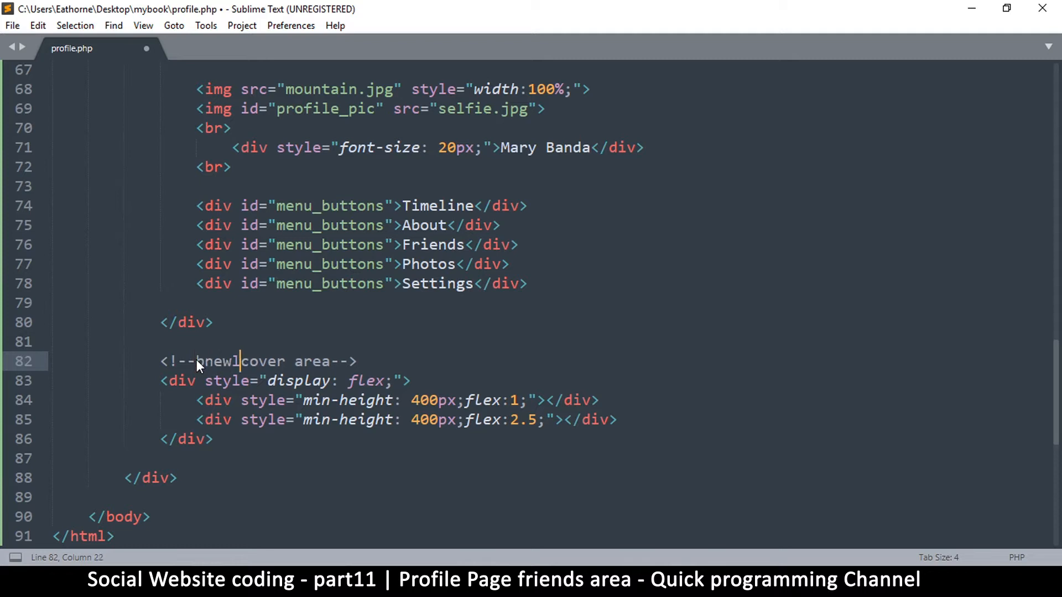
key("Backspace")
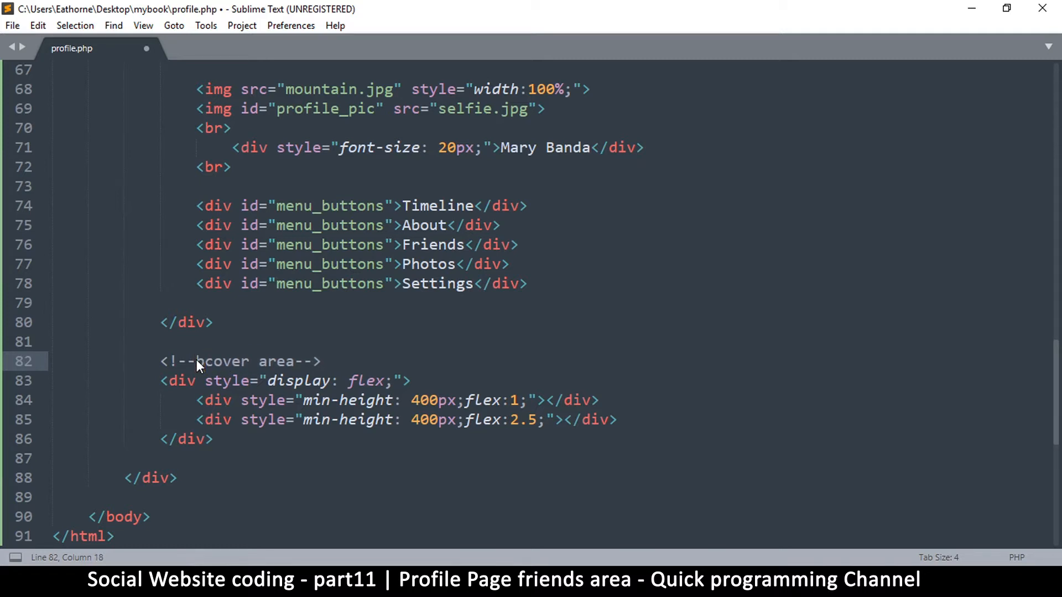
type("below")
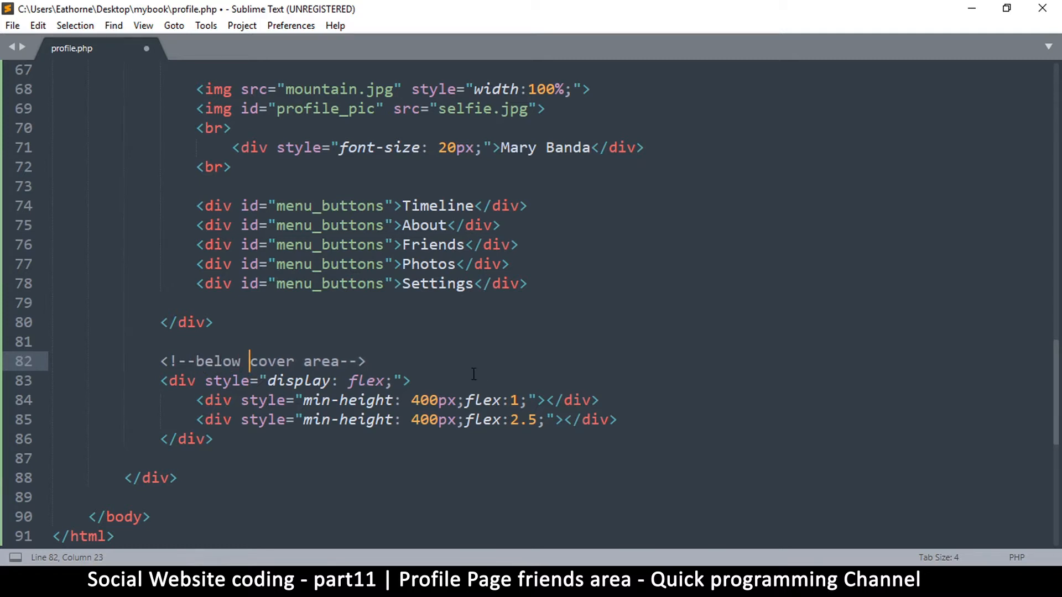
key("Enter")
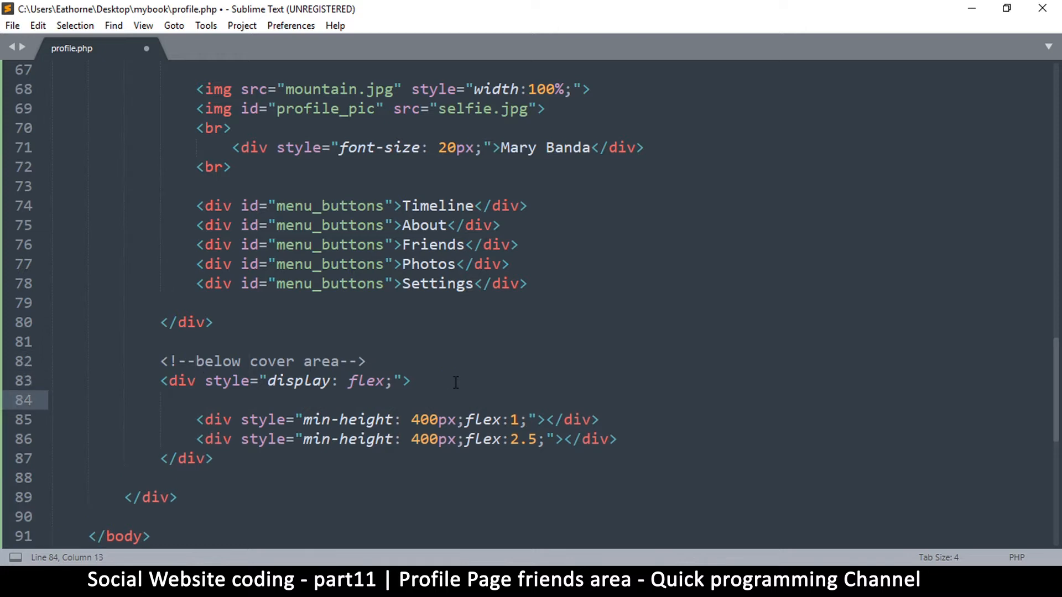
Step: Add 'friends area' and 'posts area' comments above the two flex children
type("<!--cover area-->")
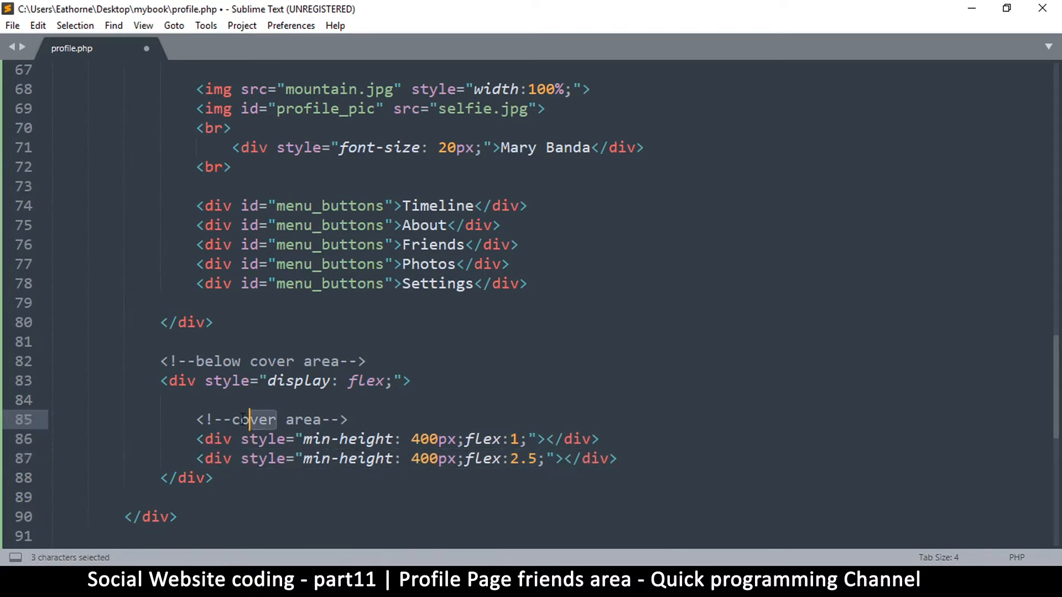
type("friends")
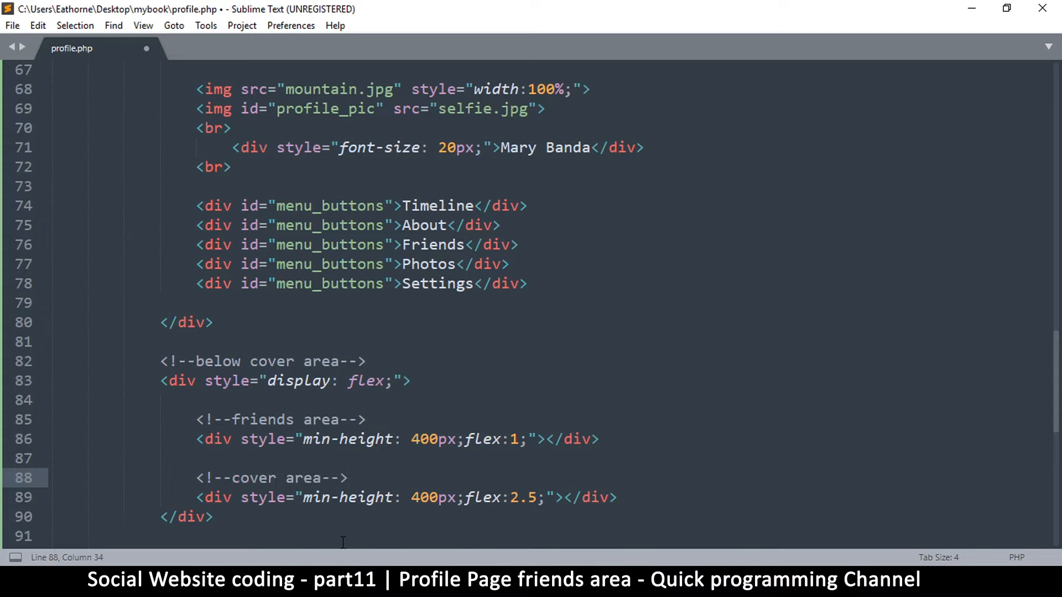
double_click(253, 478)
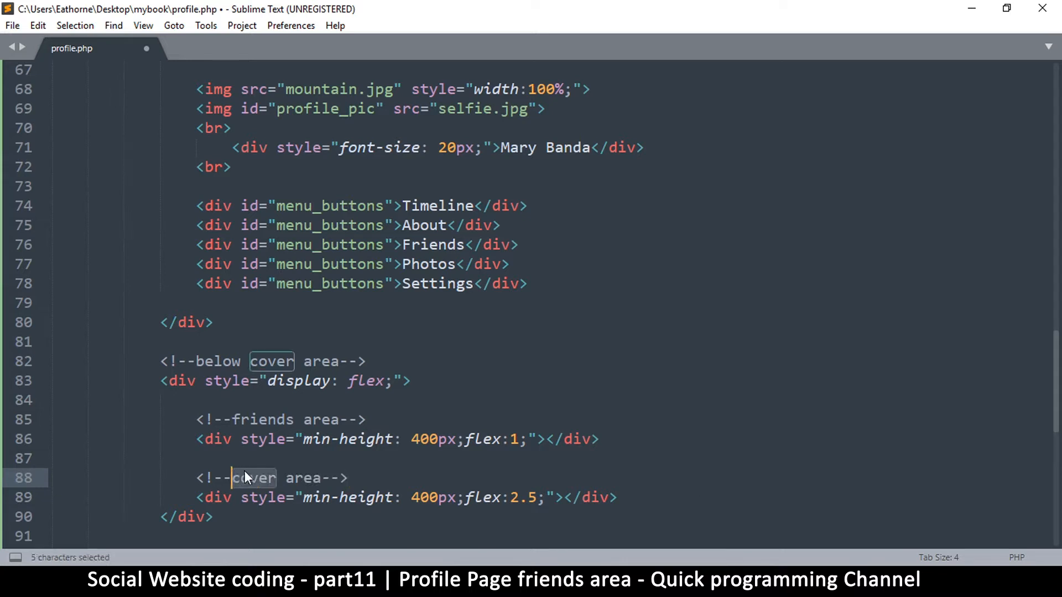
type("posts")
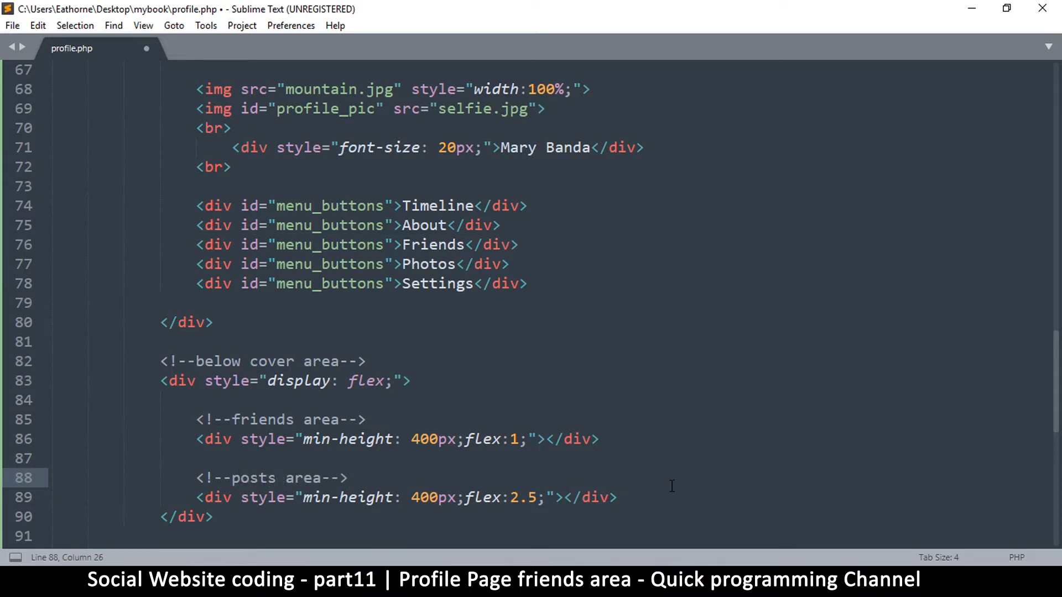
key("Enter")
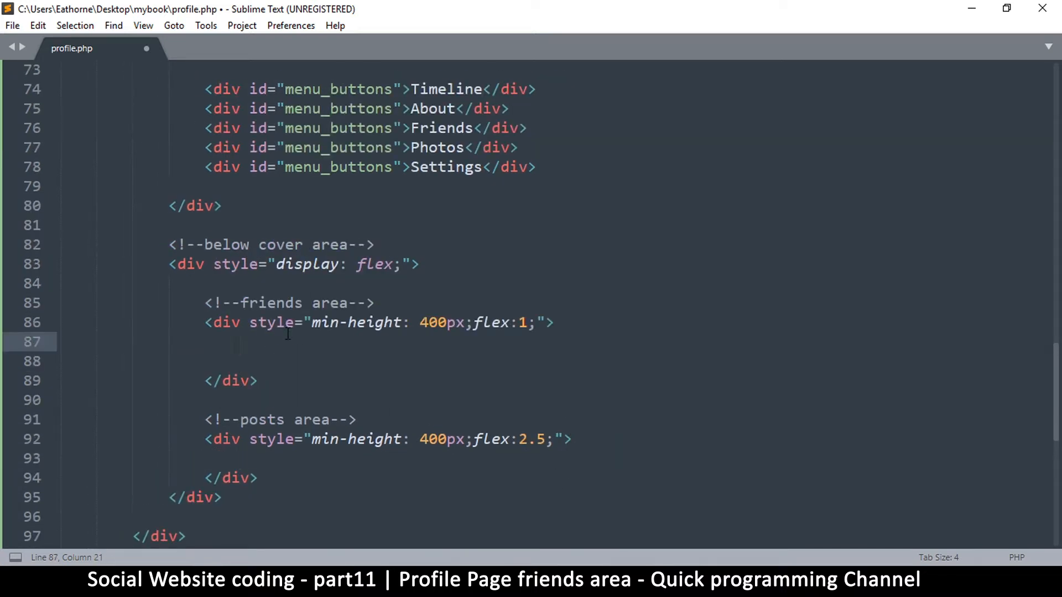
Step: Write the heading 'Friends<br>' inside the friends div
type("Frien")
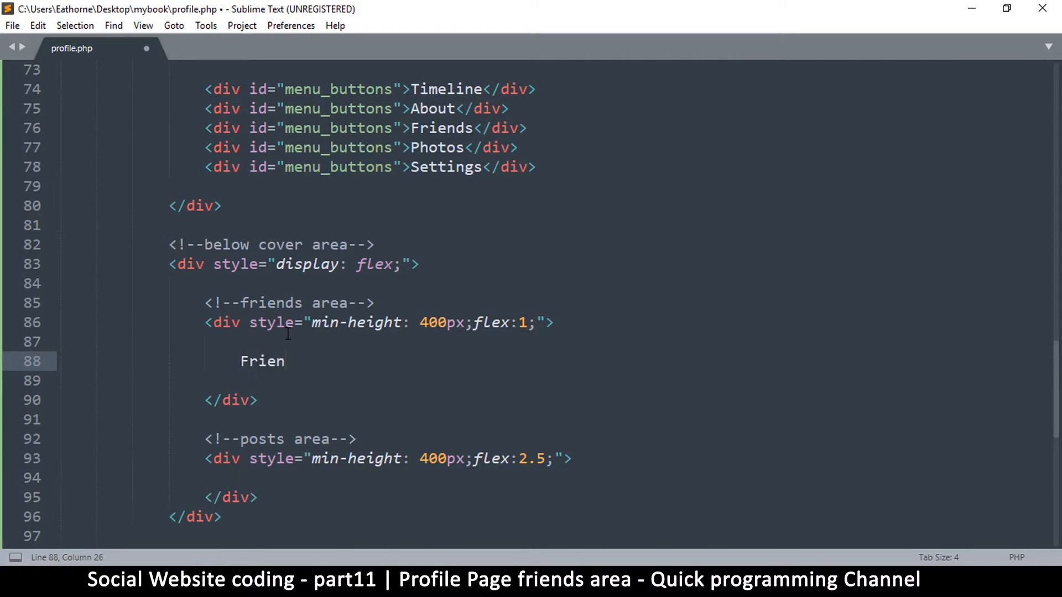
type("ds")
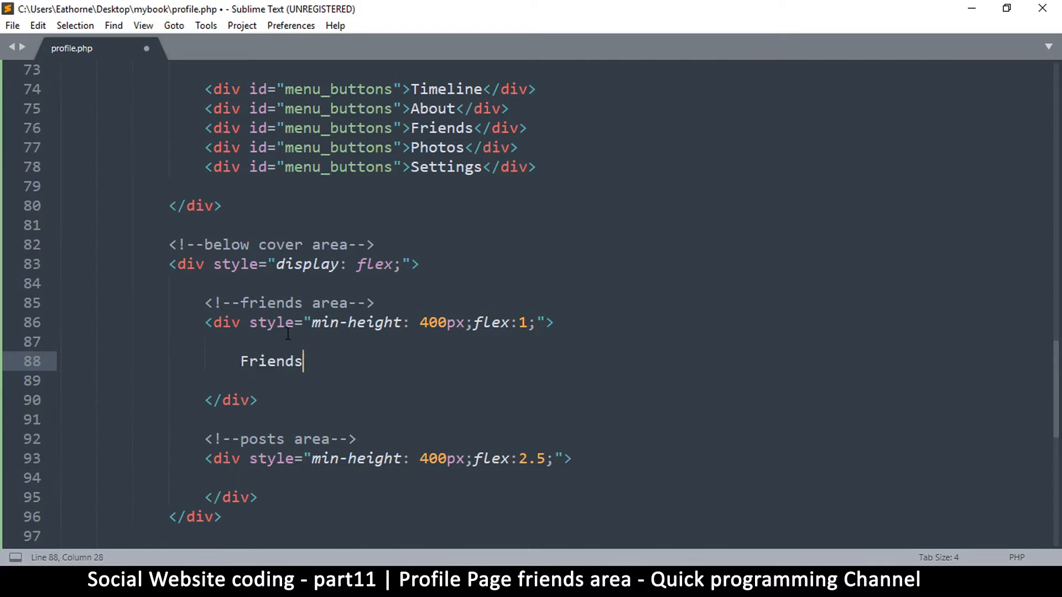
type("<br>")
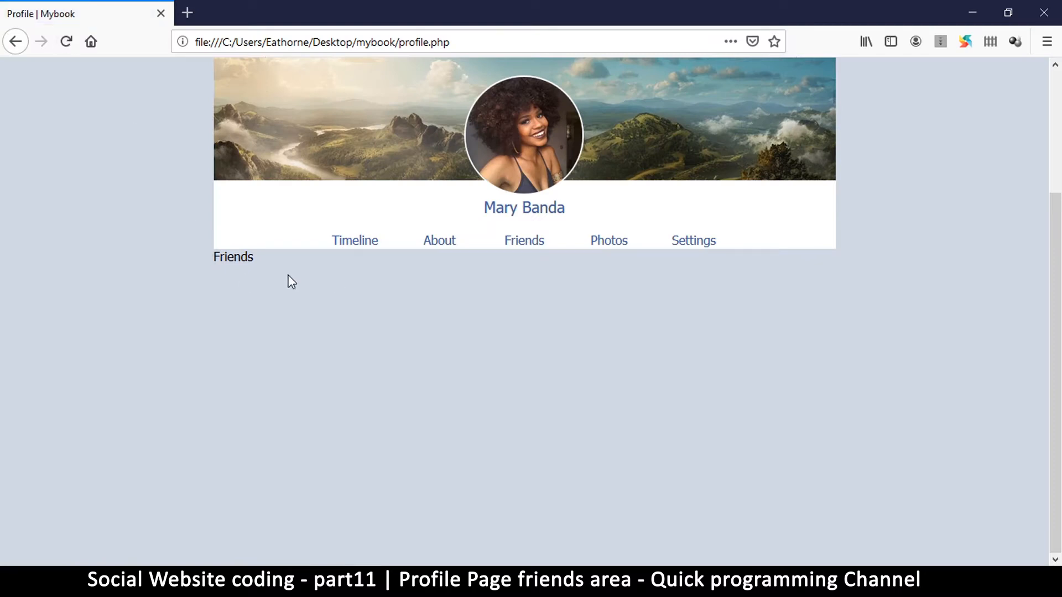
mouse_move(239, 251)
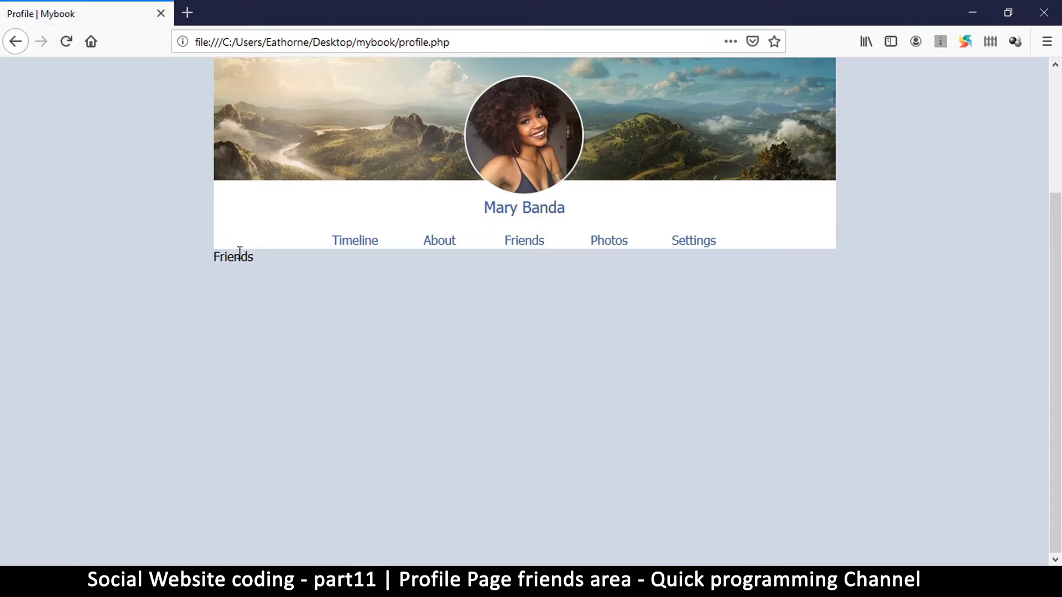
double_click(233, 257)
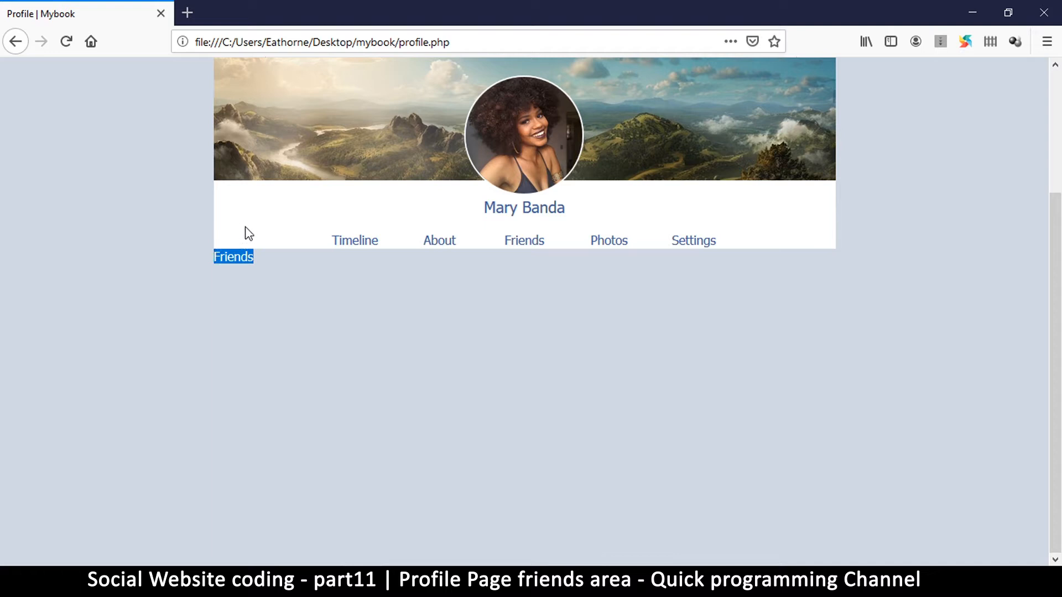
mouse_move(264, 265)
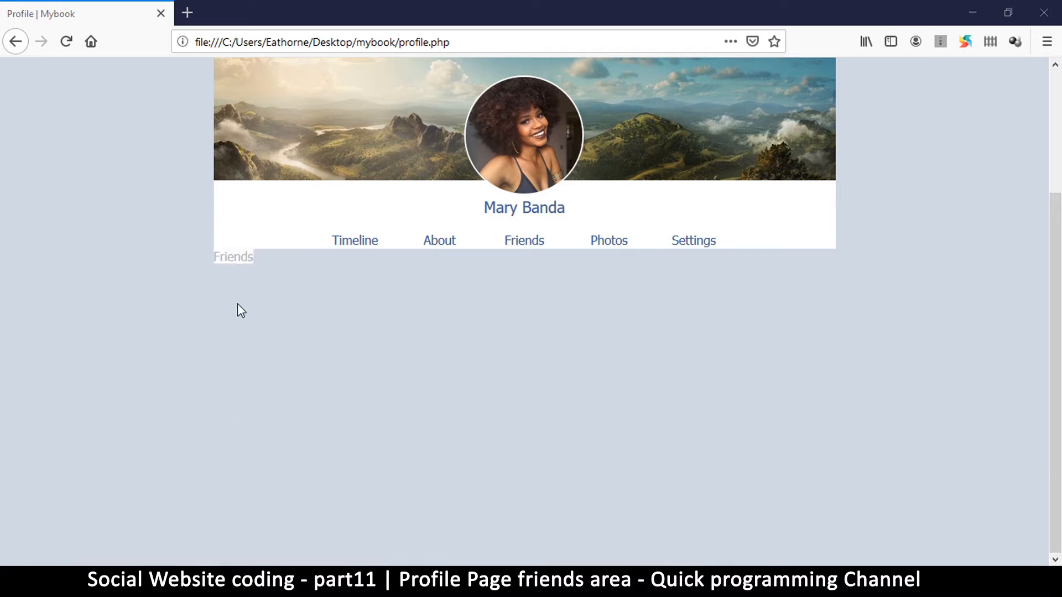
double_click(234, 256)
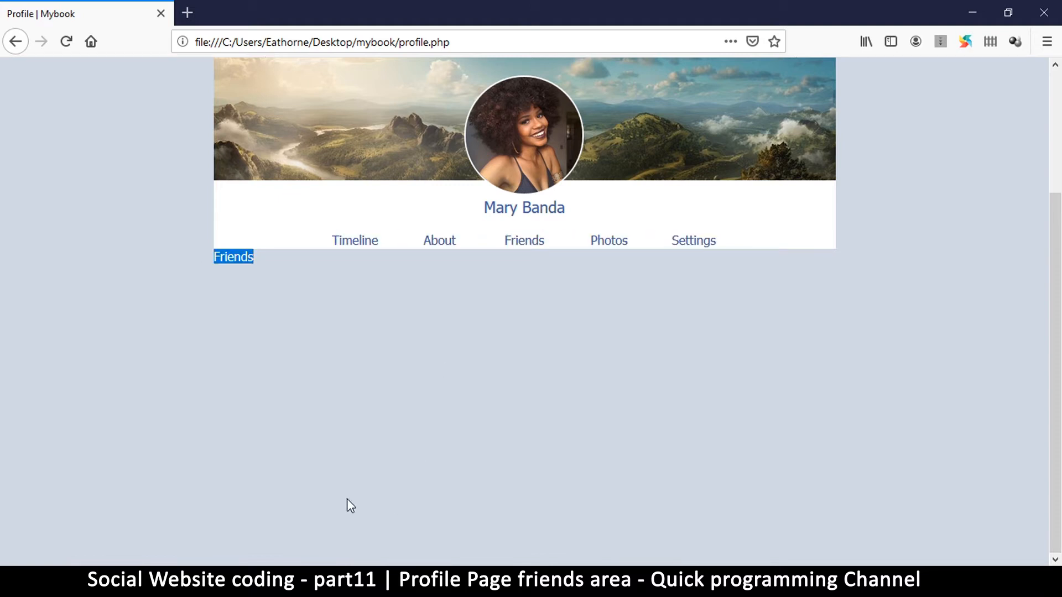
mouse_move(202, 319)
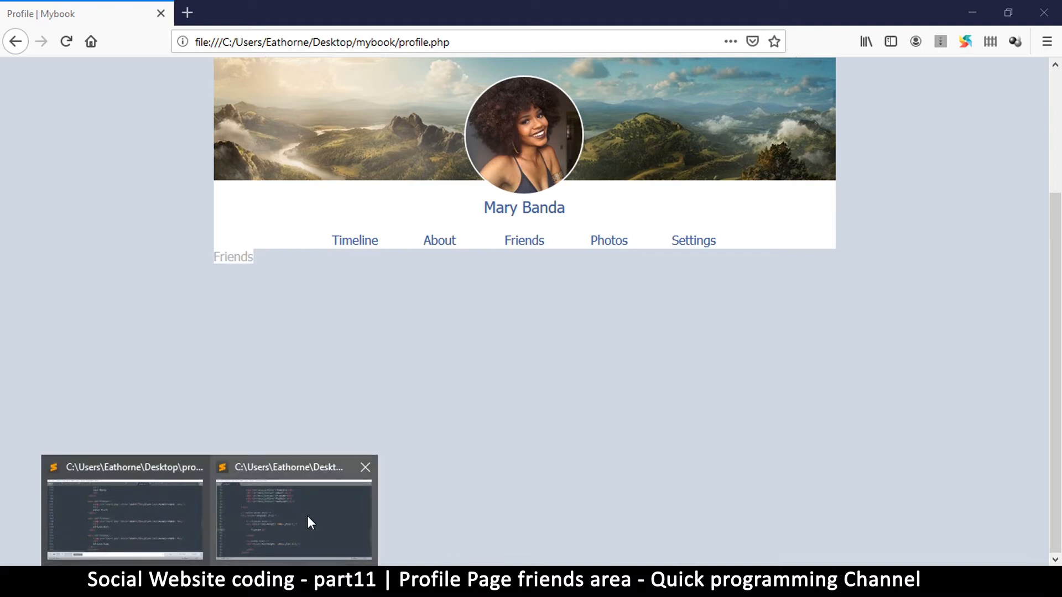
Step: Wrap the Friends heading in a div with id 'friends_bar', save, and add blank lines below it
left_click(293, 511)
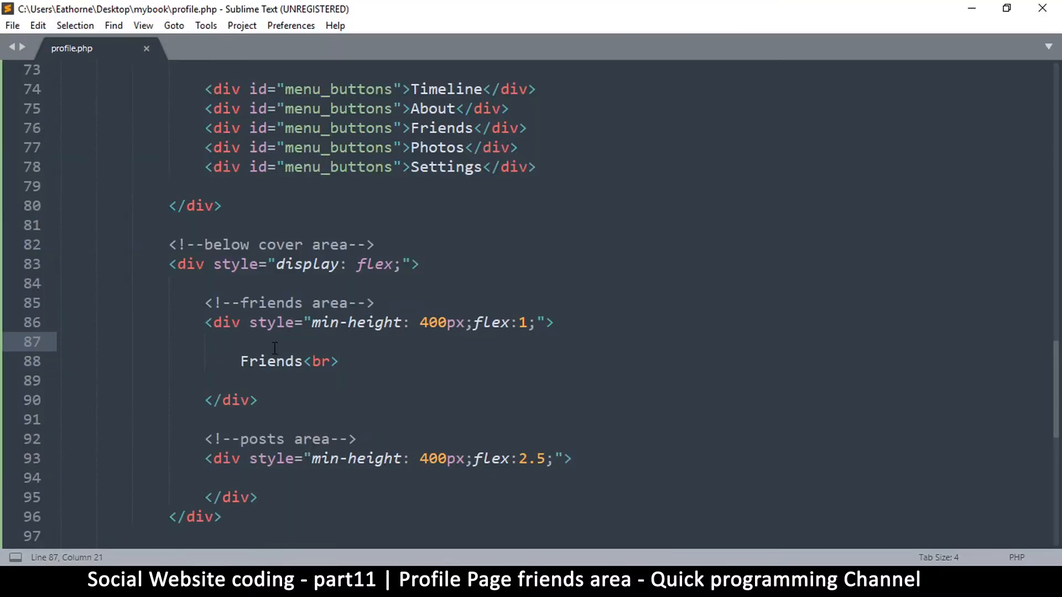
type("<div>")
left_click(526, 381)
type("</div>")
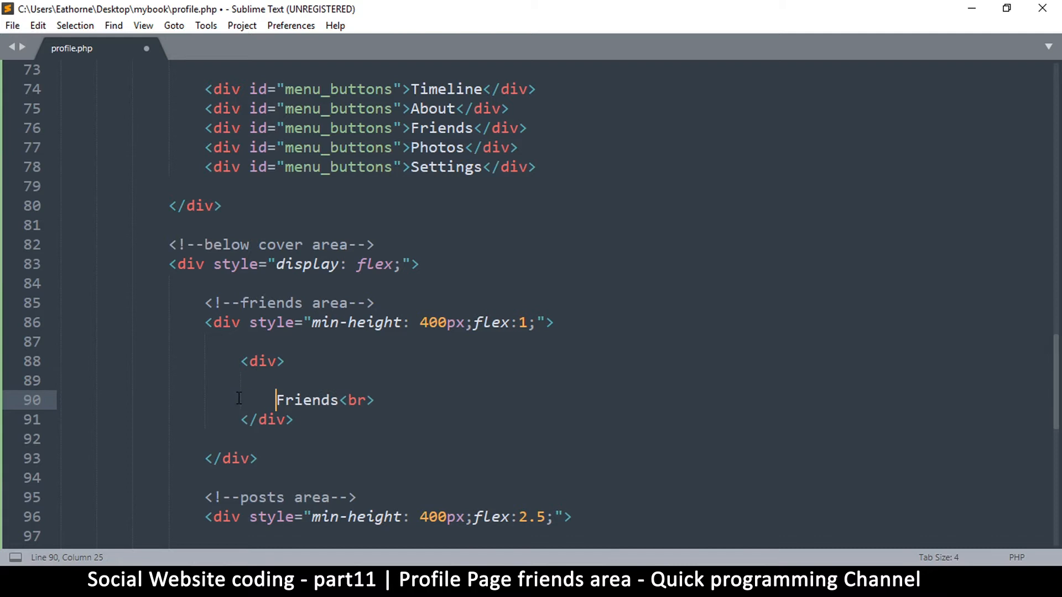
key("ctrl+s")
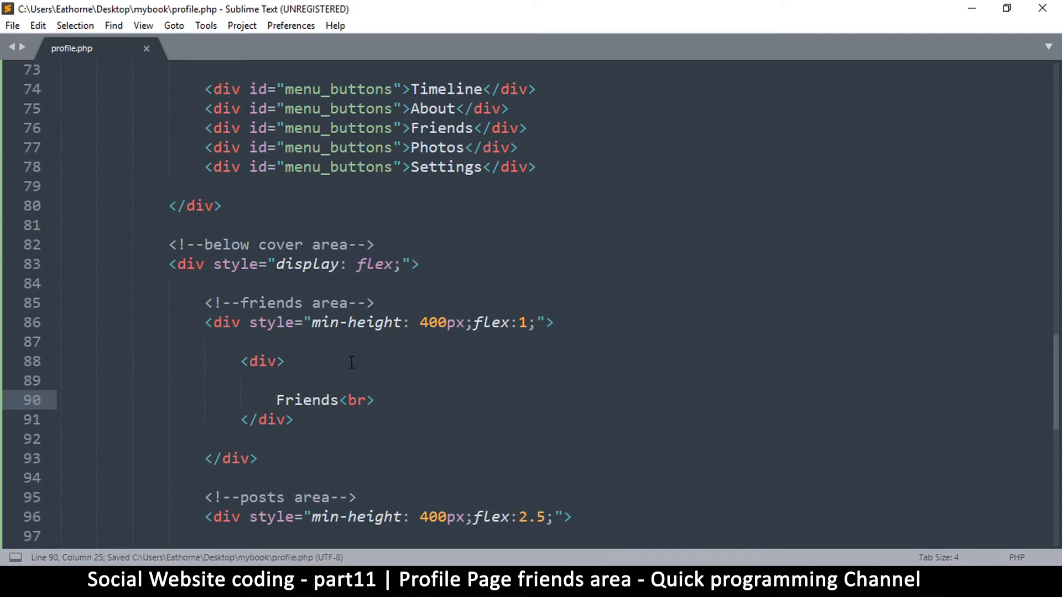
scroll("down", 3)
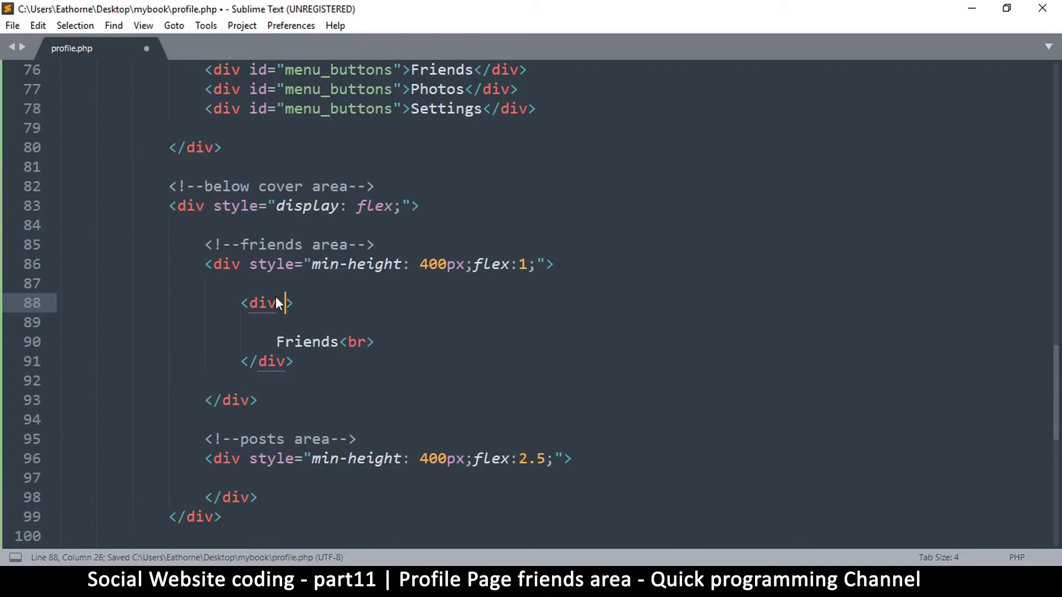
type("id=\"\"")
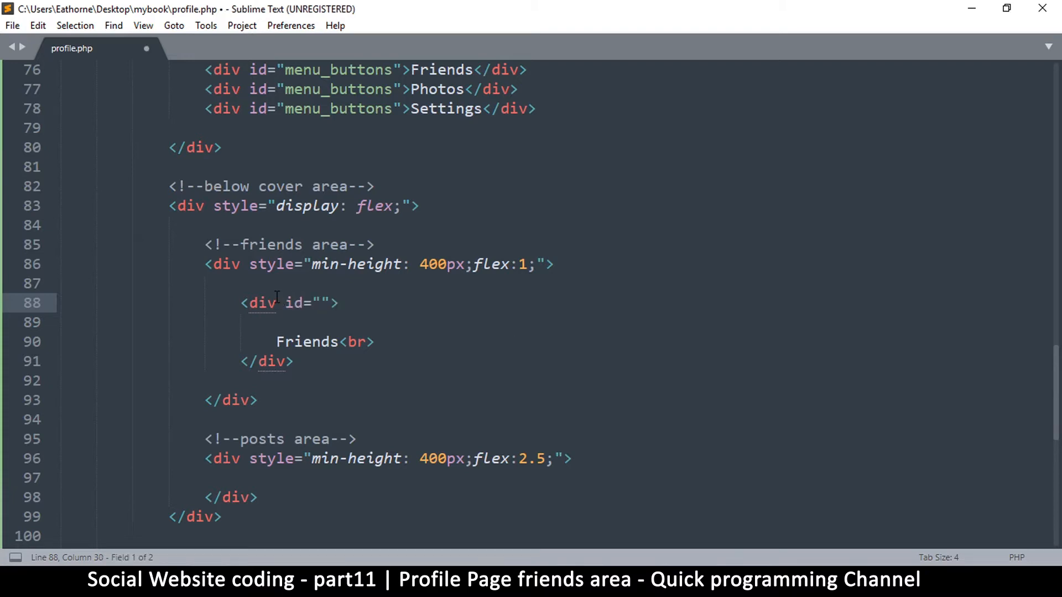
type("friends_bar")
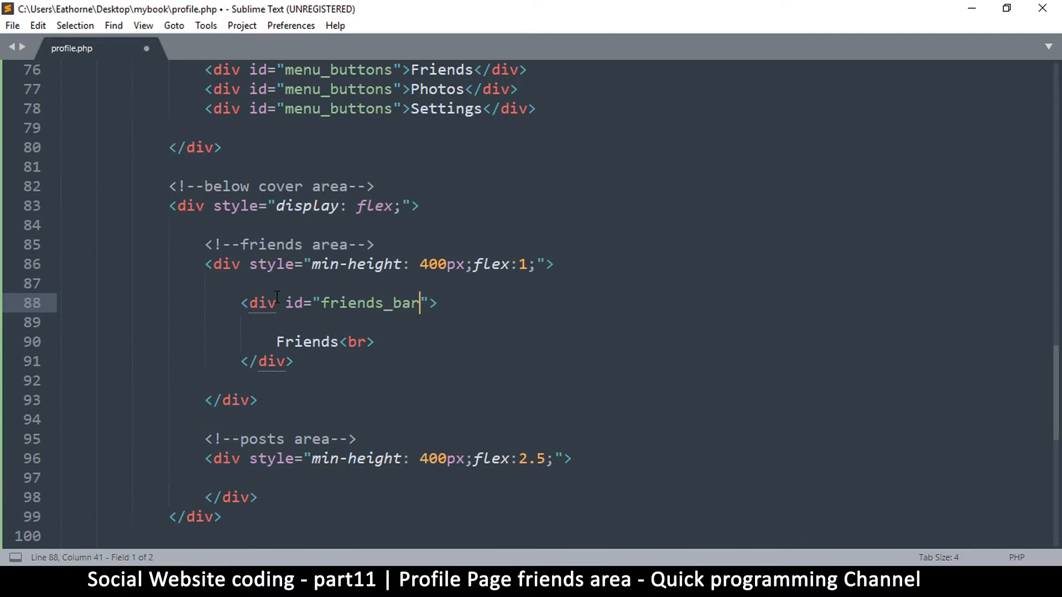
key("ctrl+s")
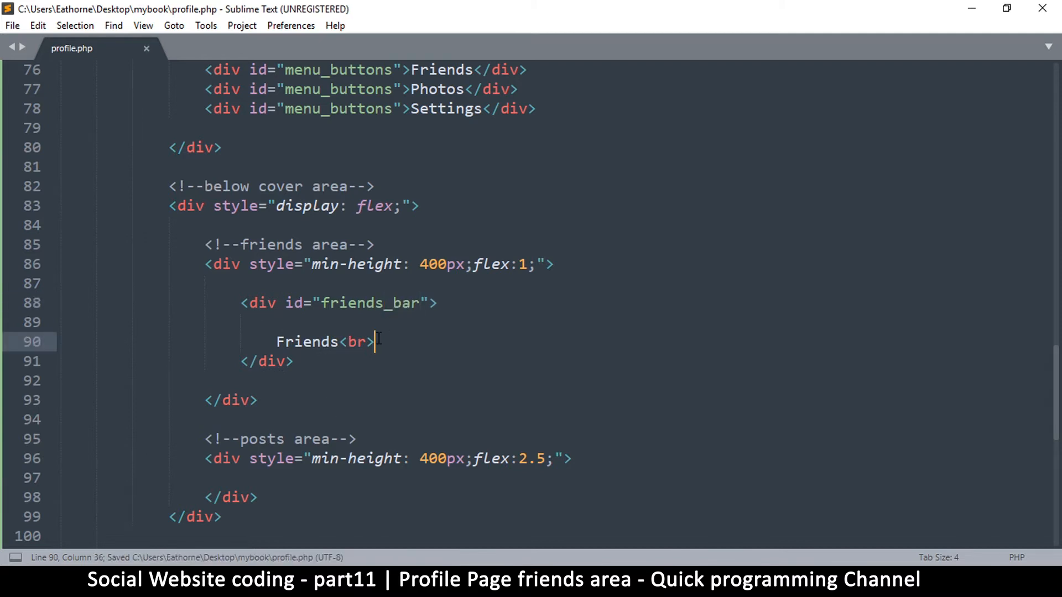
key("Enter")
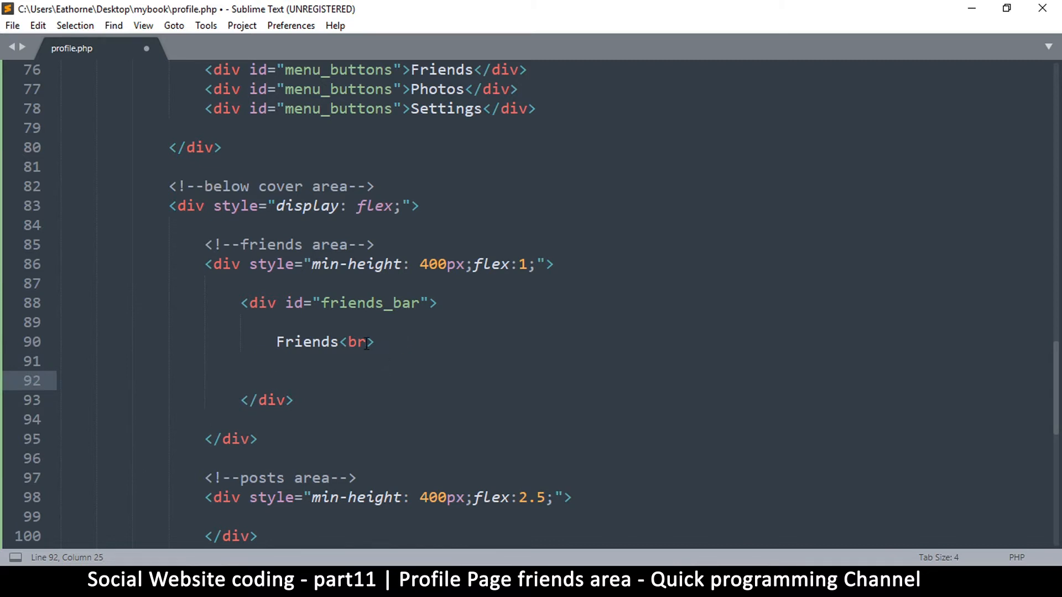
Step: Add a div with id 'friends' below the Friends heading
type("<div")
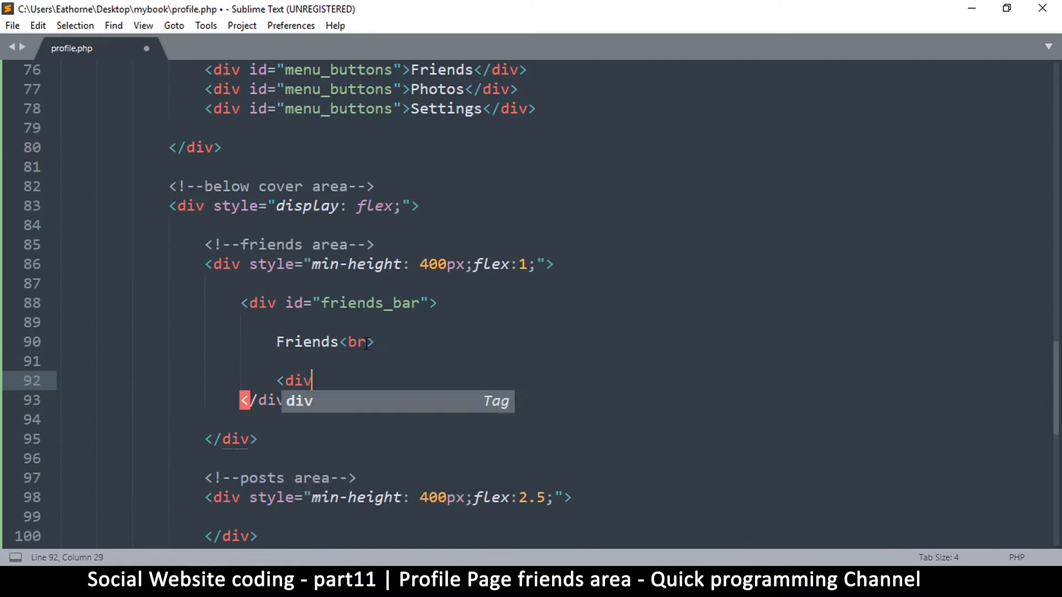
key("Return")
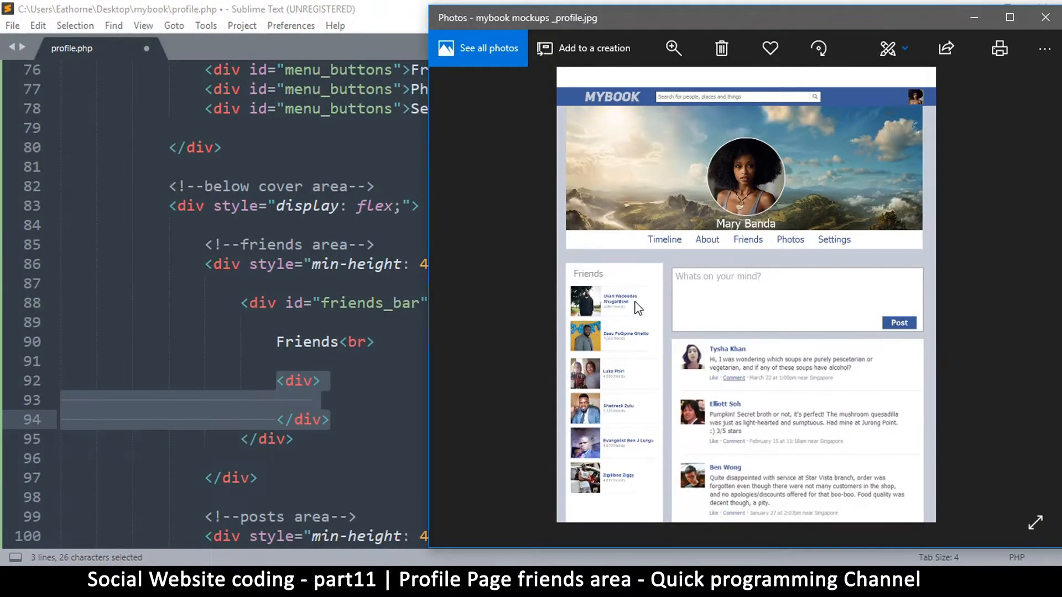
mouse_move(603, 298)
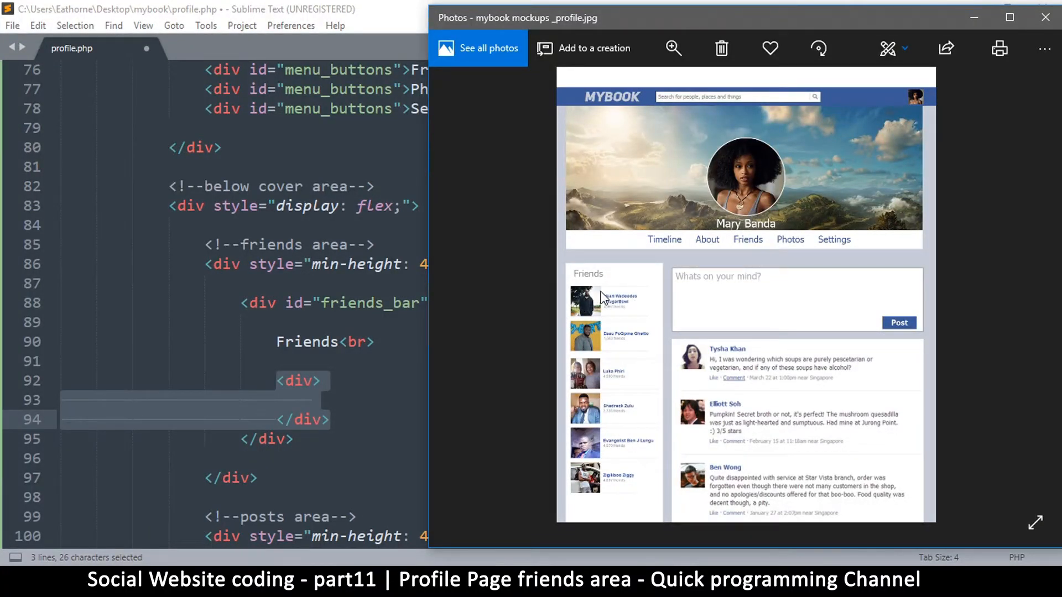
mouse_move(572, 500)
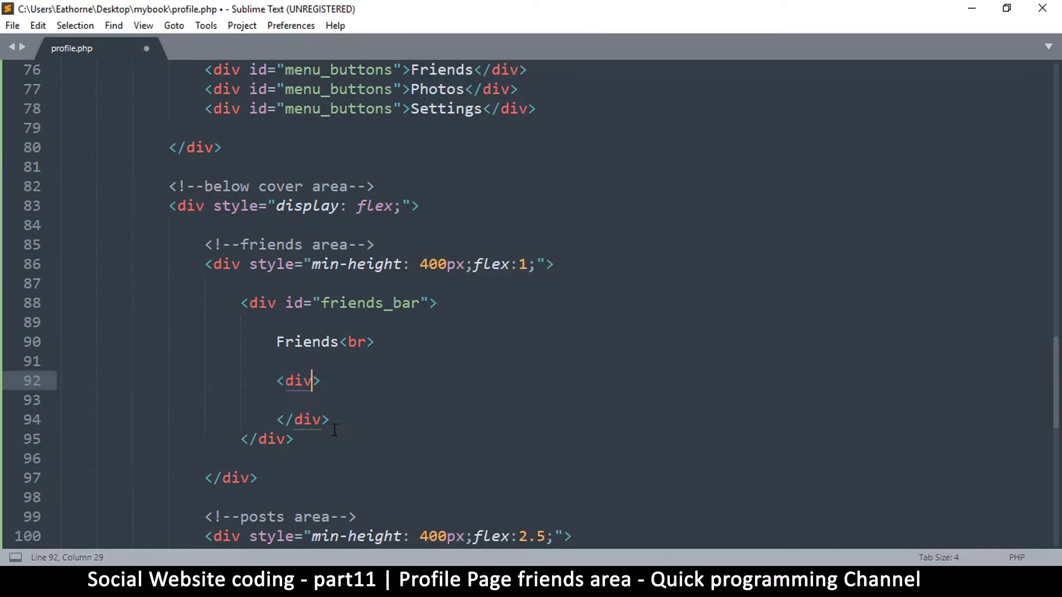
type("i")
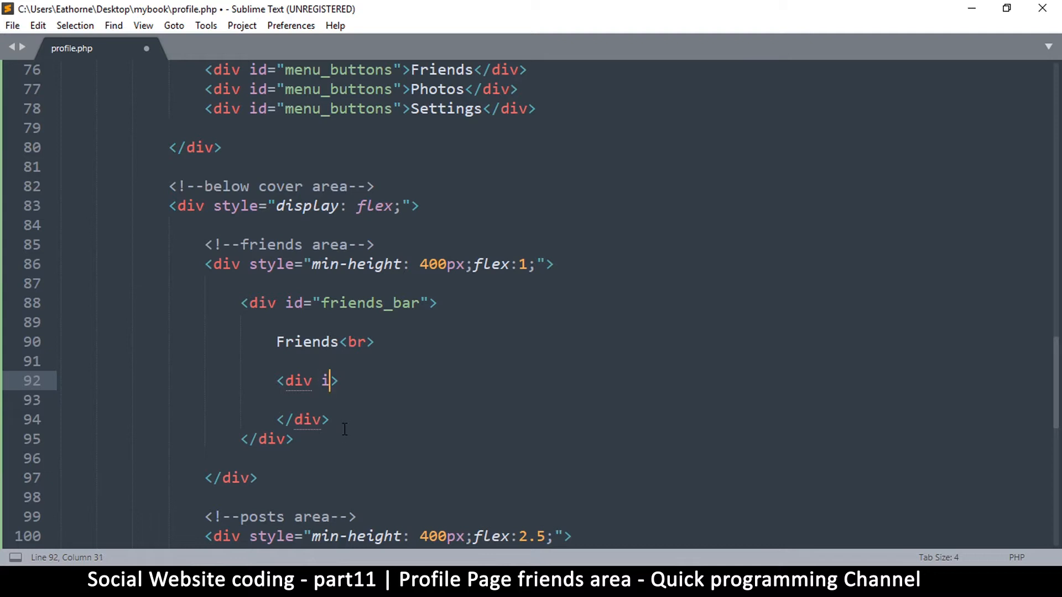
type("id=\"")
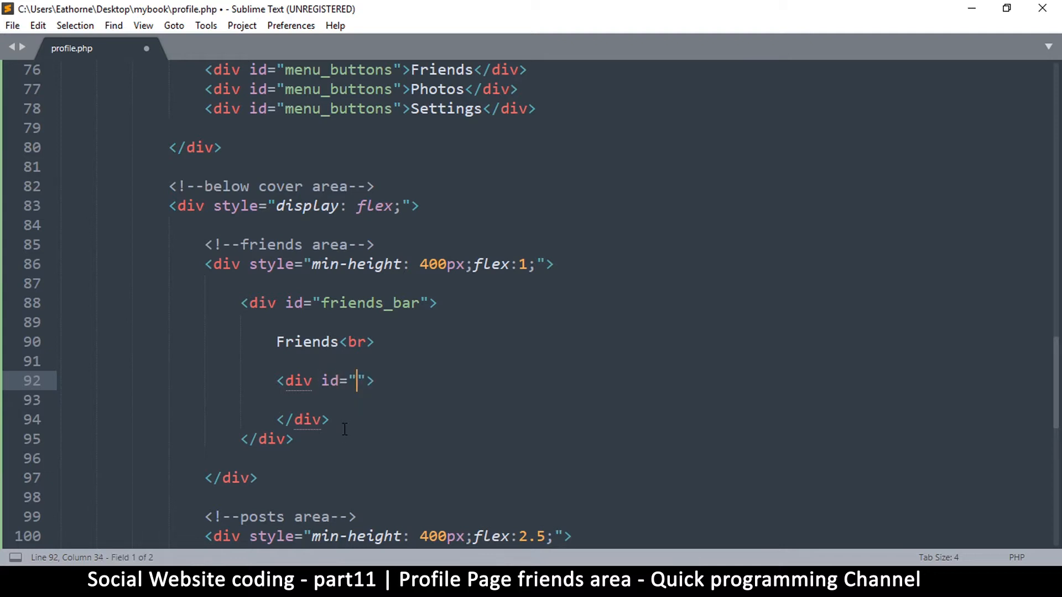
type("friends")
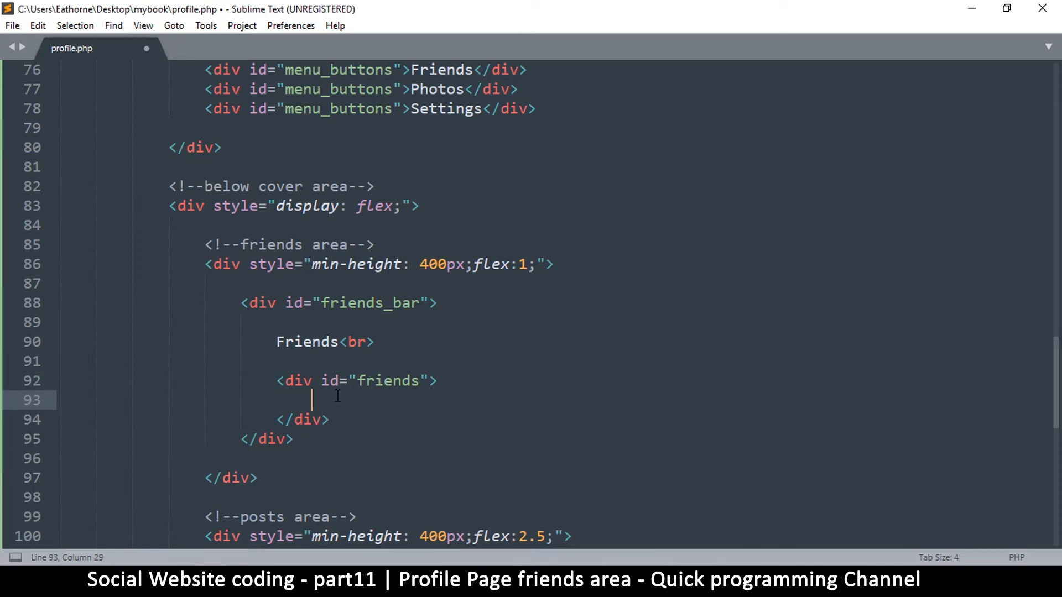
Step: Place an image user1.jpg inside the friends div and save
type("<img src=\"\">")
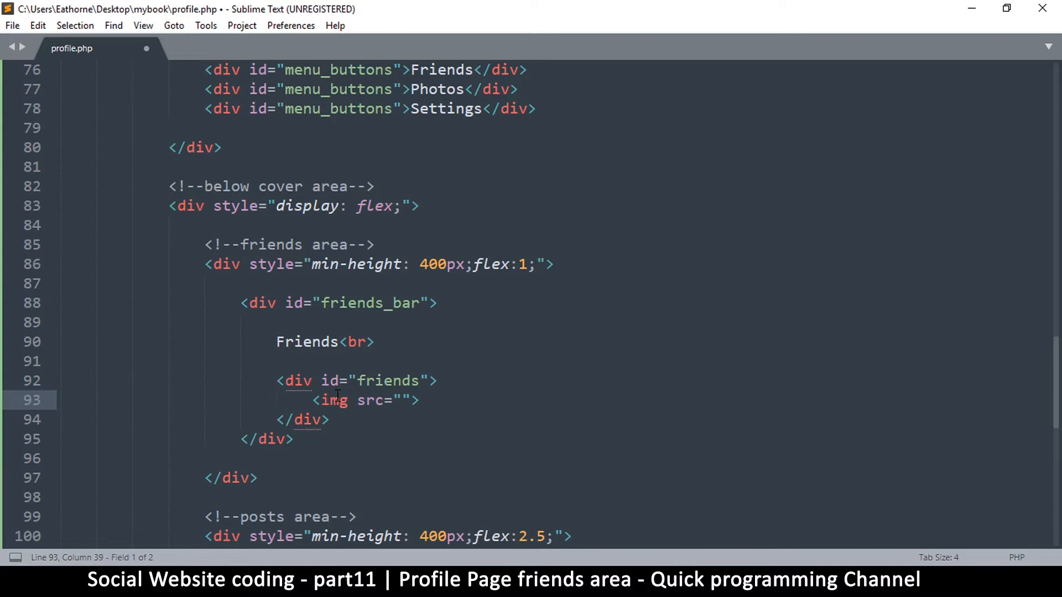
type("user1")
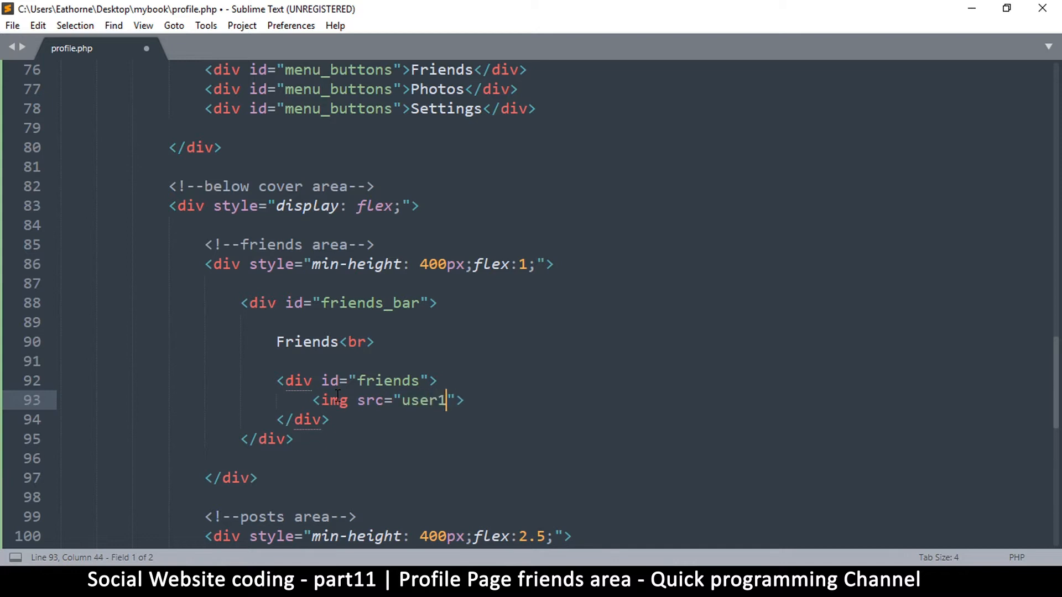
type(".jpg")
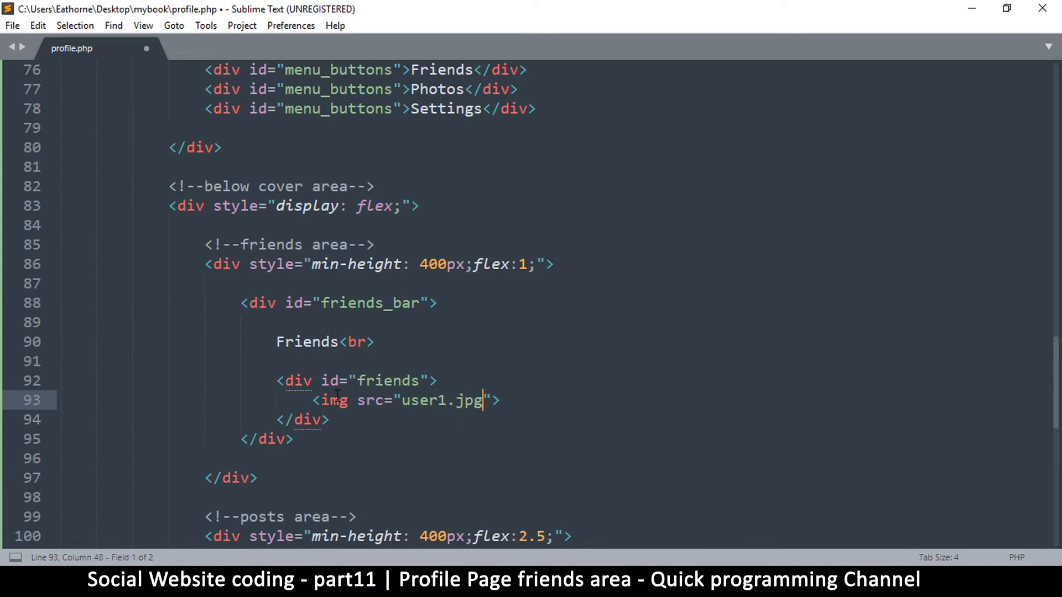
key("ctrl+s")
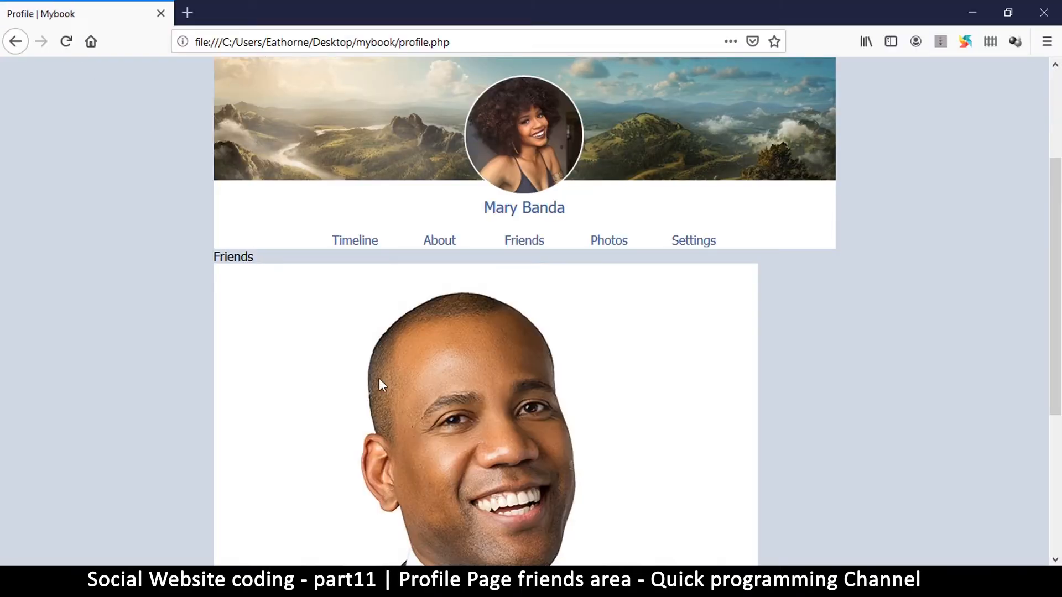
Step: Review the oversized photo in Firefox, then give the img tag the id 'friends_img'
scroll("down", 3)
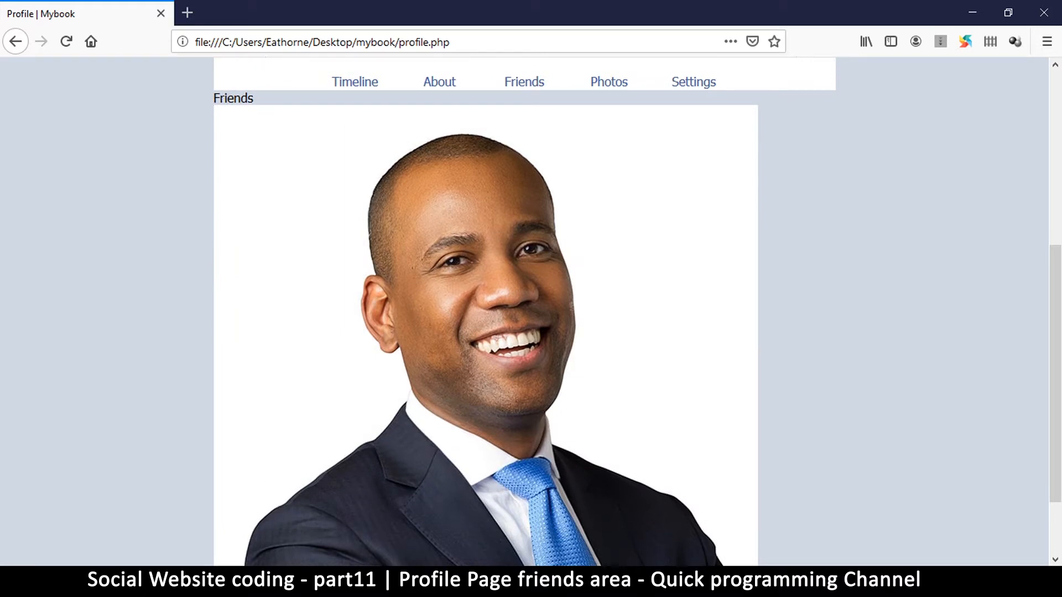
key("alt+tab")
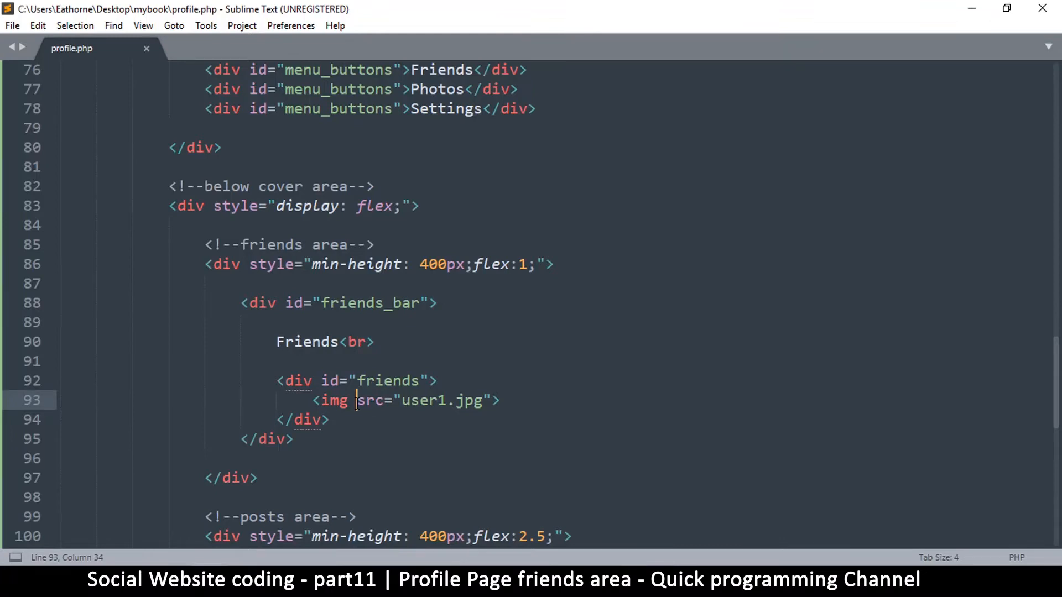
type("id=\"")
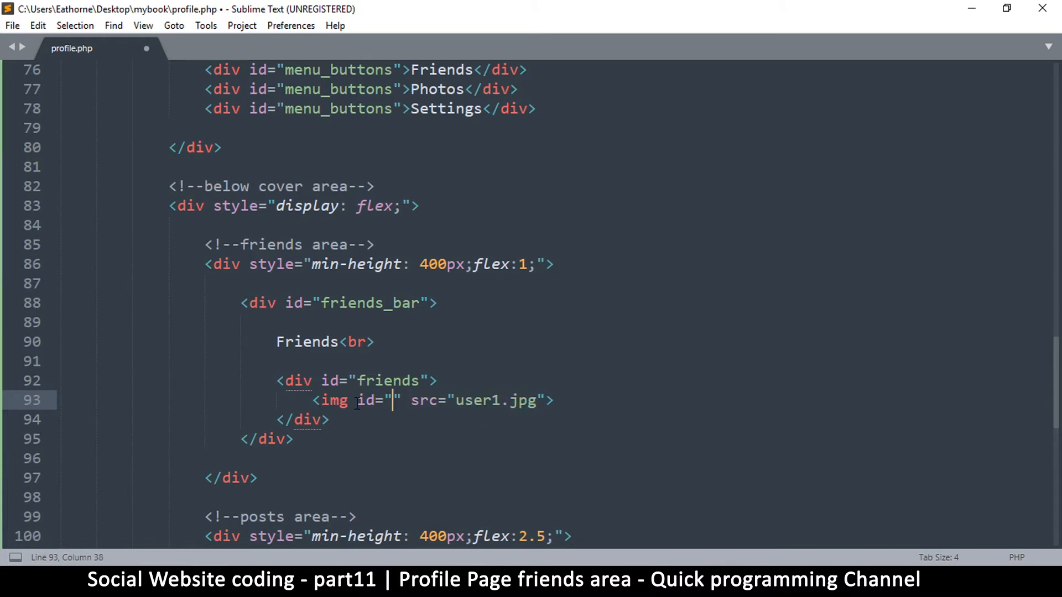
type("friends_img")
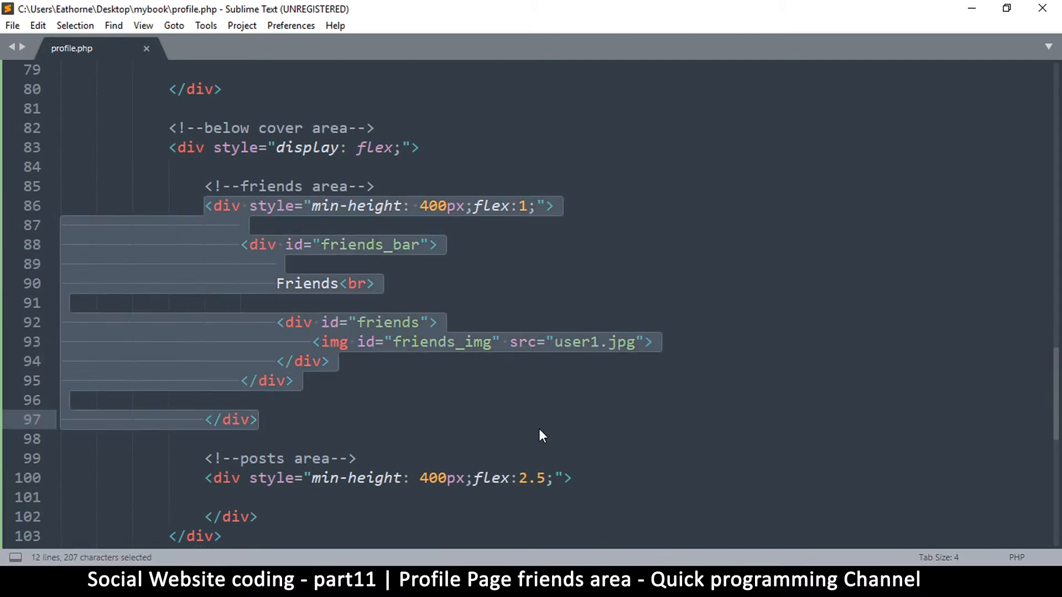
Step: Select the friends_bar id name in the markup for reuse
left_click(239, 420)
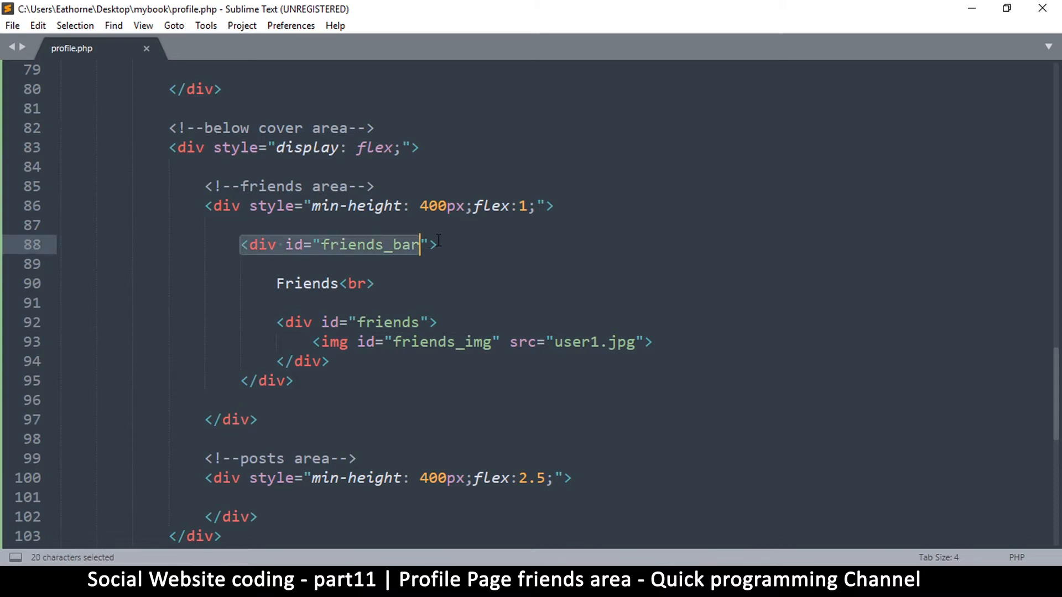
left_click(275, 264)
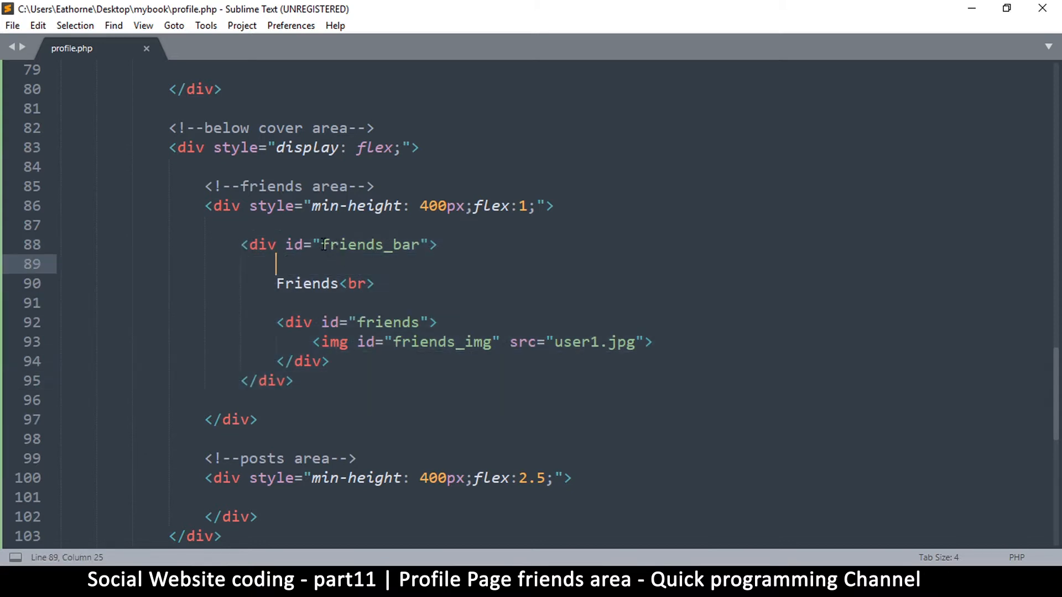
double_click(370, 245)
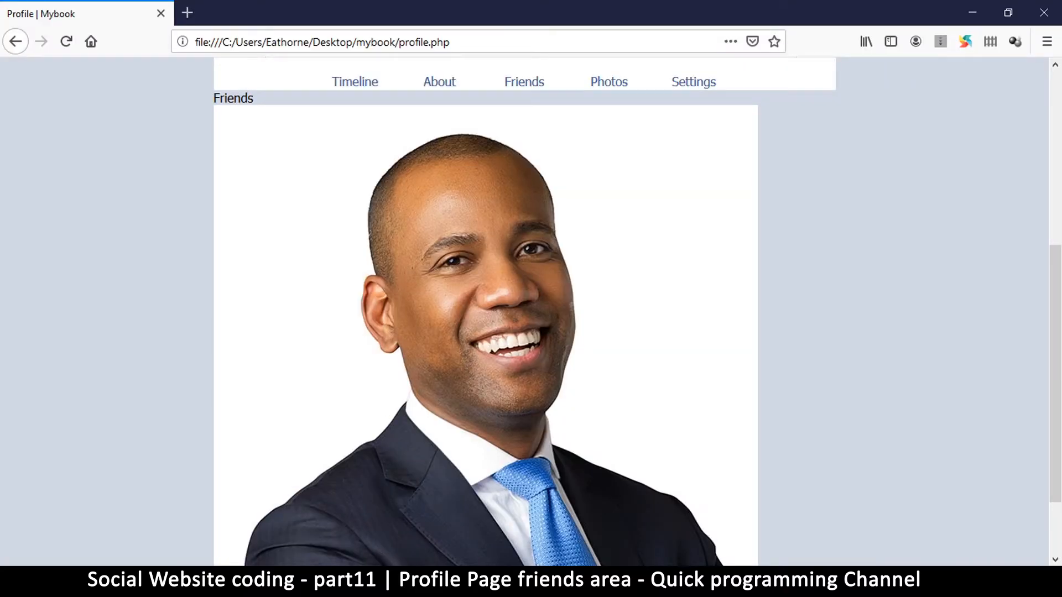
Step: Save profile.php and add a '<br>' right after the friends_img image
key("alt+tab")
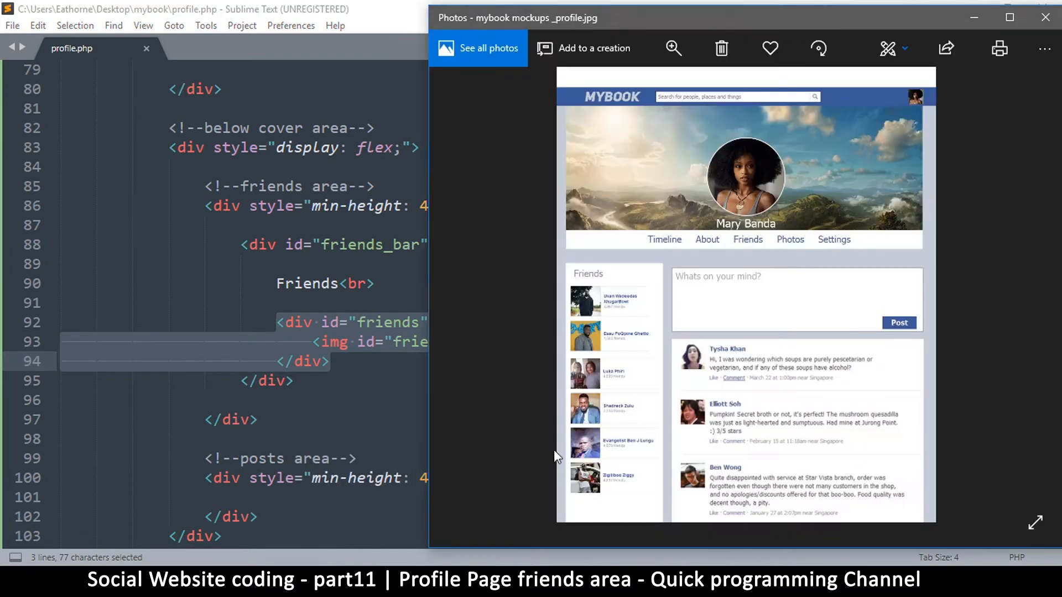
mouse_move(584, 286)
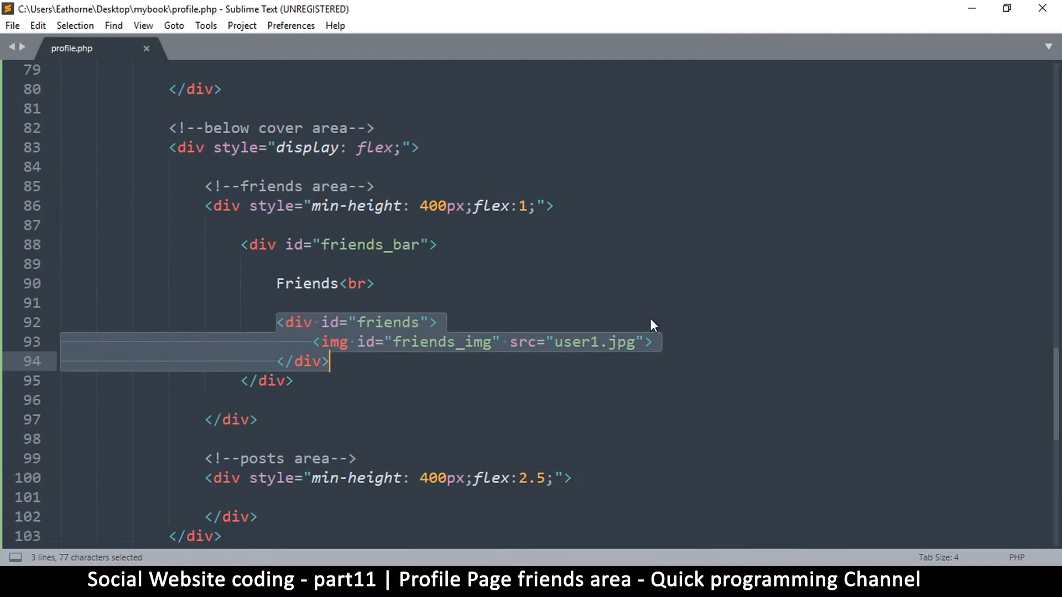
left_click(654, 342)
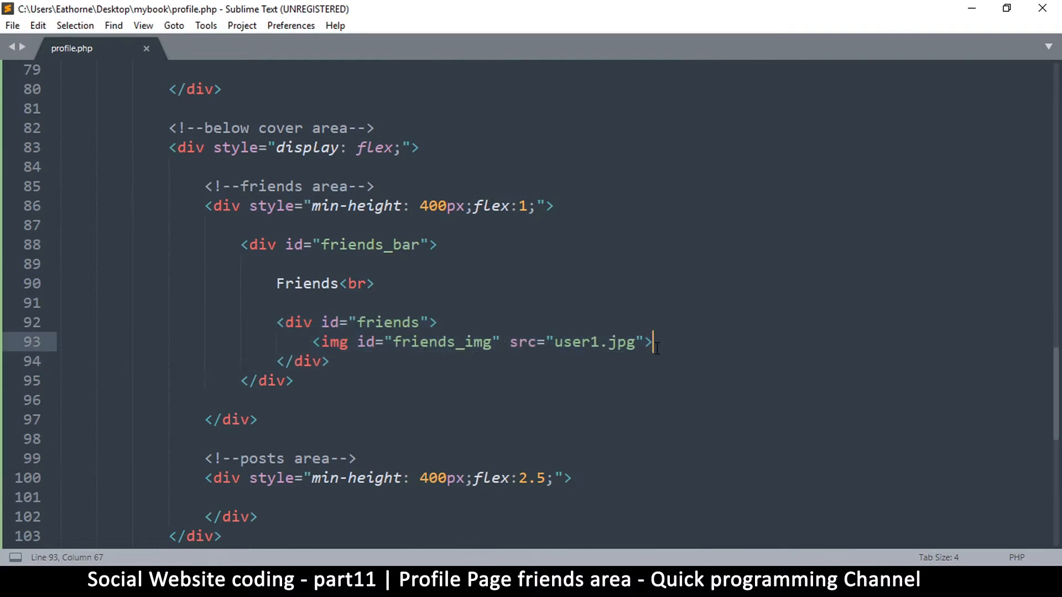
key("ctrl+s")
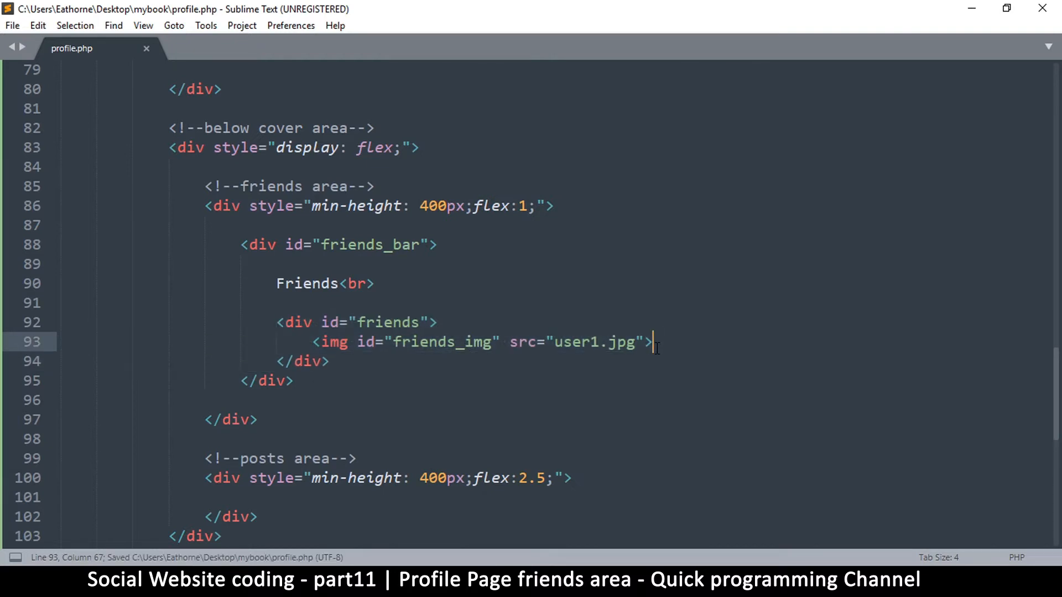
type("<br>")
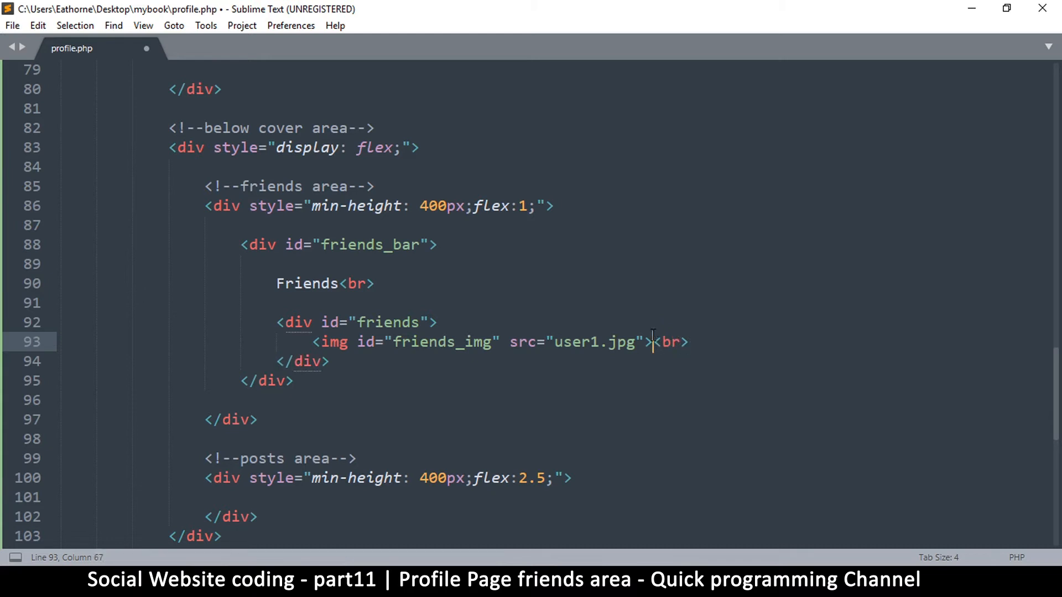
Step: Add the caption 'First user' on a new line below the image and save
key("Enter")
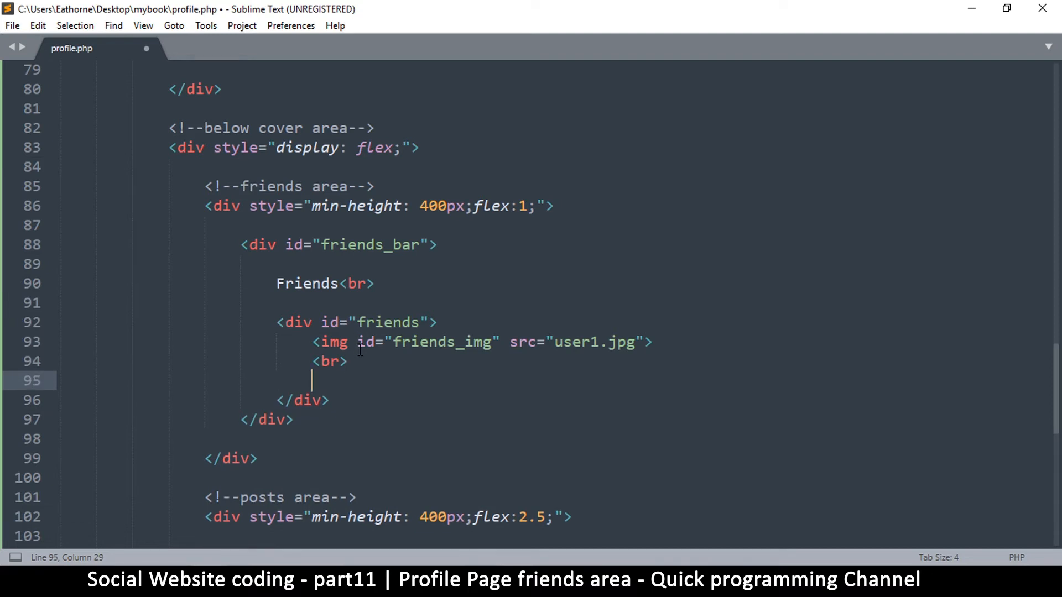
type("First us")
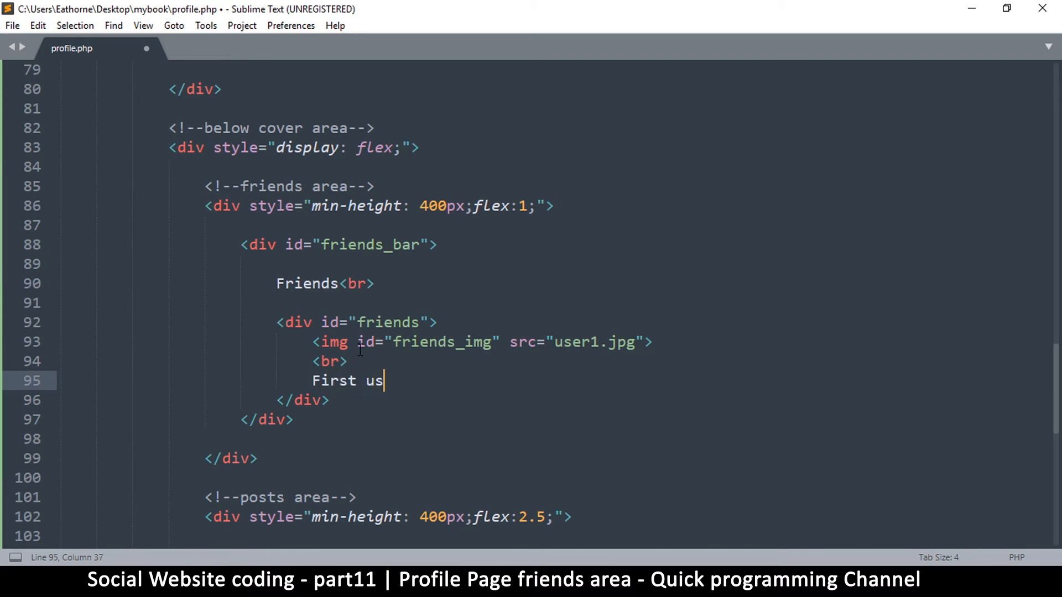
type("er")
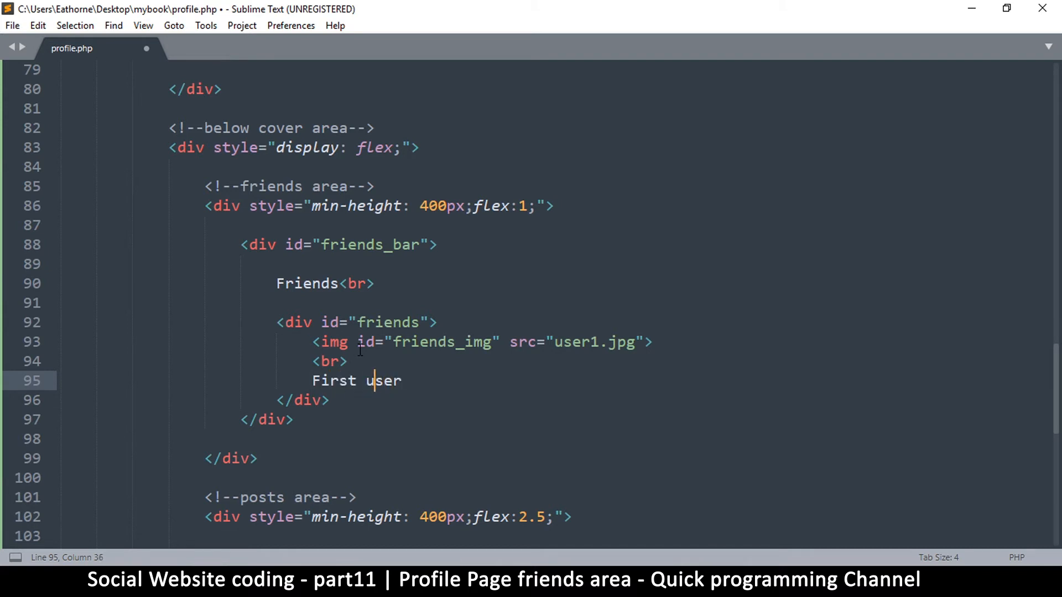
key("ctrl+s")
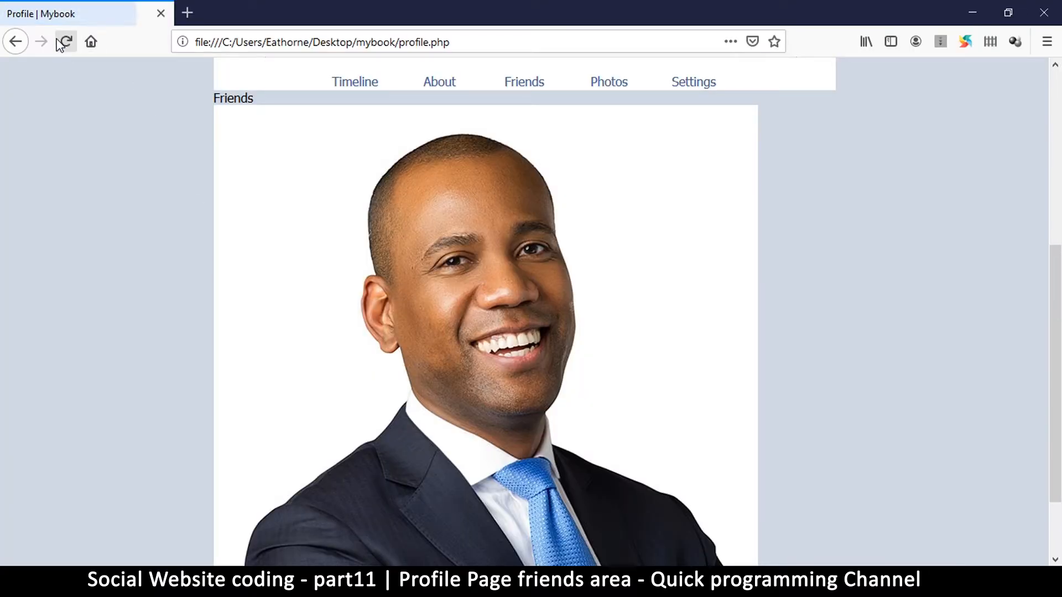
Step: Select the friends_img id and move up to the style block to reuse it
scroll("down", 3)
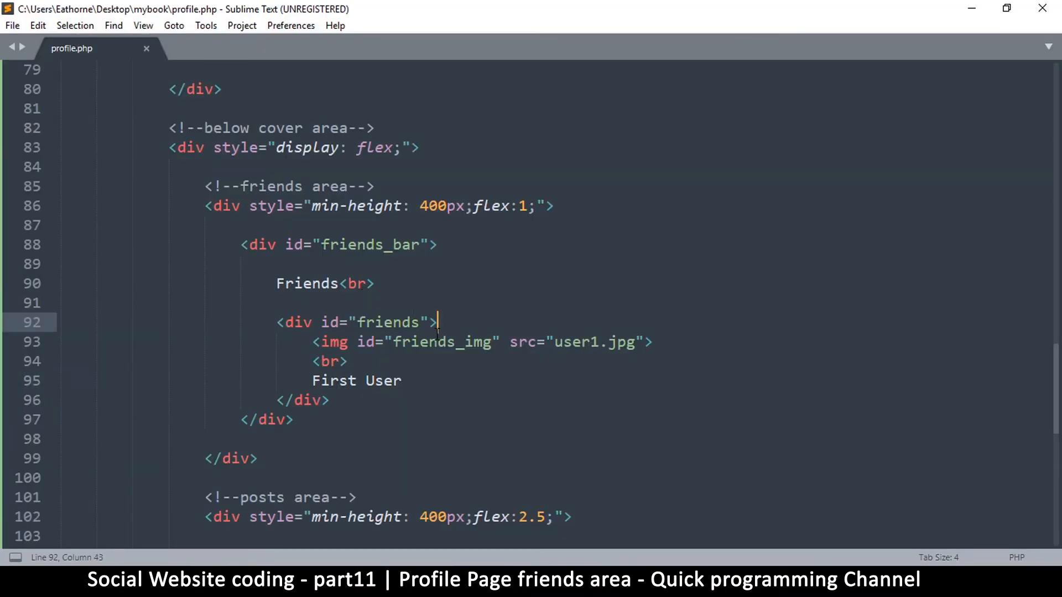
double_click(371, 245)
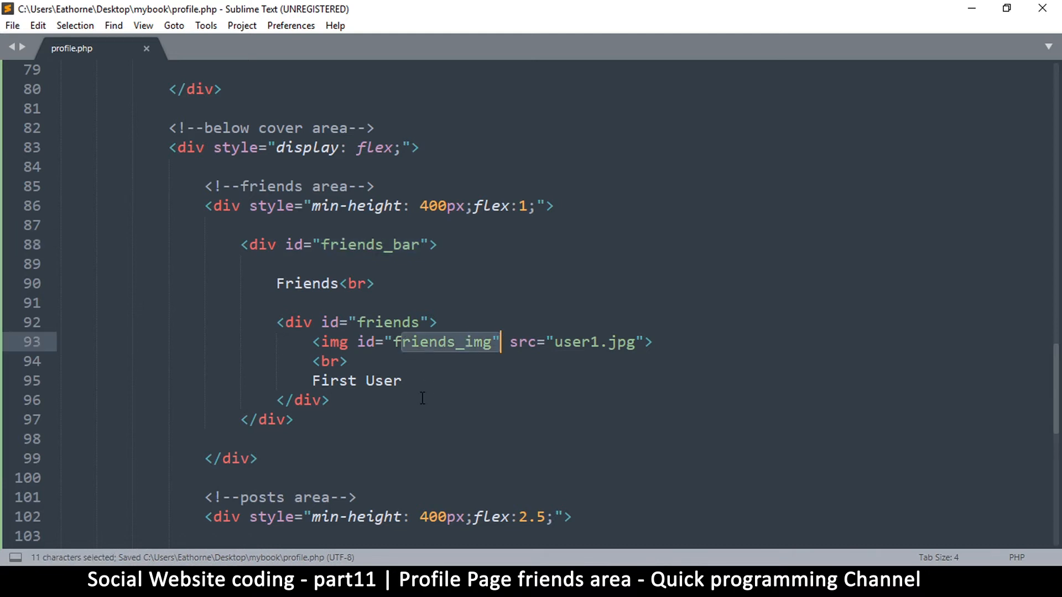
scroll("up", 3)
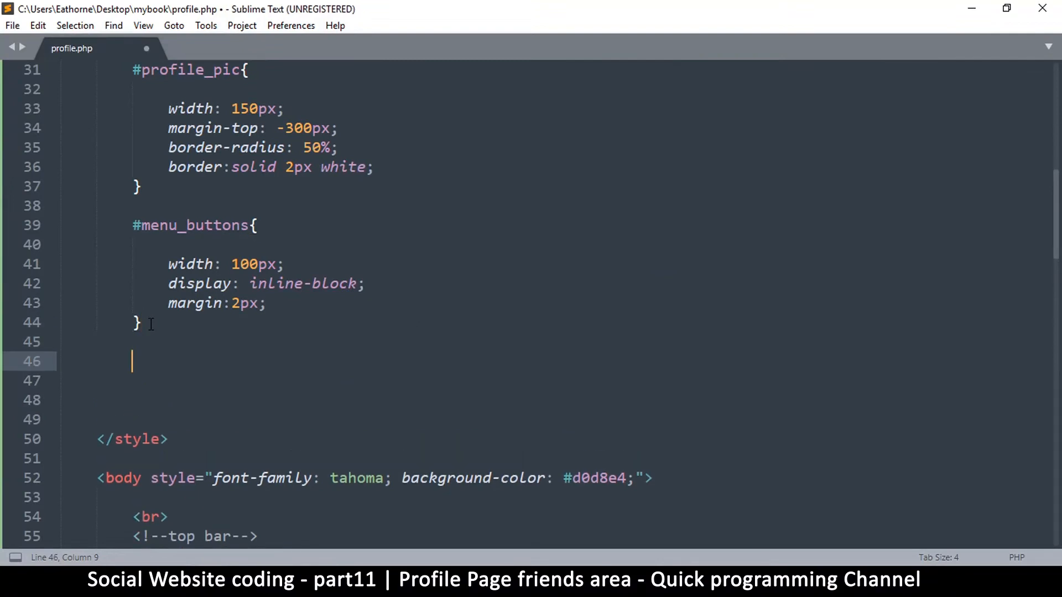
Step: Add a #friends_img style rule with width 75px and save
type("#fir")
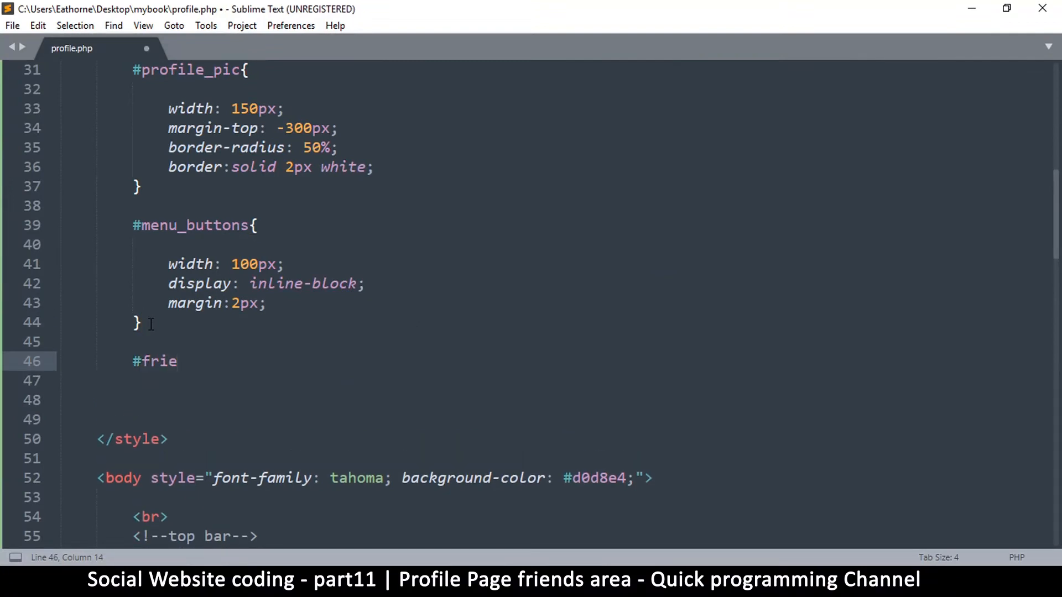
type("nds_img{")
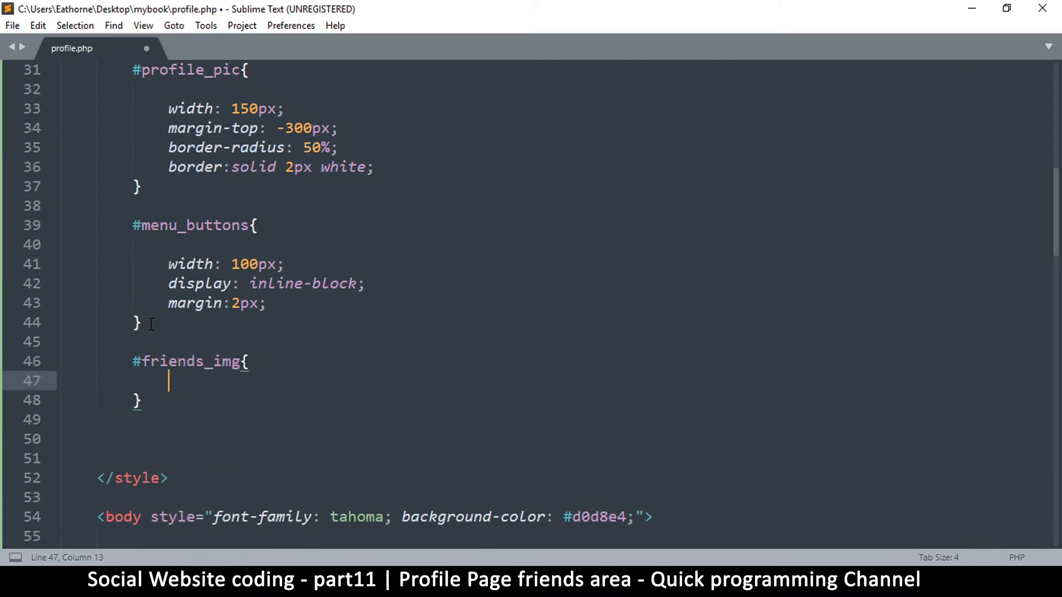
type("width:")
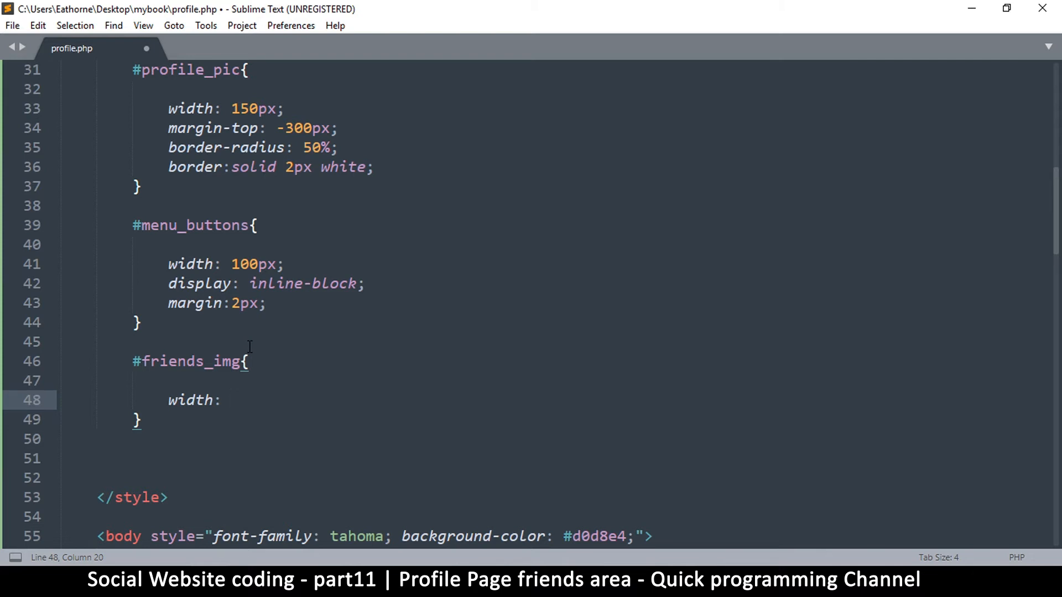
type("75px;")
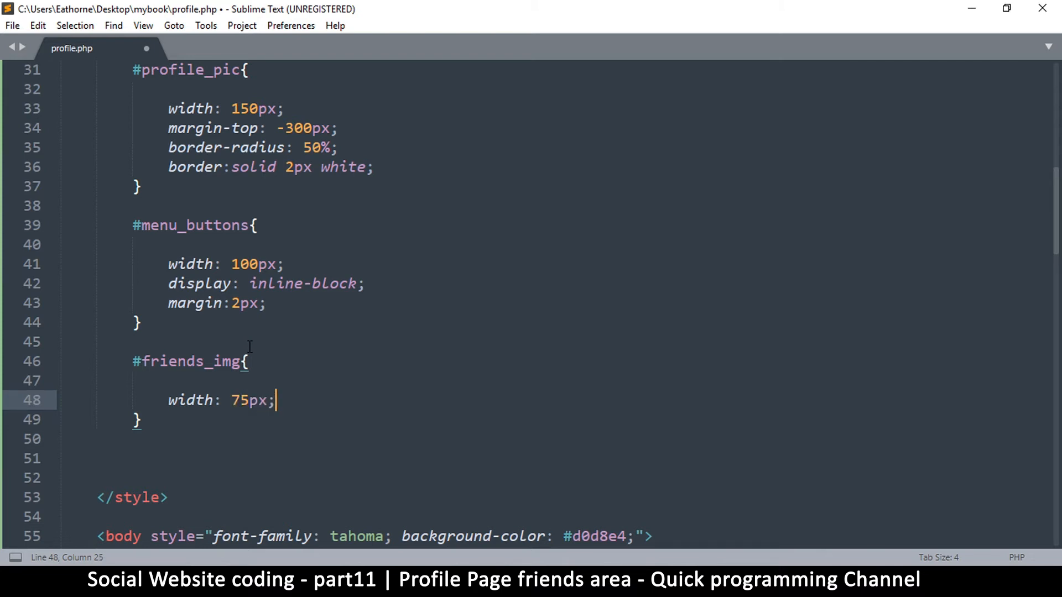
key("enter")
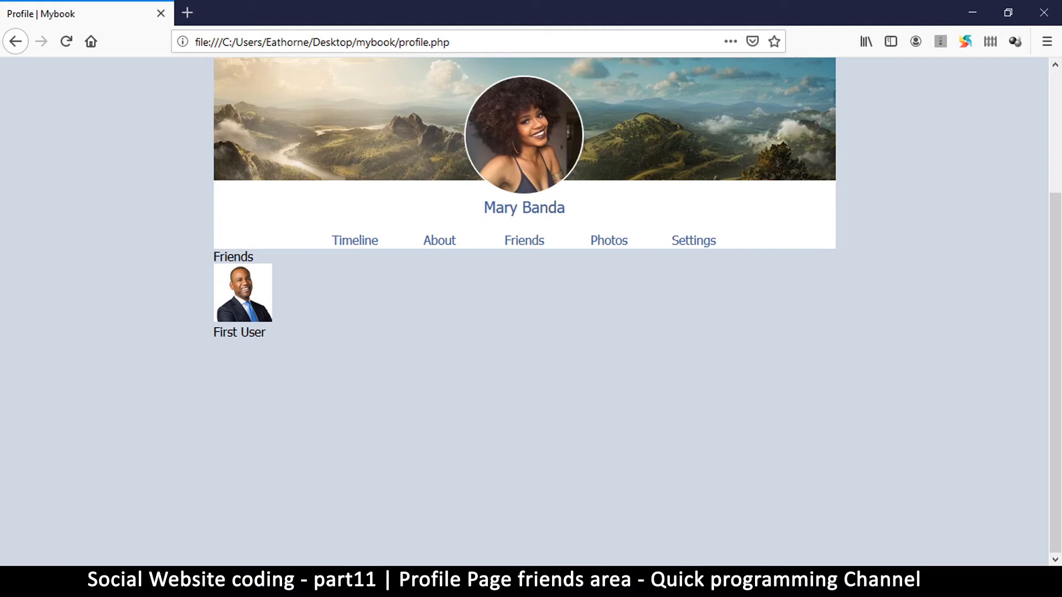
mouse_move(214, 340)
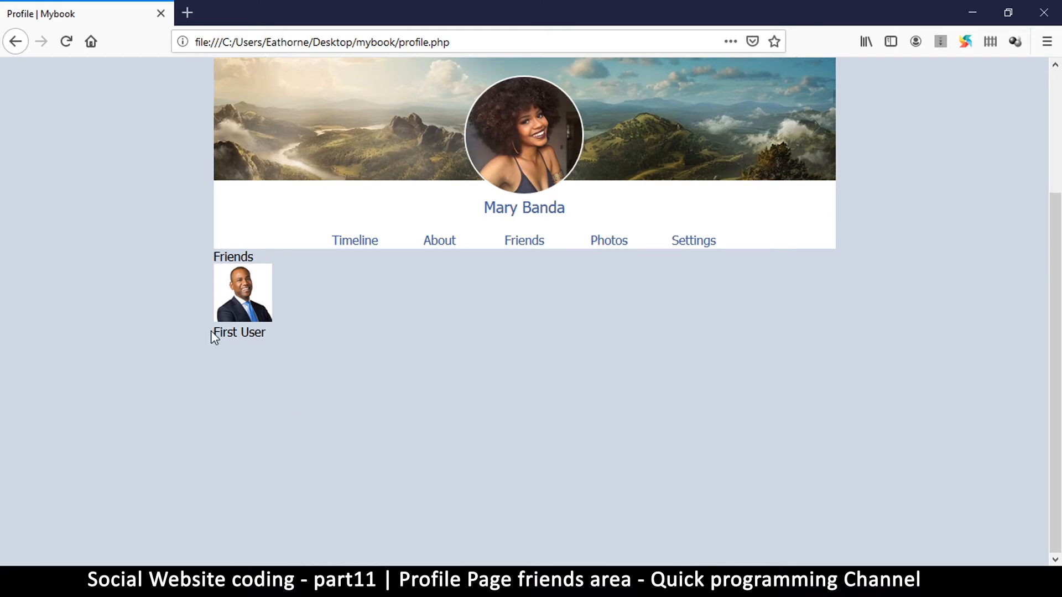
Step: Check the shrunken photo above 'First User' in Firefox and return to the styles
double_click(239, 333)
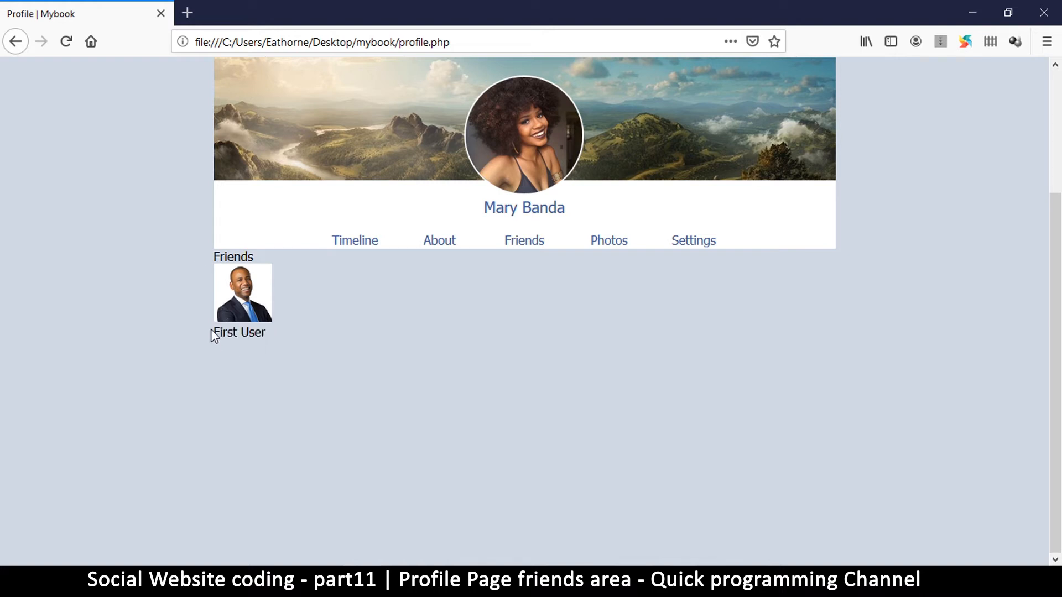
double_click(240, 333)
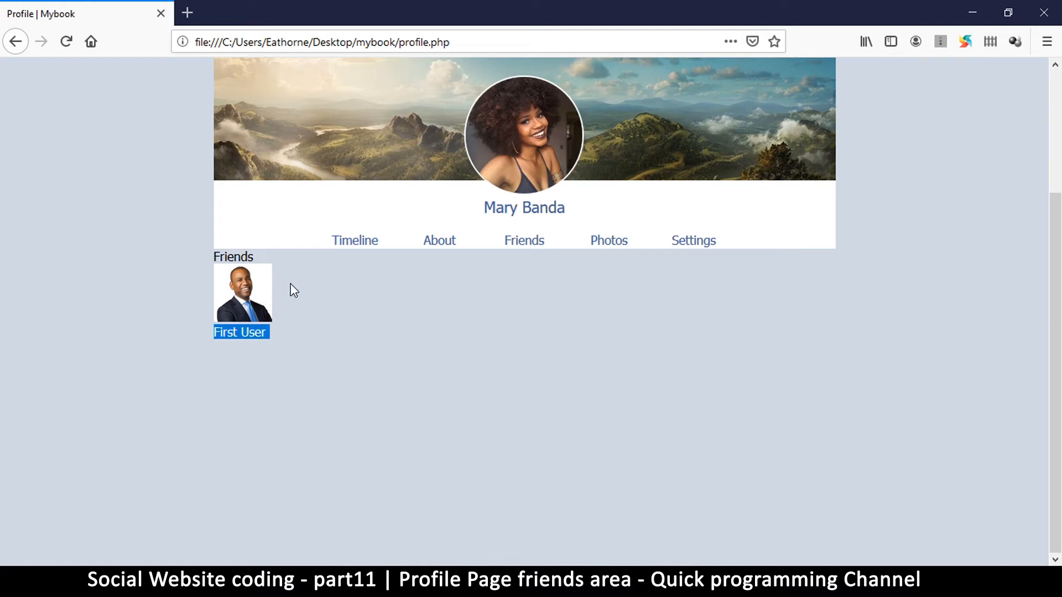
key("alt+tab")
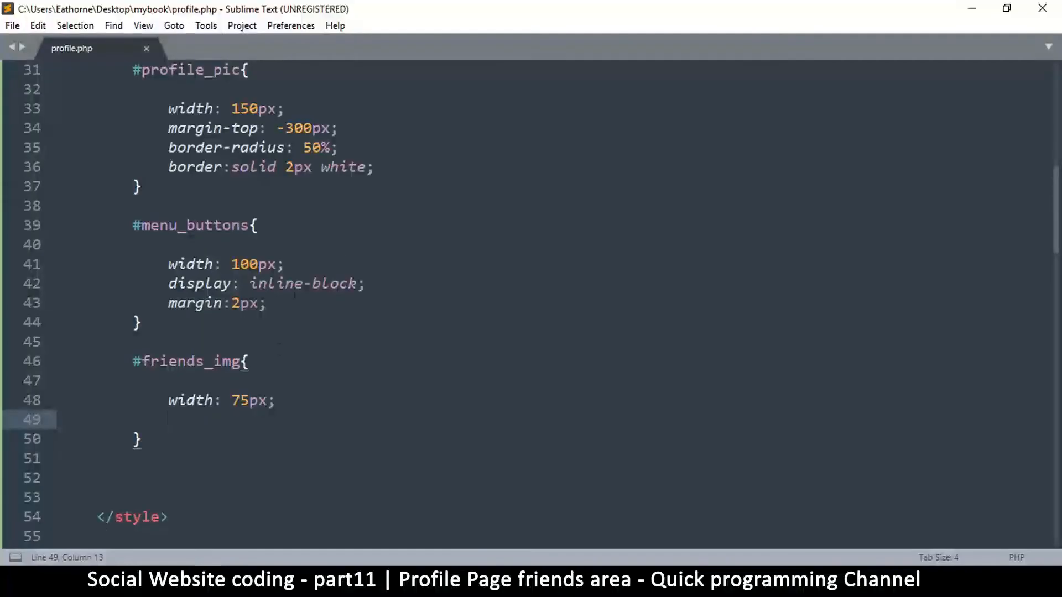
Step: Add float: left to #friends_img so 'First User' sits beside the photo
type("float:")
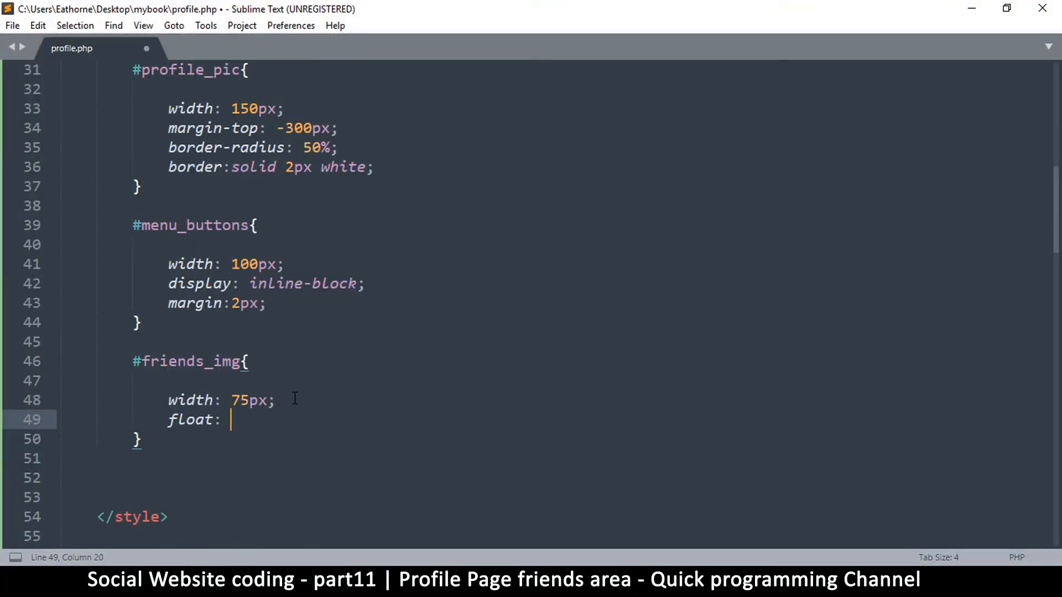
type("left;")
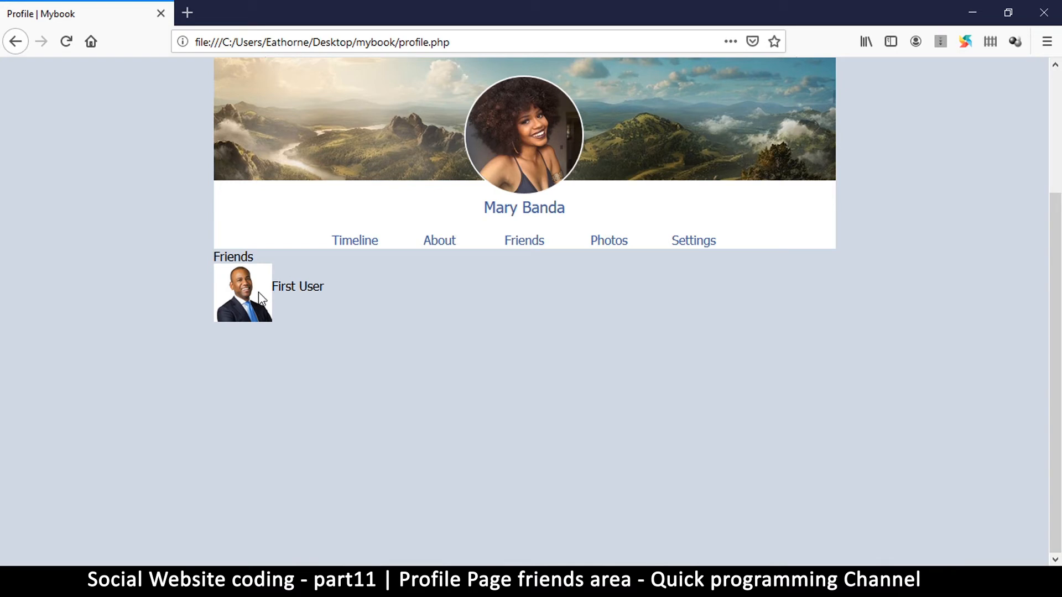
mouse_move(272, 277)
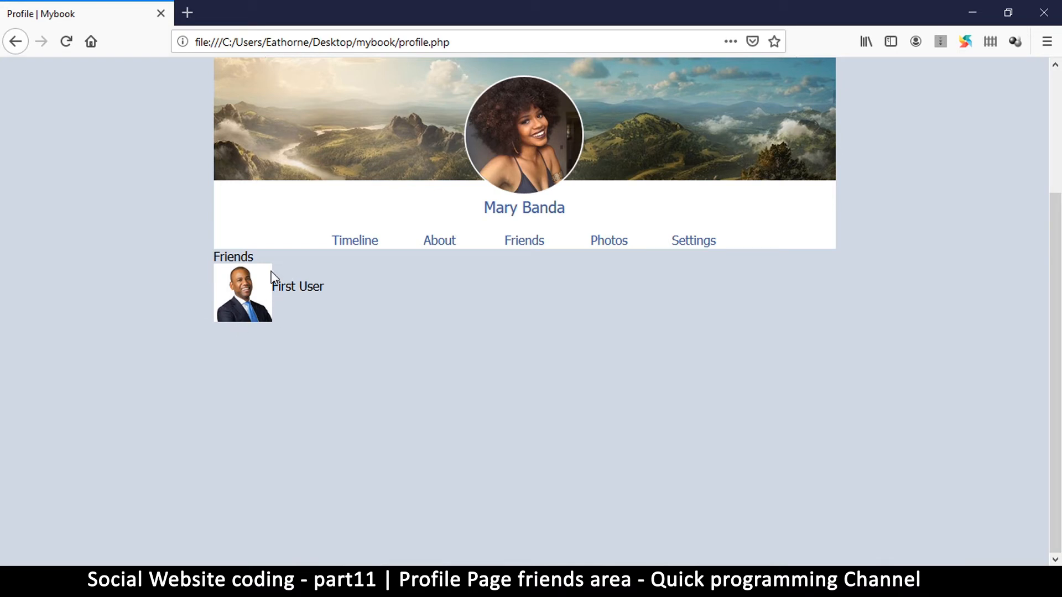
mouse_move(269, 267)
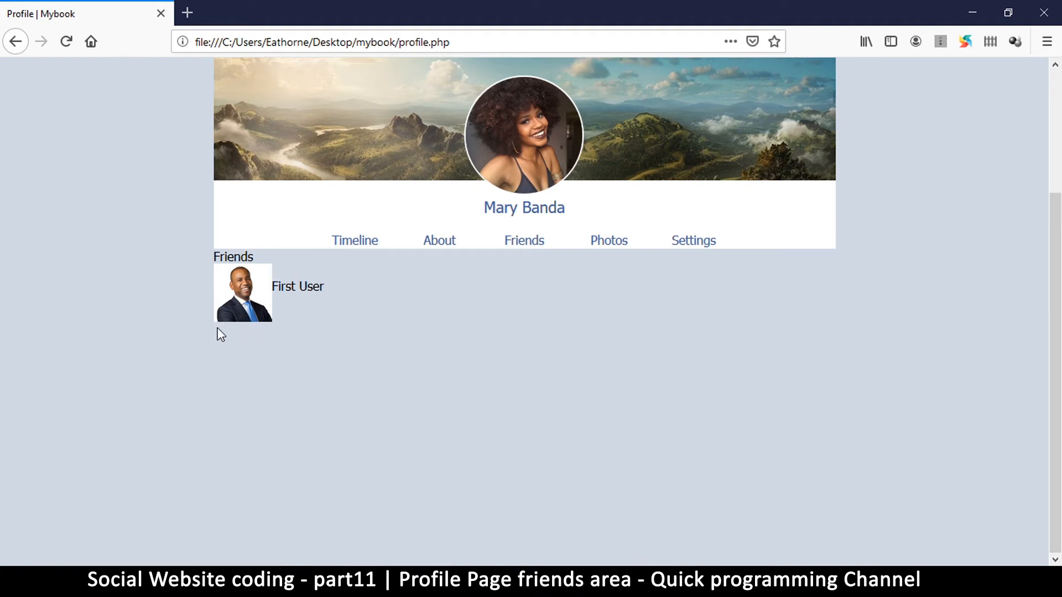
mouse_move(272, 291)
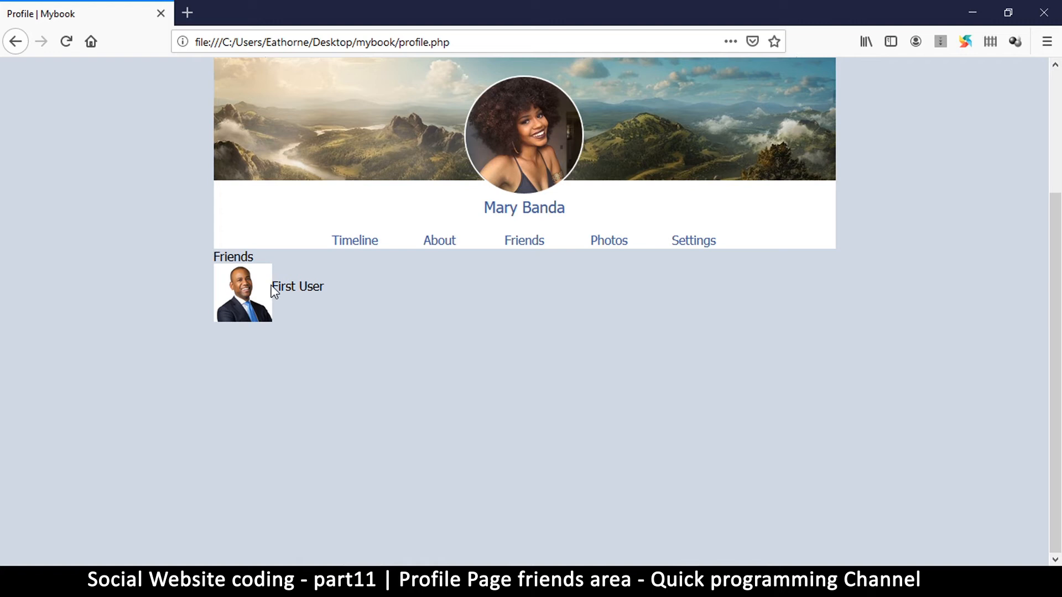
double_click(296, 285)
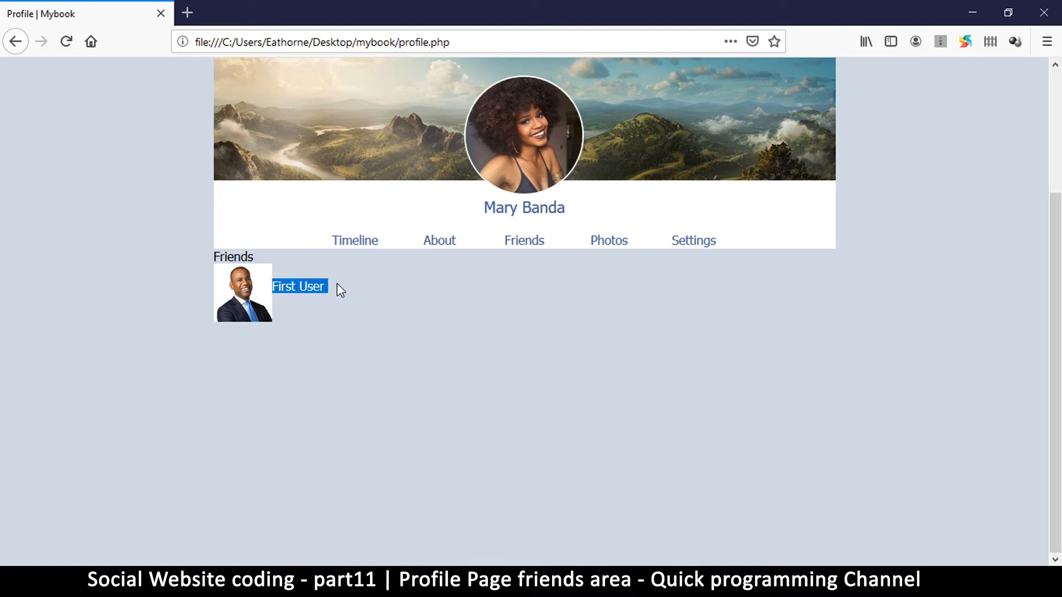
mouse_move(233, 501)
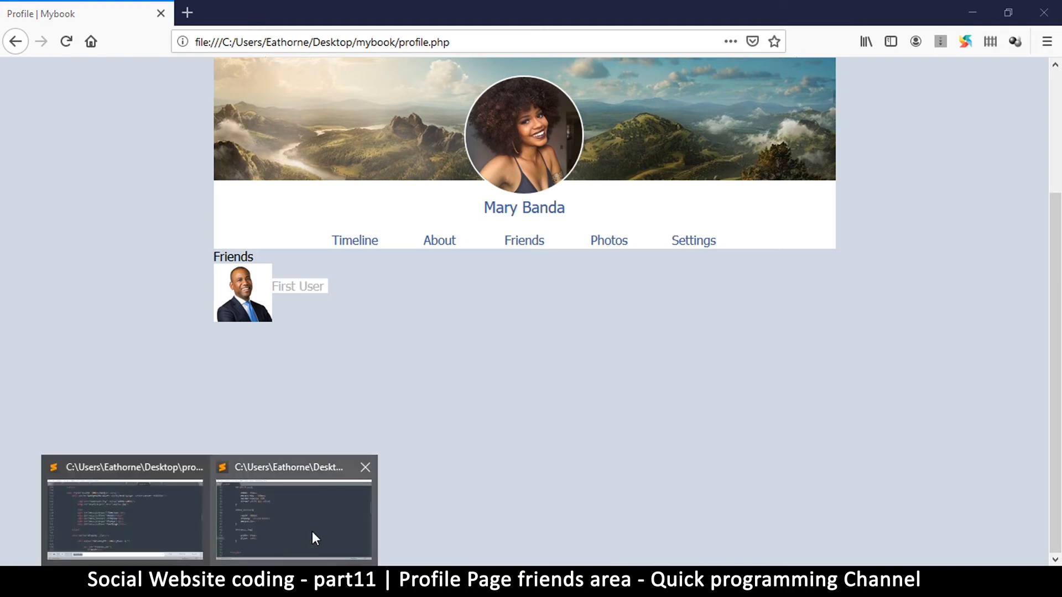
Step: Add a margin to the #friends_img rule and save
left_click(294, 515)
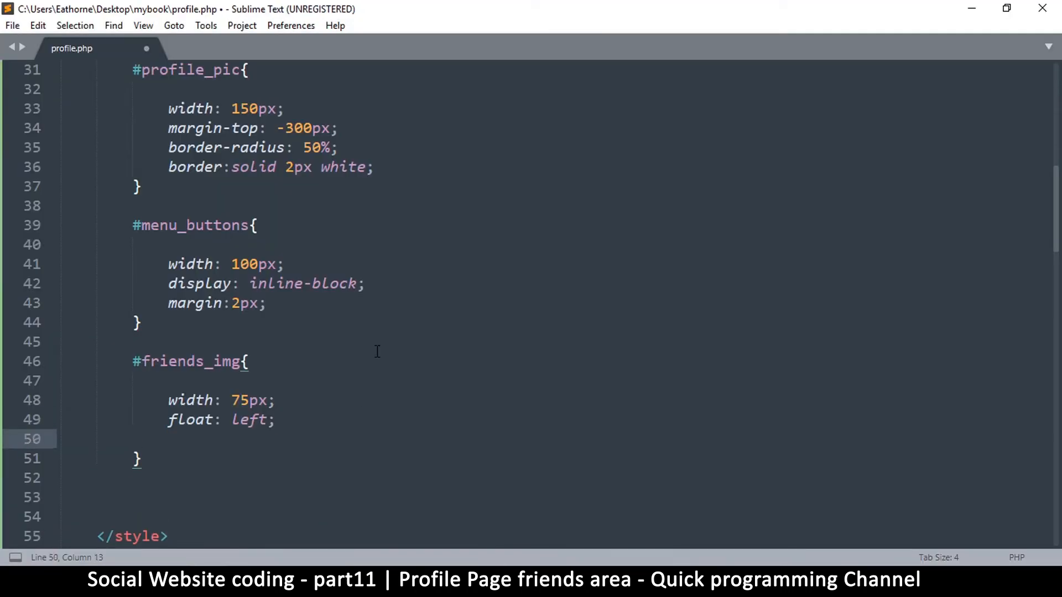
type("margin:;")
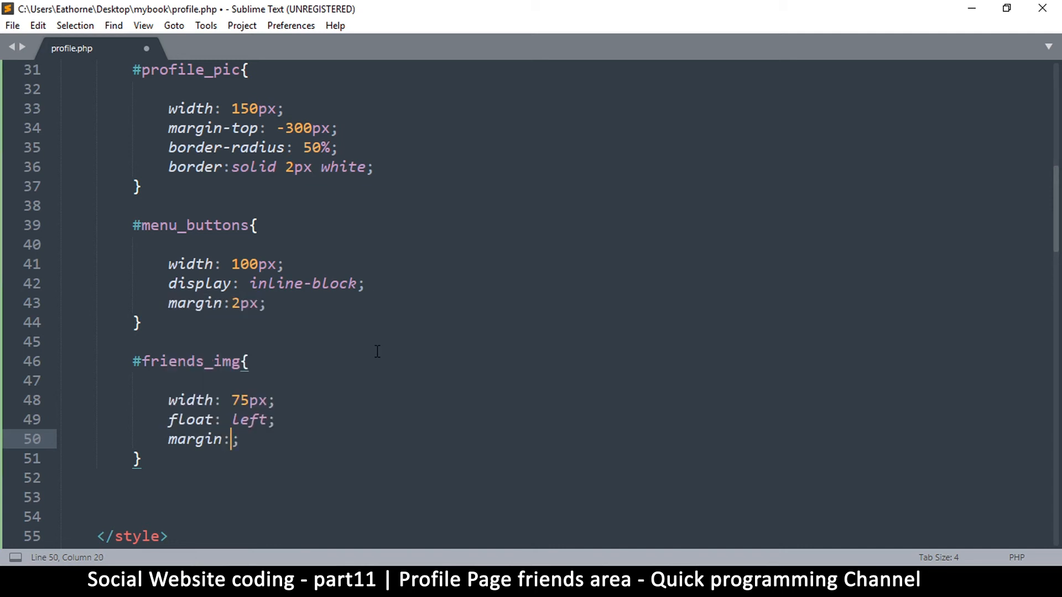
type("4px")
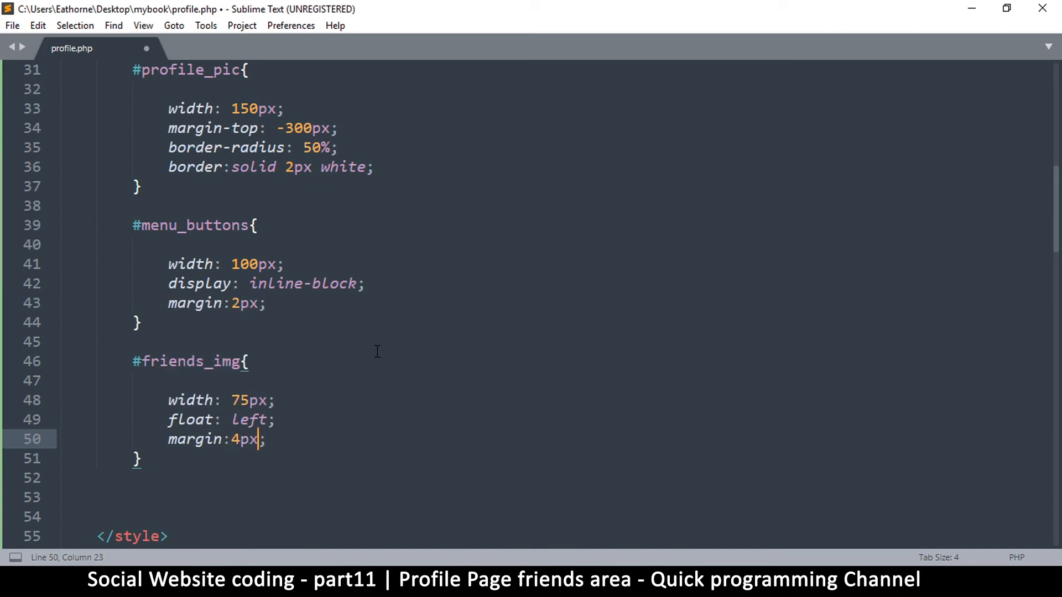
key("enter")
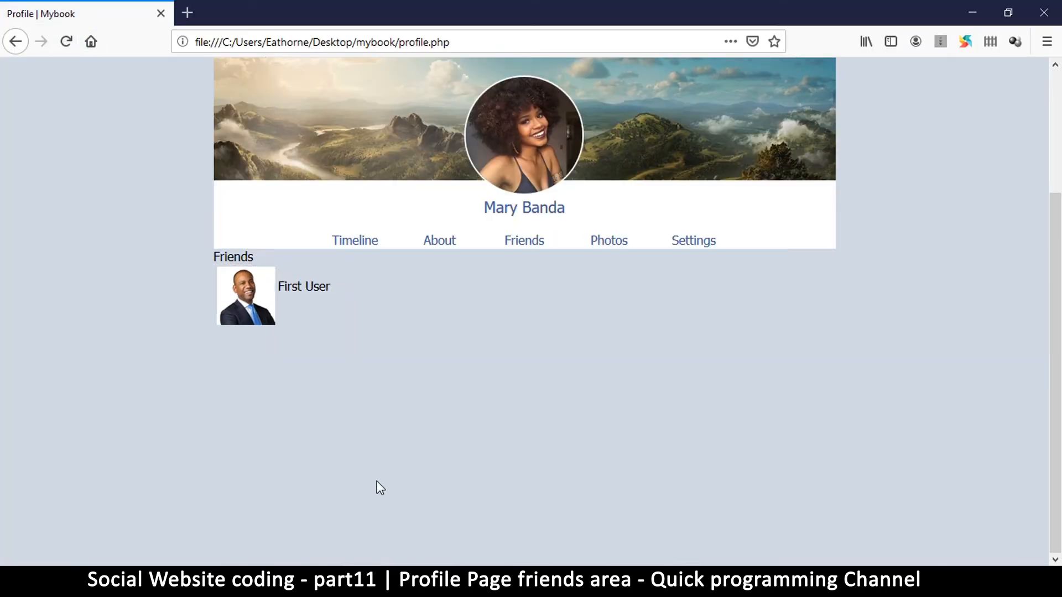
Step: Preview the spaced photo and name in Firefox, then return to the editor
key("alt+Tab")
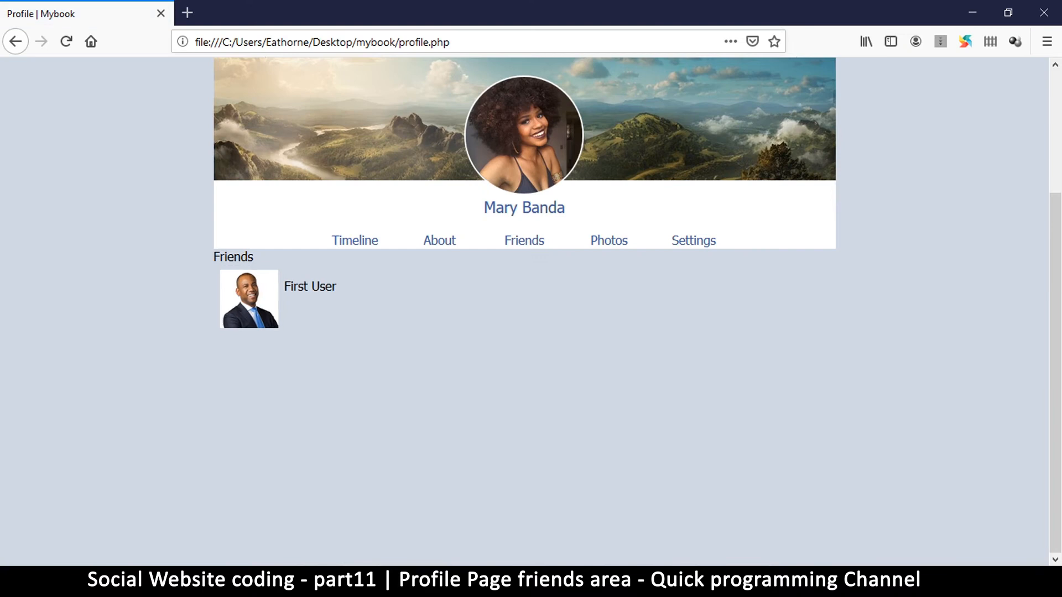
double_click(310, 286)
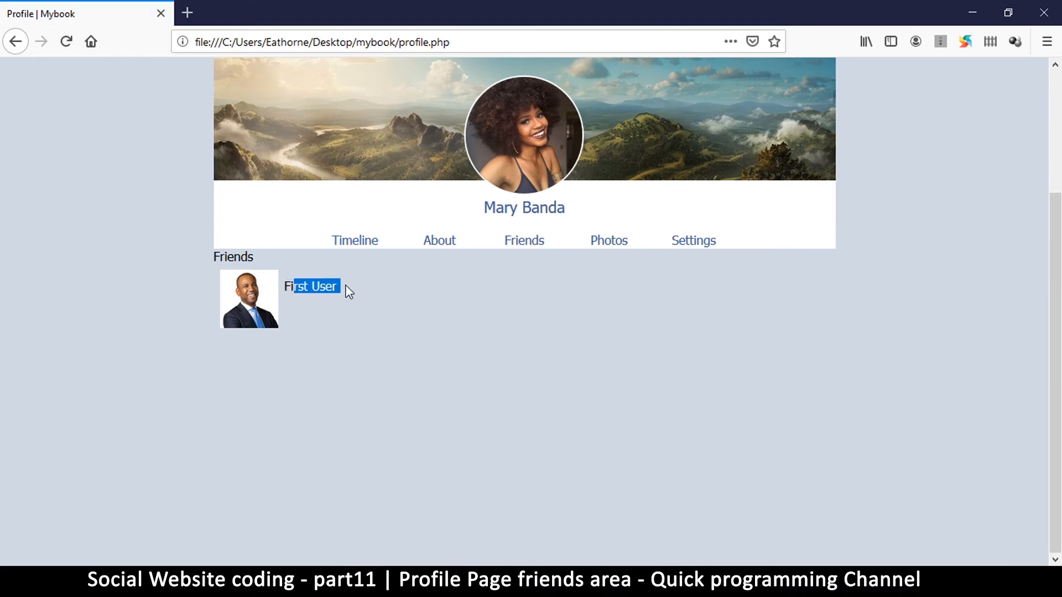
mouse_move(237, 312)
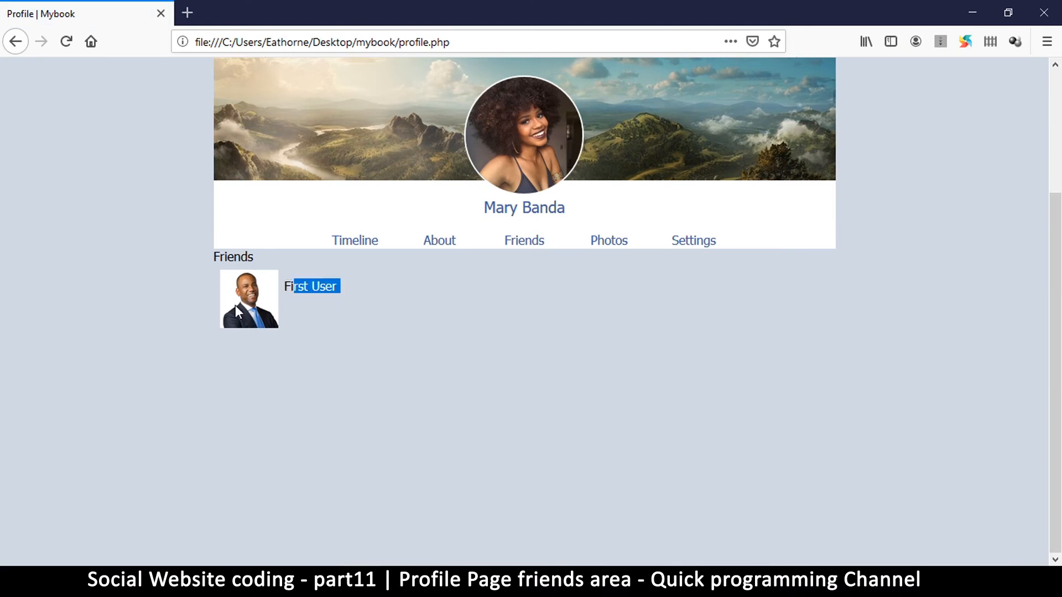
mouse_move(283, 397)
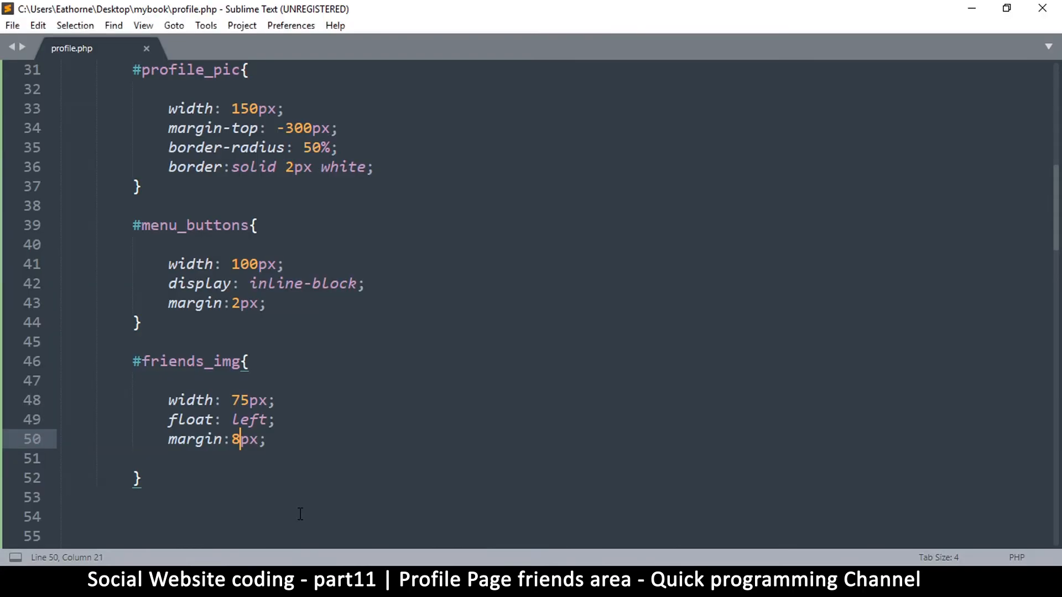
scroll("down", 3)
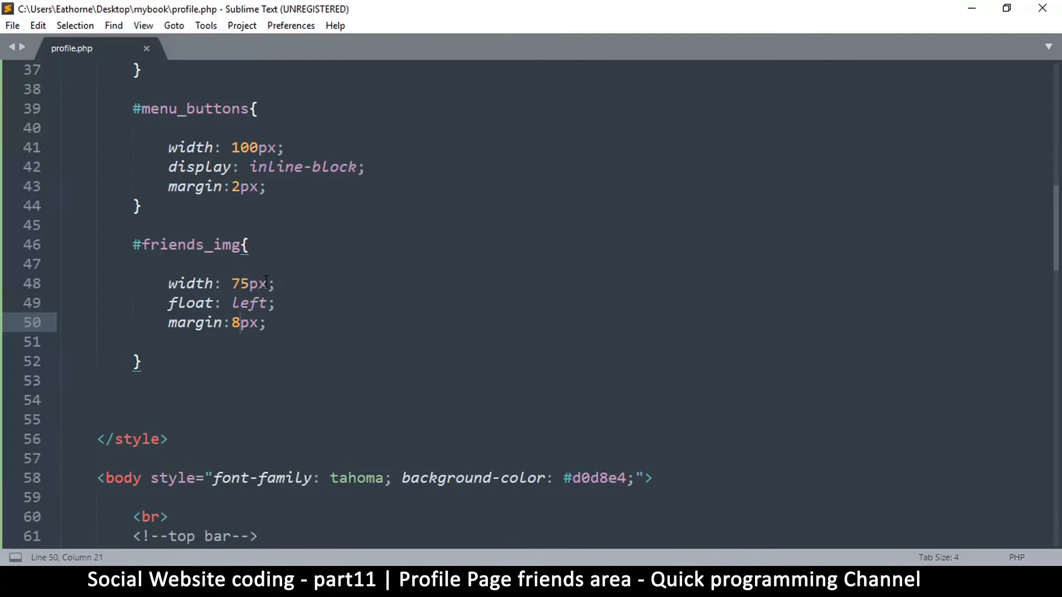
left_click(142, 362)
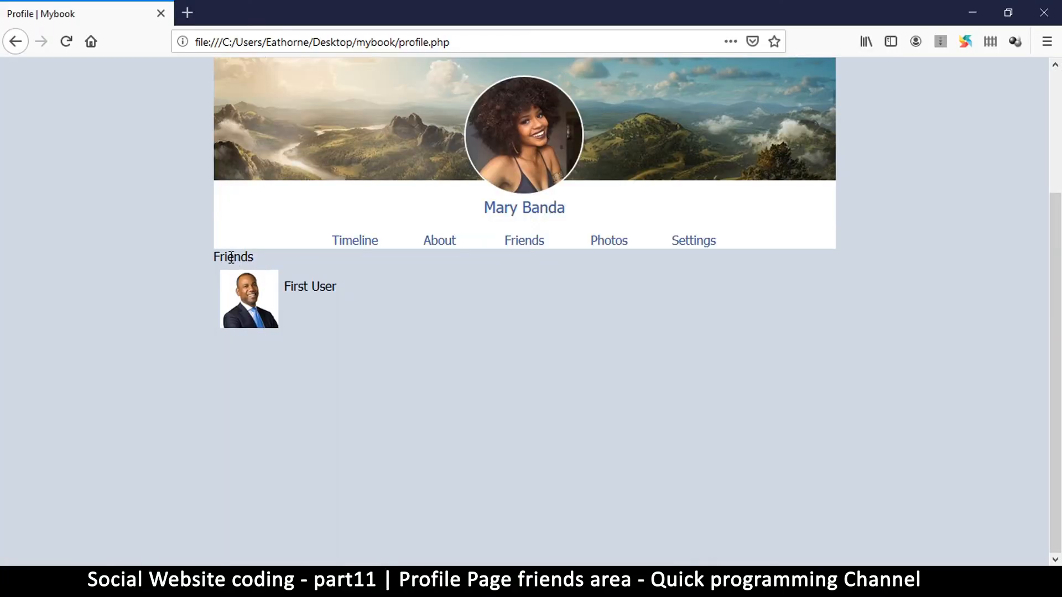
mouse_move(244, 549)
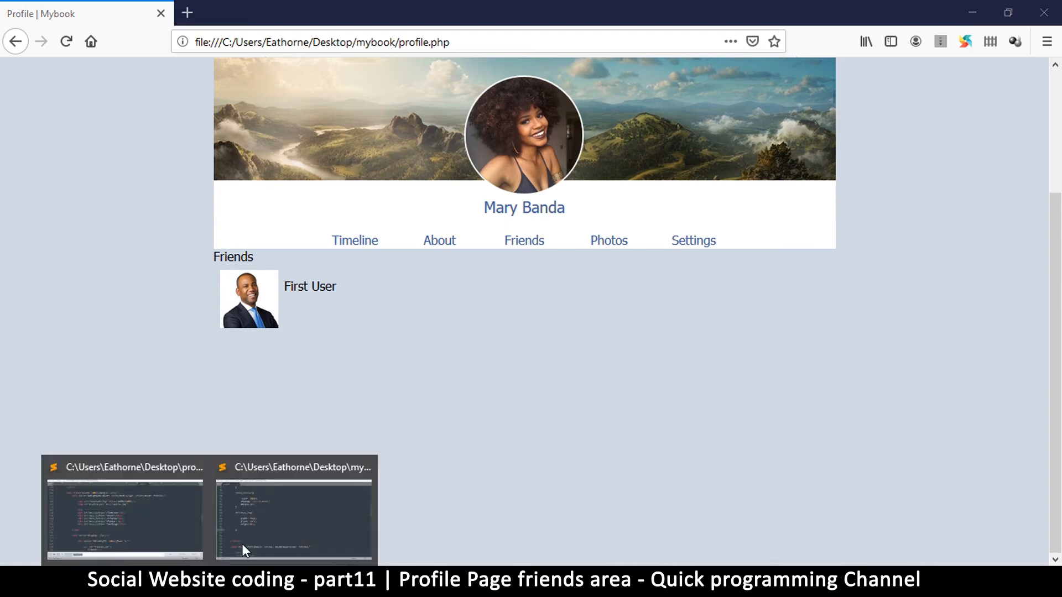
left_click(294, 517)
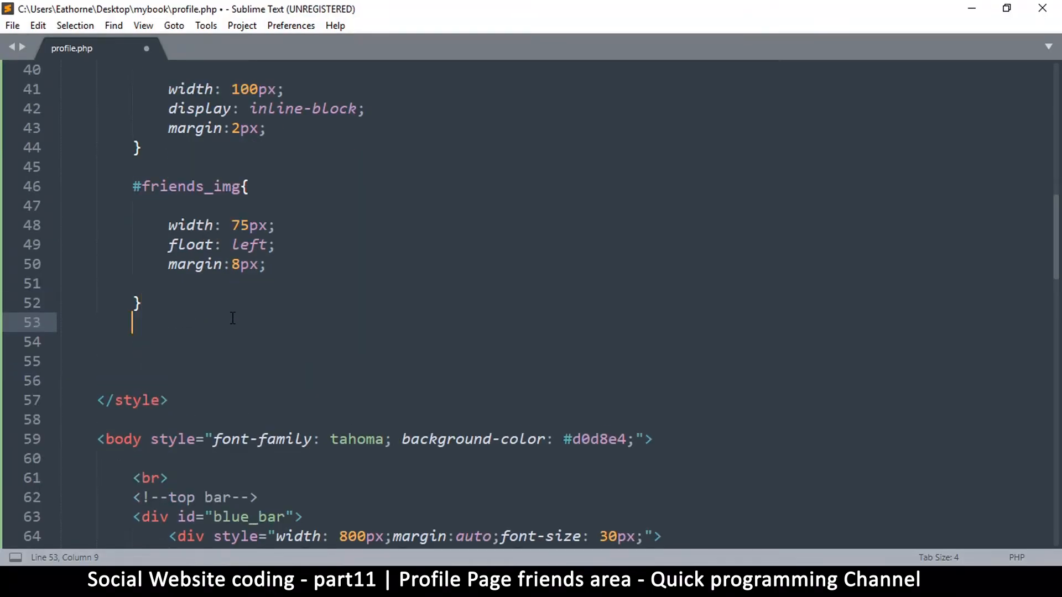
Step: Create an empty #friends_bar rule in the style block for the friends sidebar
type("#fir")
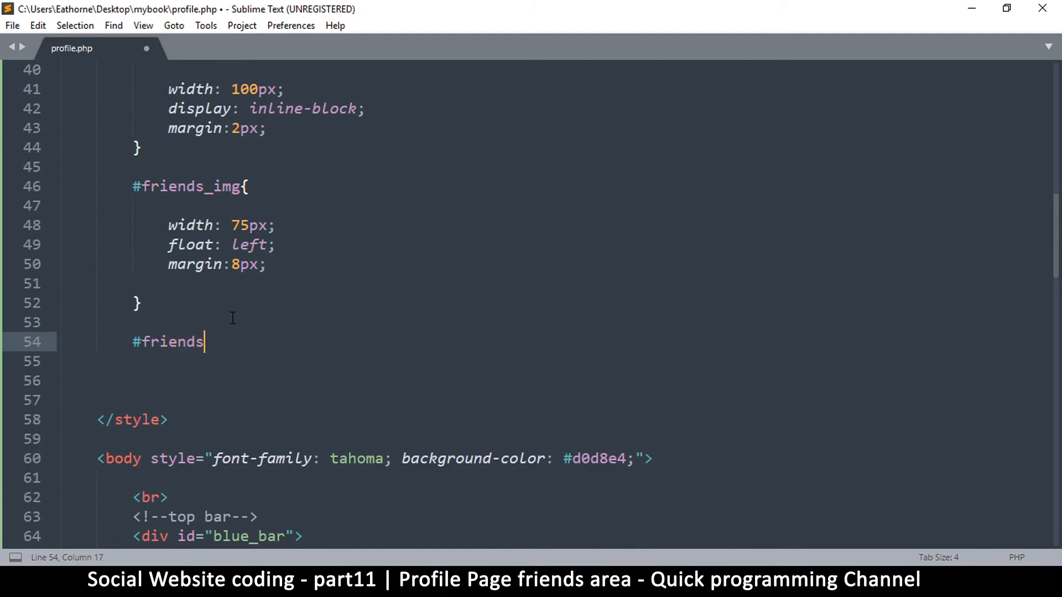
type("_bar")
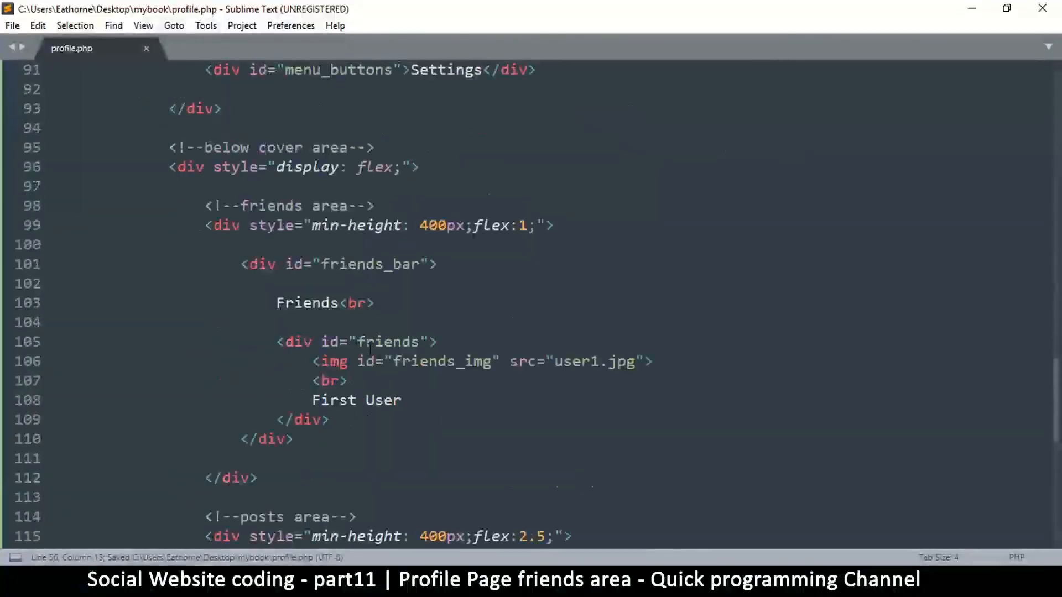
double_click(348, 264)
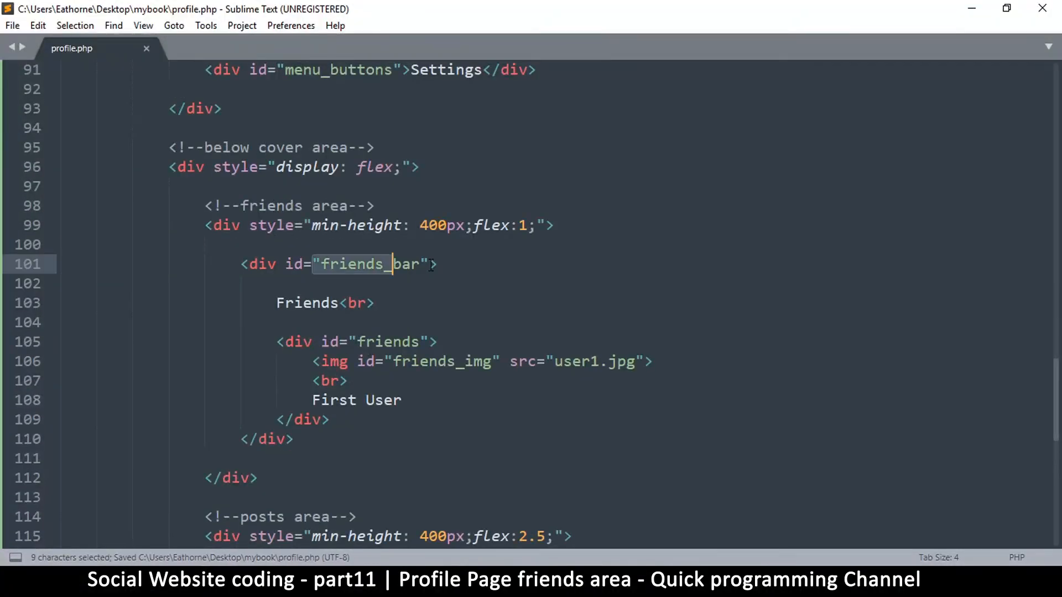
scroll("up", 3)
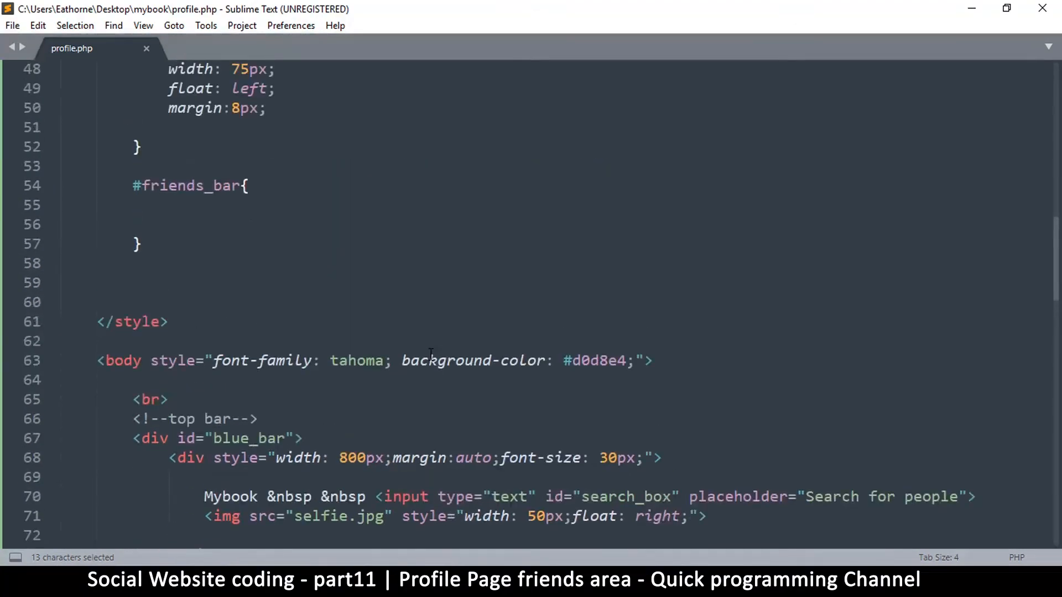
scroll("up", 3)
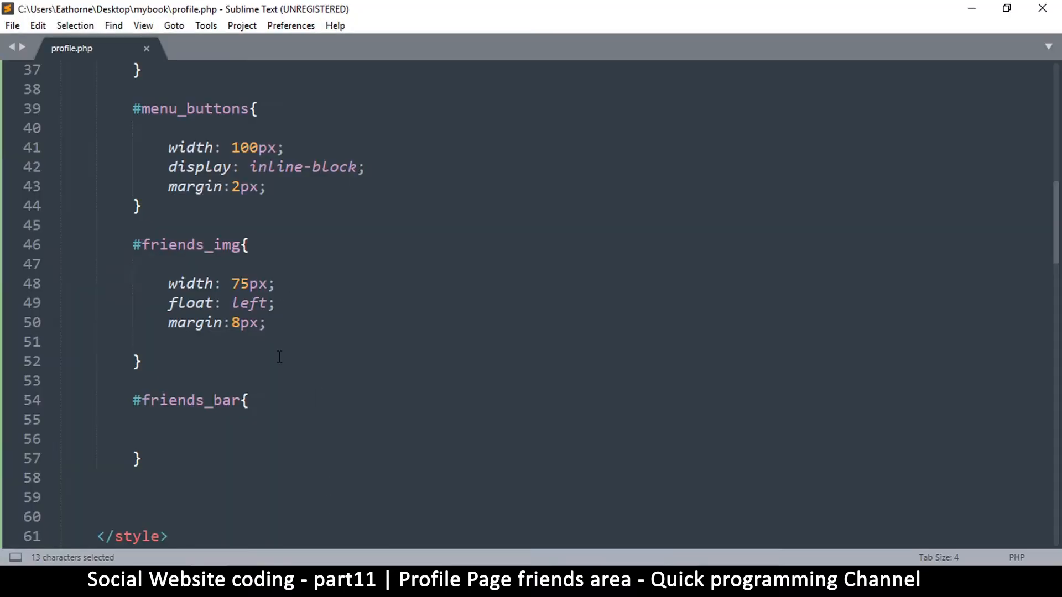
Step: Give #friends_bar background-color: white and min-height: 400px, then save
type("background-color: w")
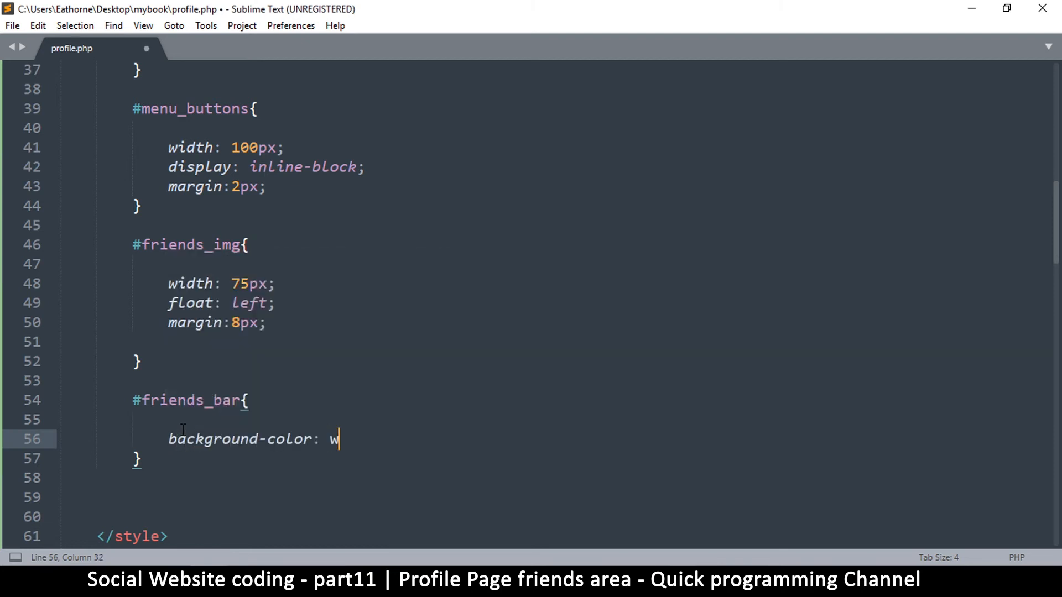
type("hite;")
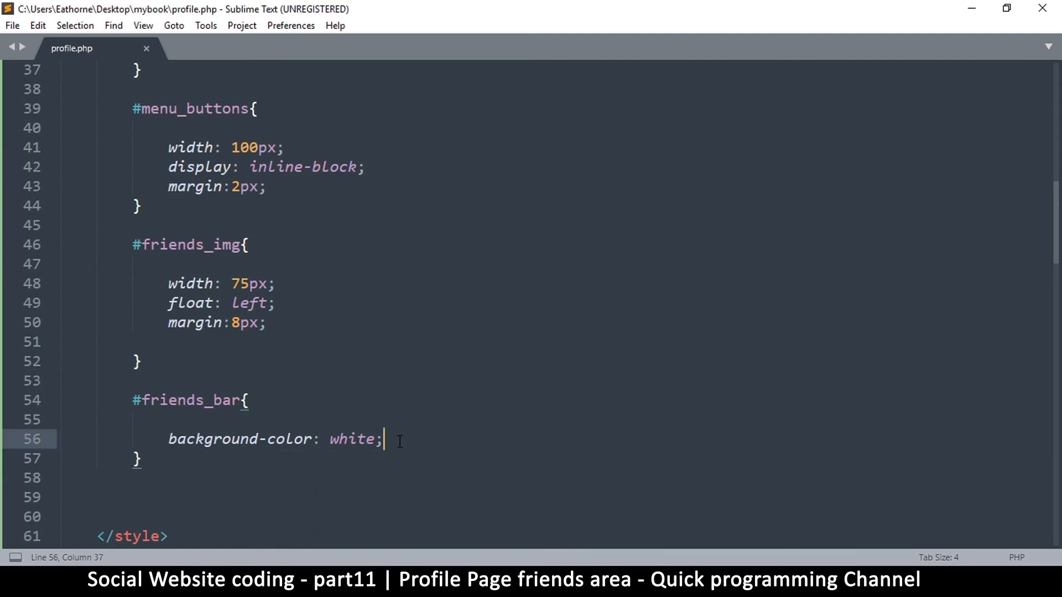
type("min-height: 400")
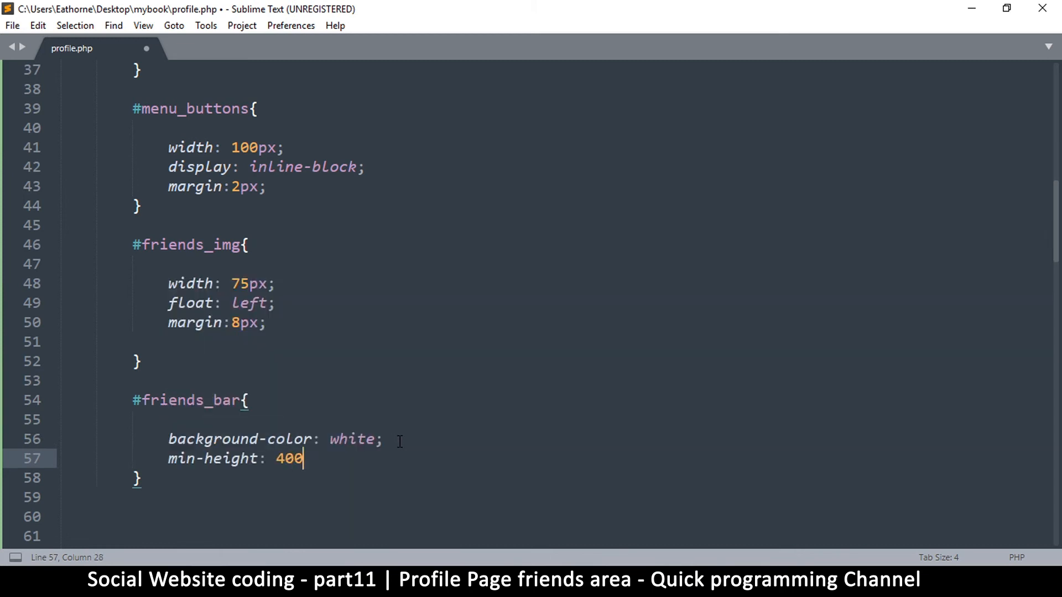
type("px;")
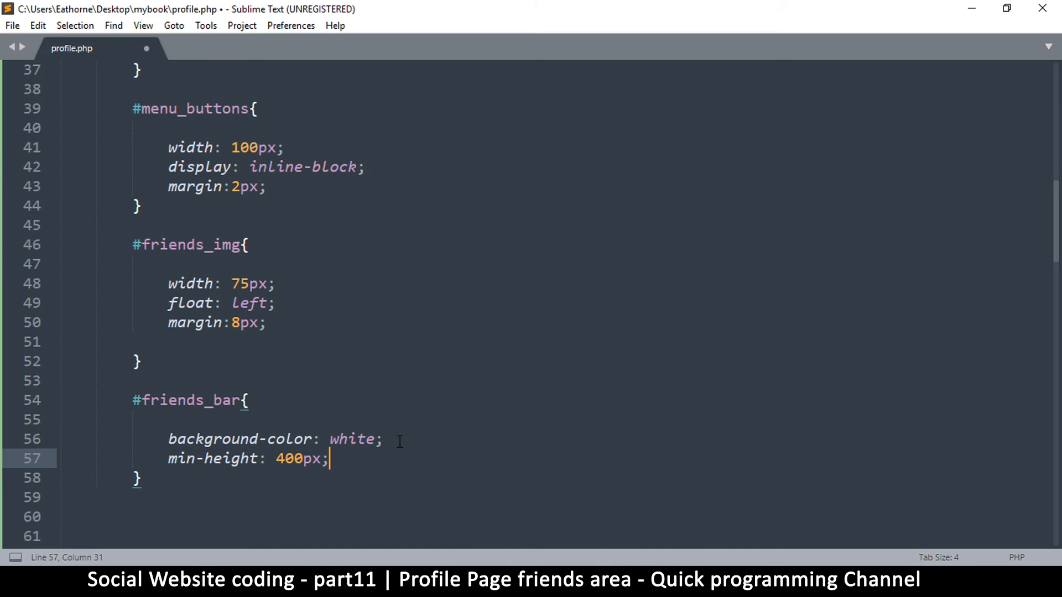
key("ctrl+s")
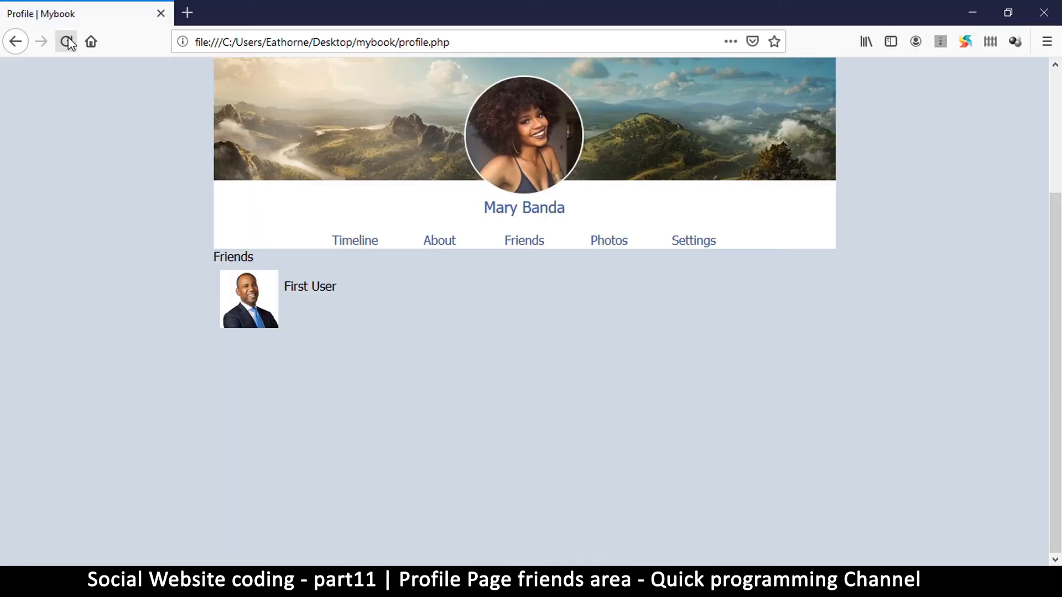
left_click(65, 41)
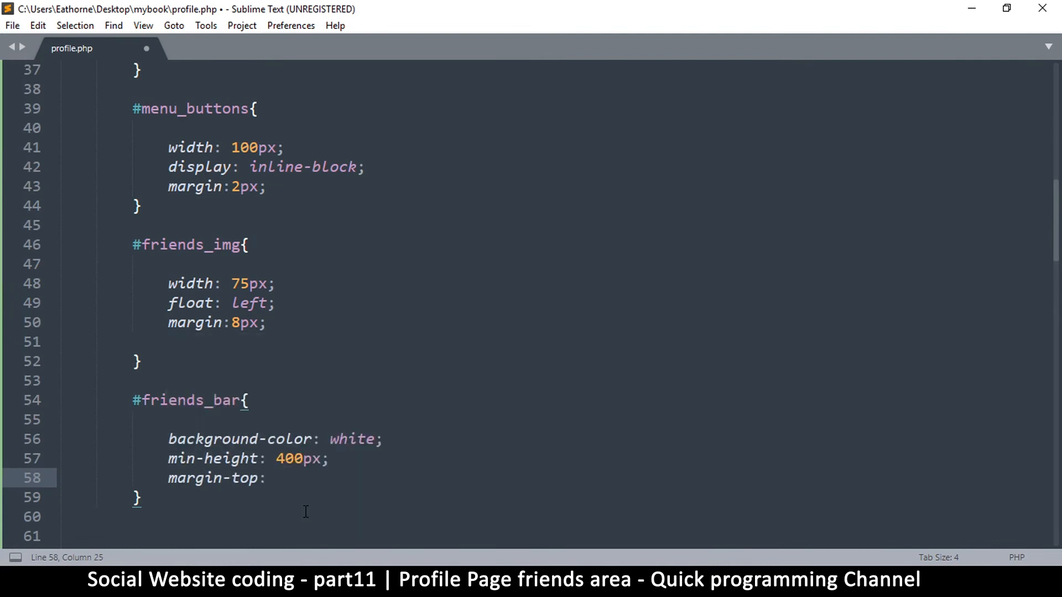
Step: Add margin-top: 20px, color: #aaa and padding: 8px to the #friends_bar rule
type("20px;")
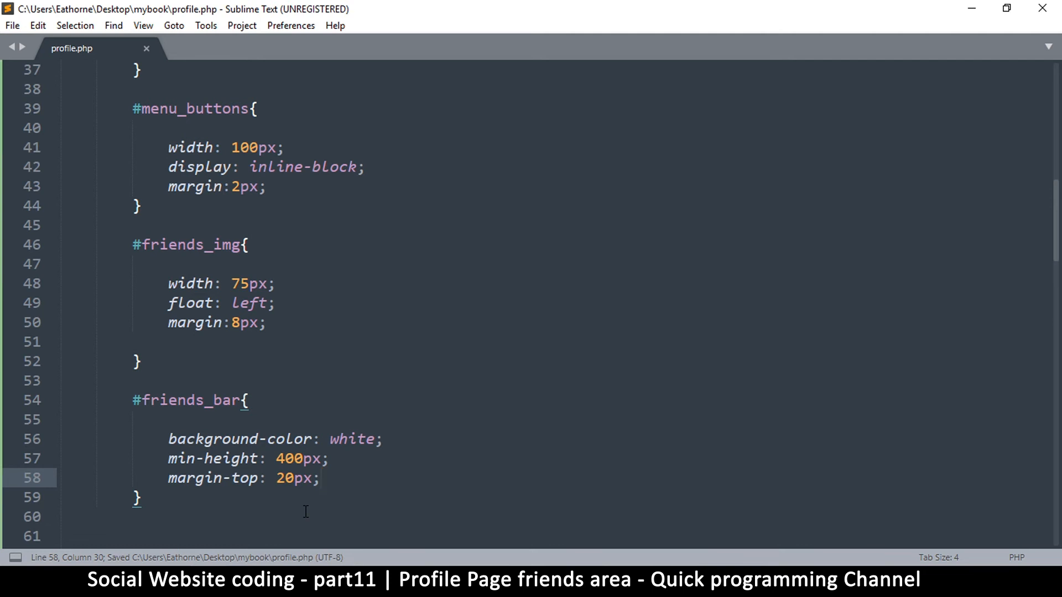
type("color:")
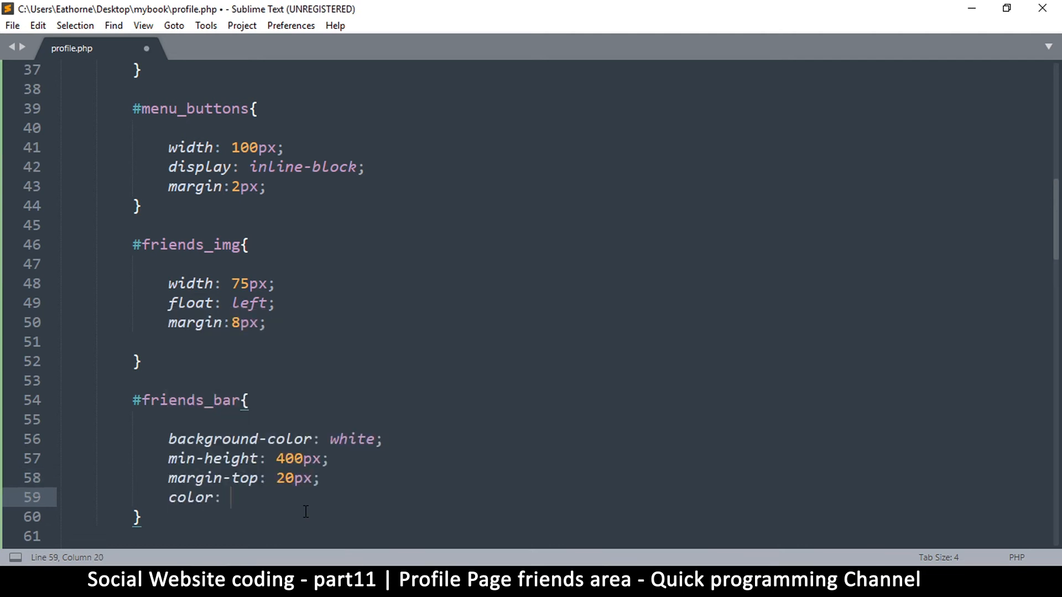
type("#aaa")
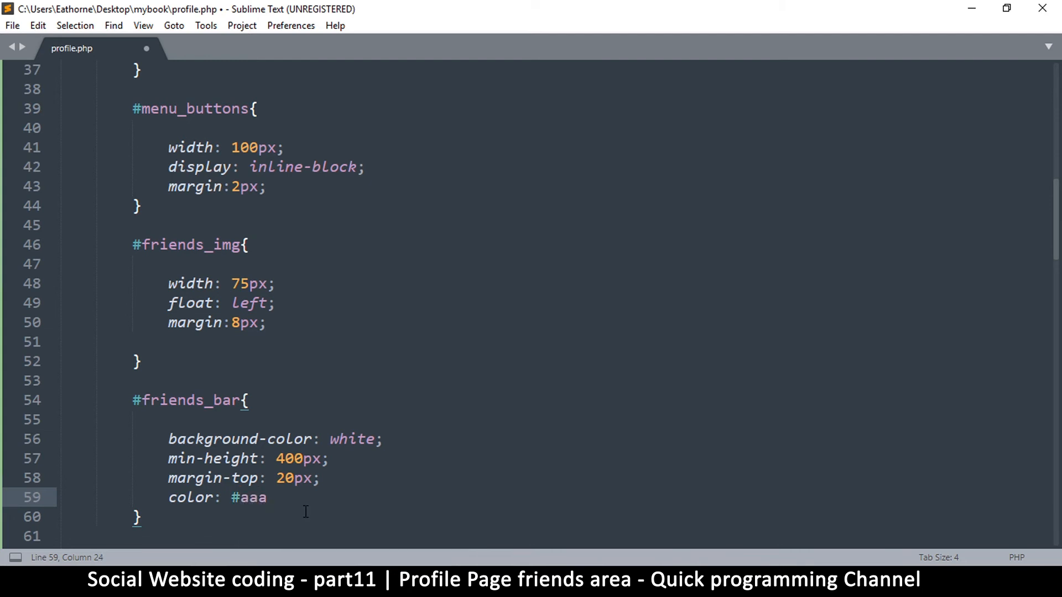
type("88")
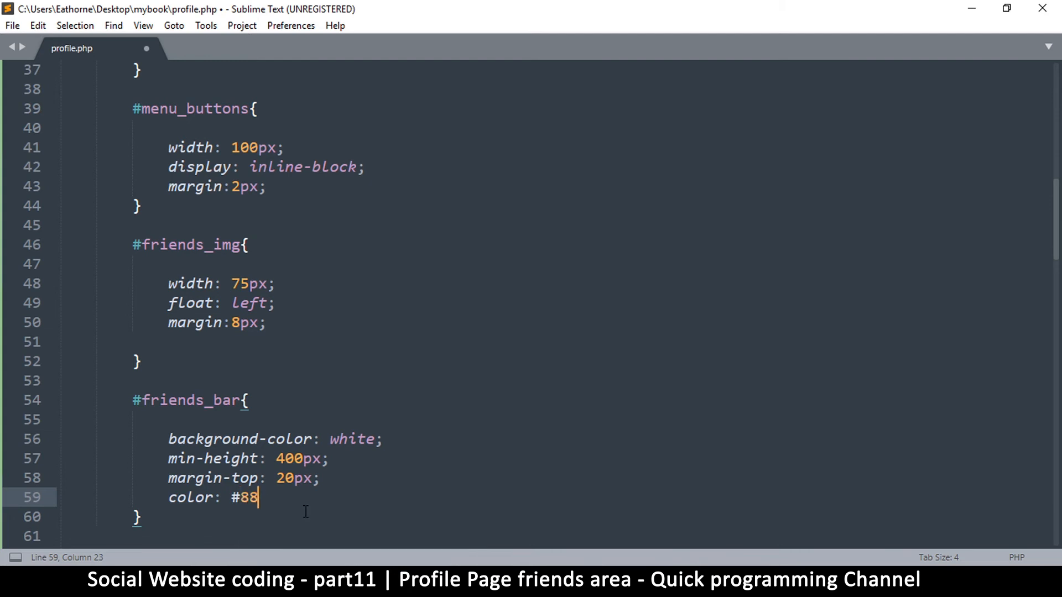
key("BackSpace")
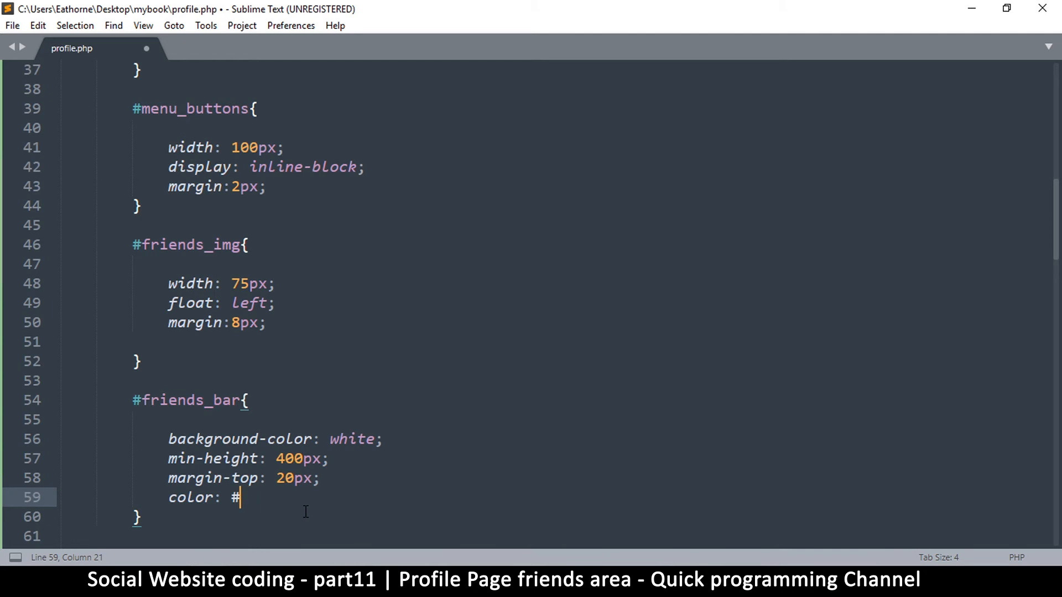
type("aaa;")
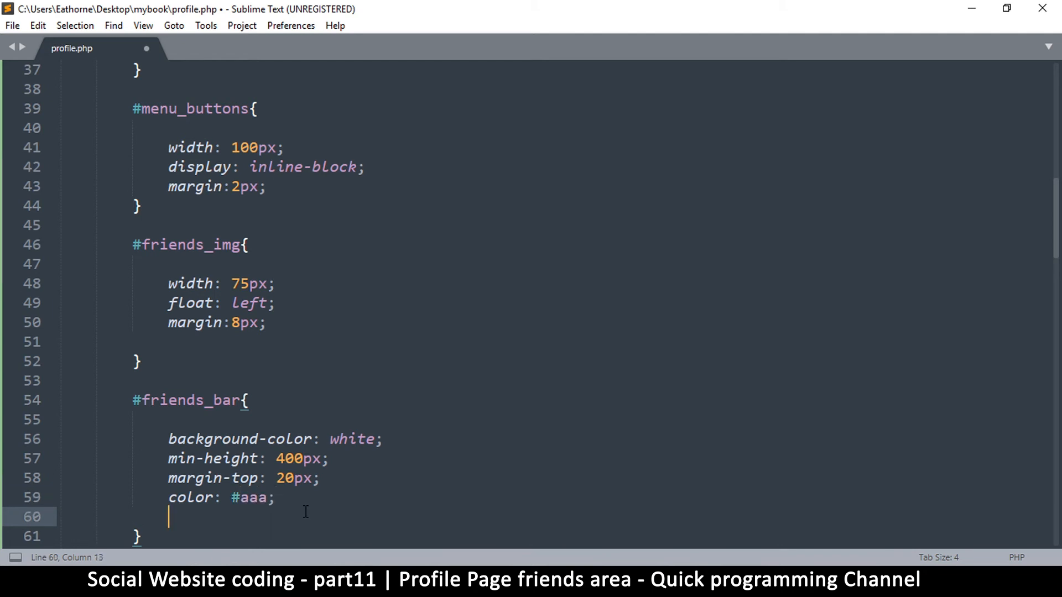
type("padding: 8")
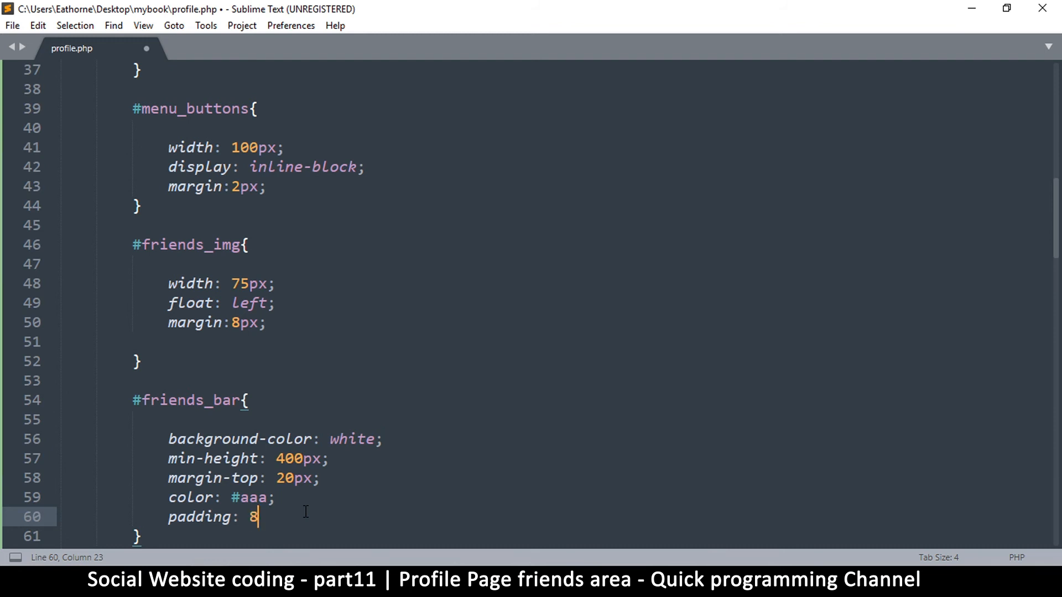
type("px;")
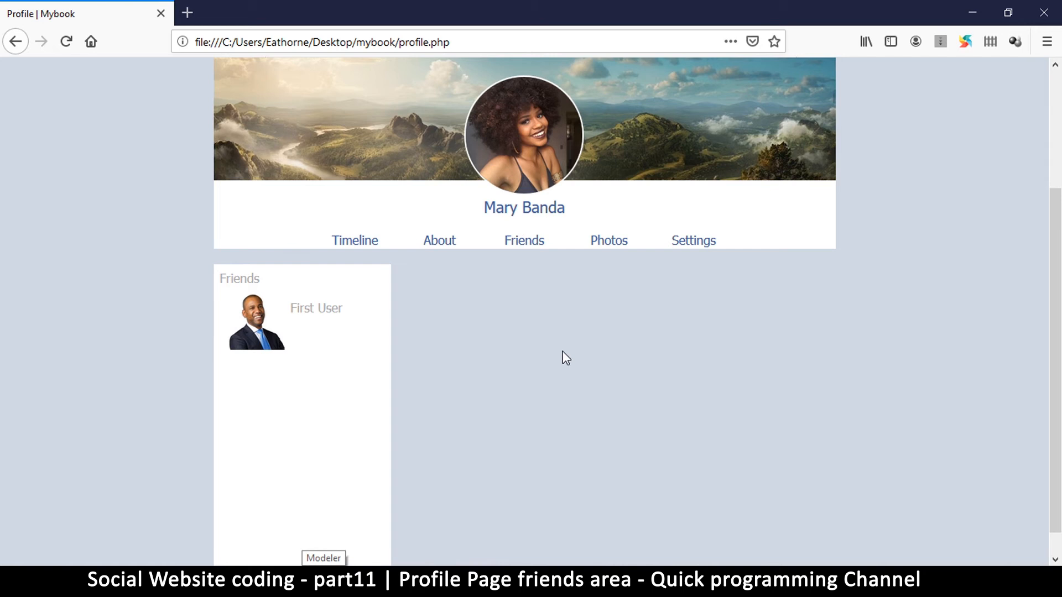
Step: Scroll the reloaded profile page to inspect the white Friends panel with grey text
scroll("up", 3)
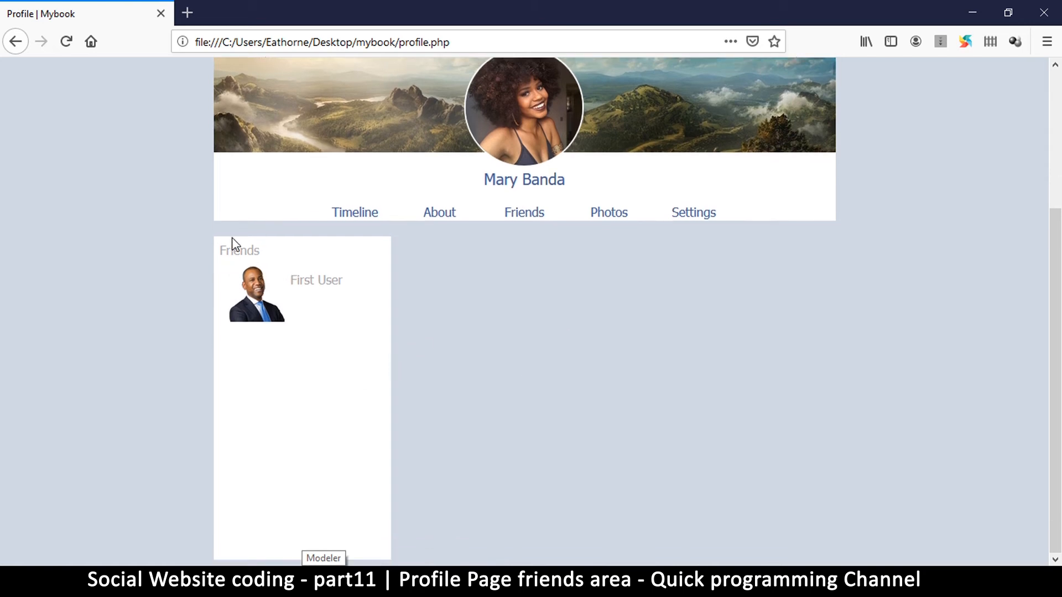
mouse_move(264, 294)
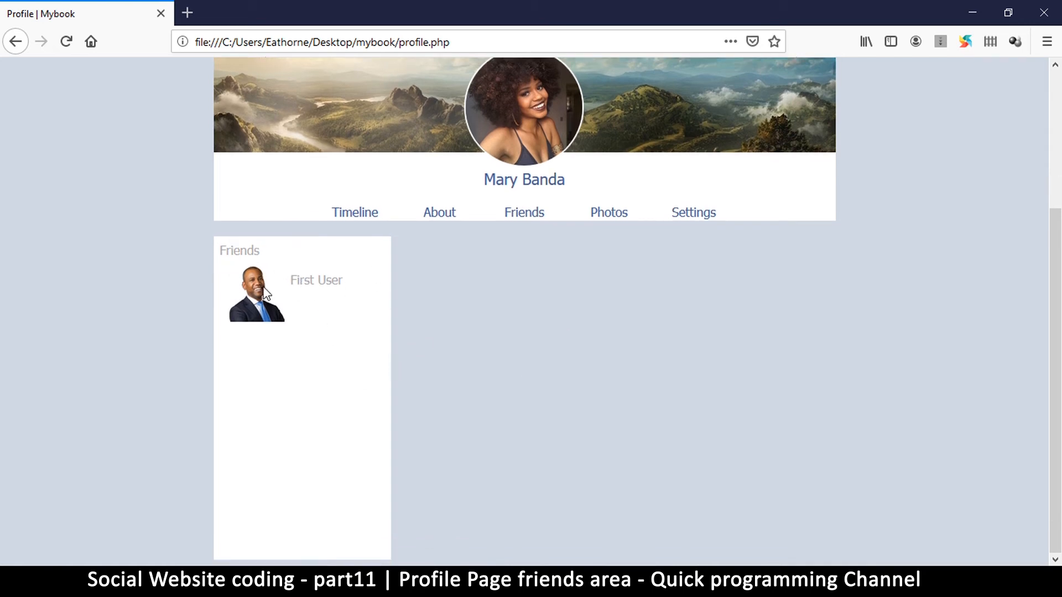
mouse_move(280, 306)
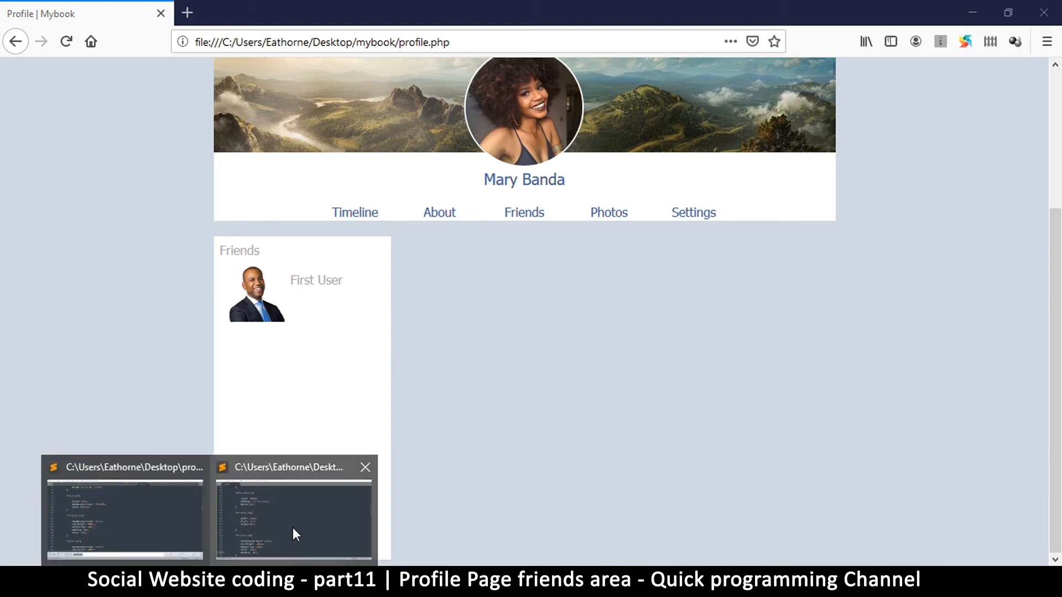
Step: Return to the editor, locate the friend entry markup and save the profile page
left_click(293, 514)
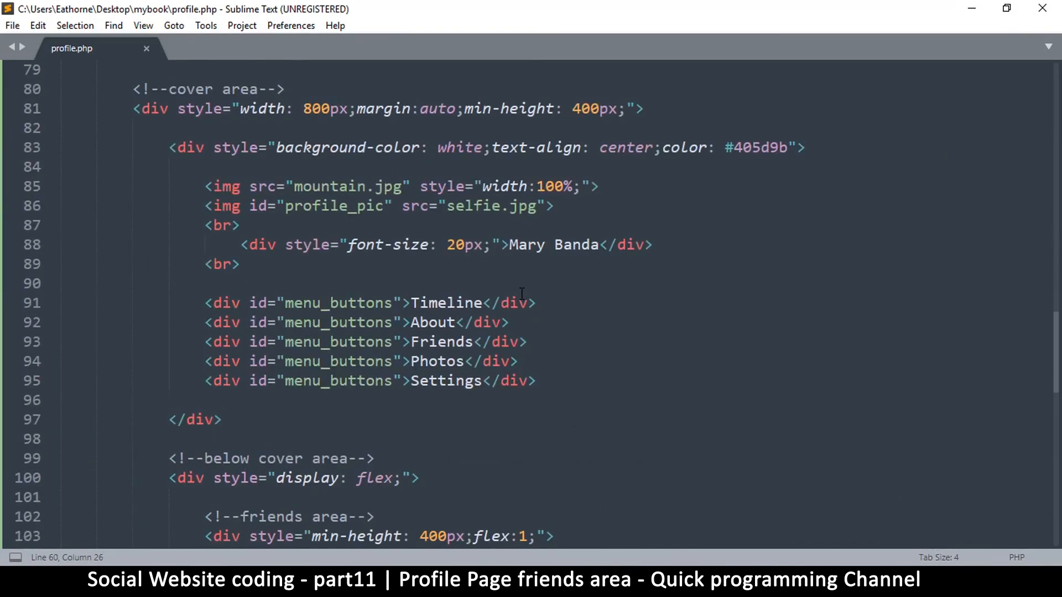
scroll("down", 3)
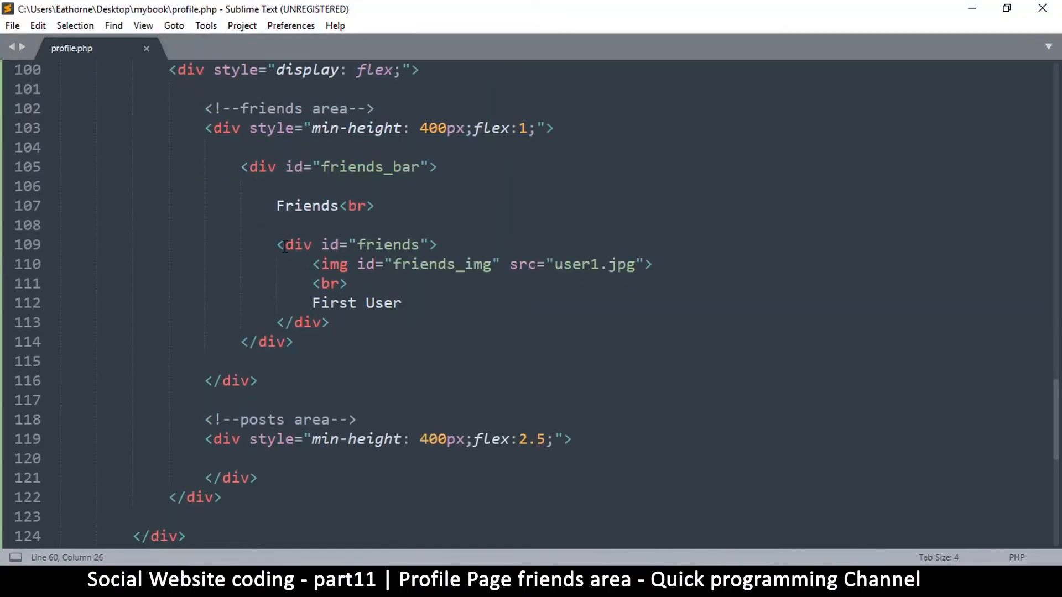
left_click(338, 245)
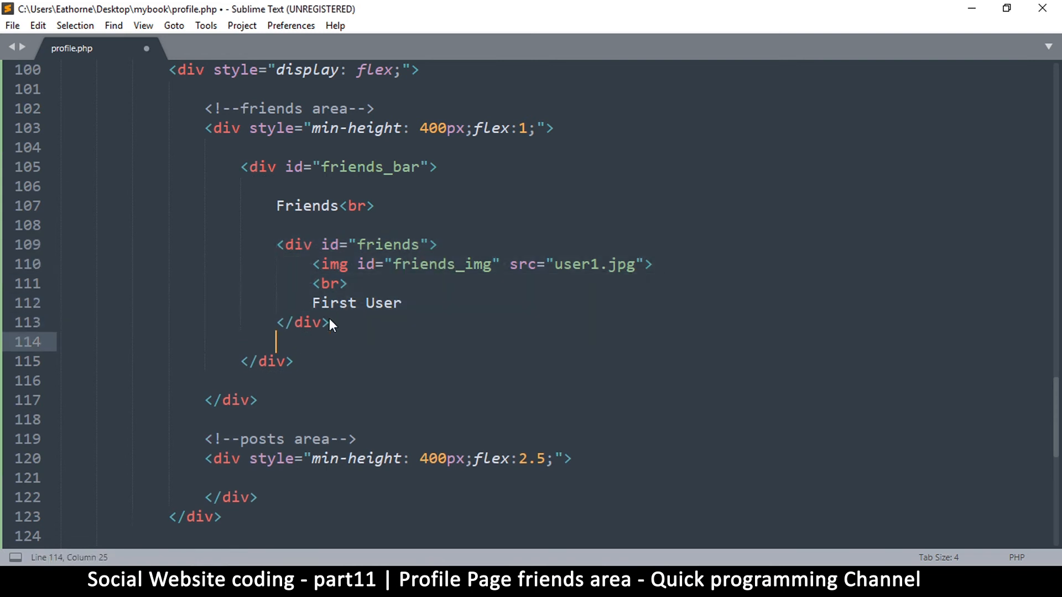
key("ctrl+s")
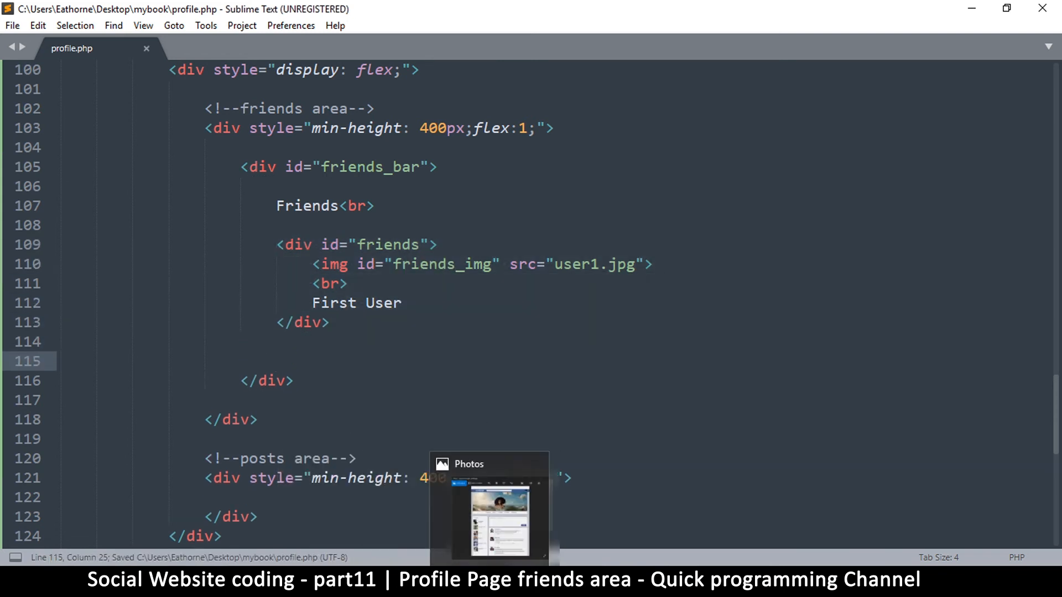
Step: Select the whole First User friend block and duplicate it to make four friend entries
left_click(489, 507)
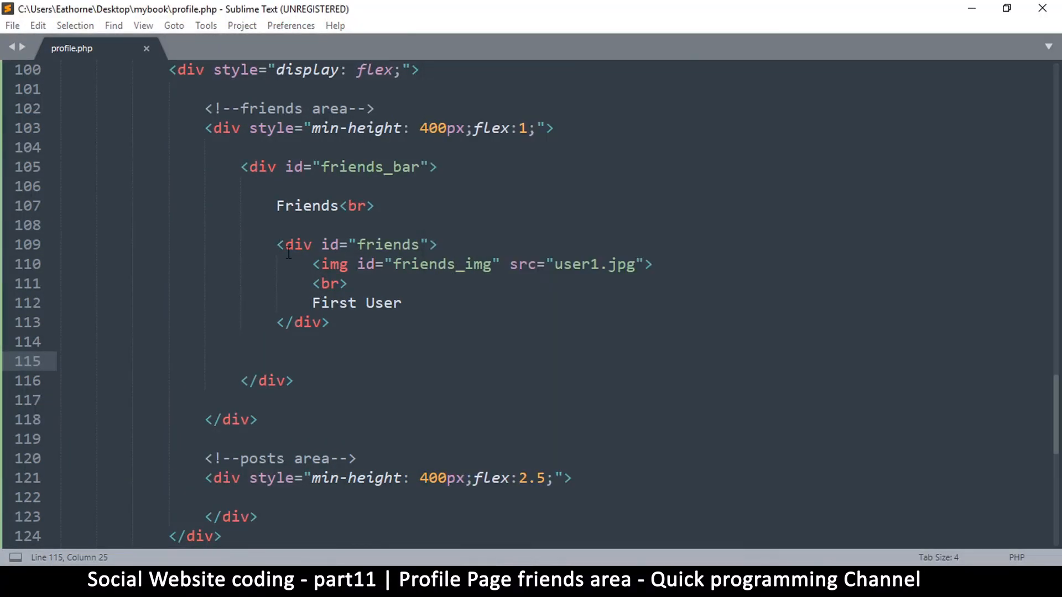
left_click_drag(276, 245, 330, 322)
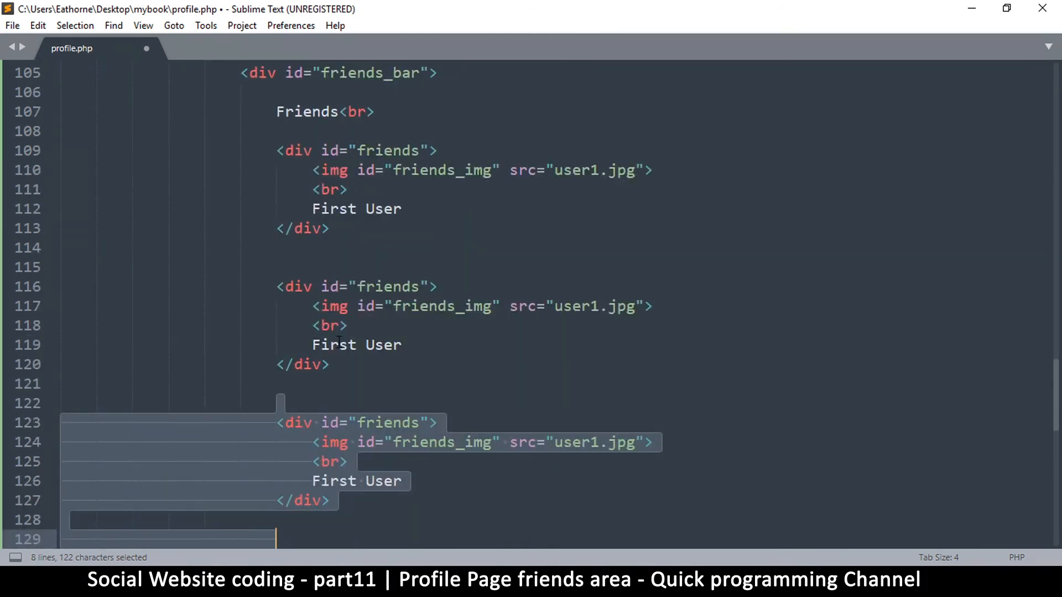
key("ctrl+s")
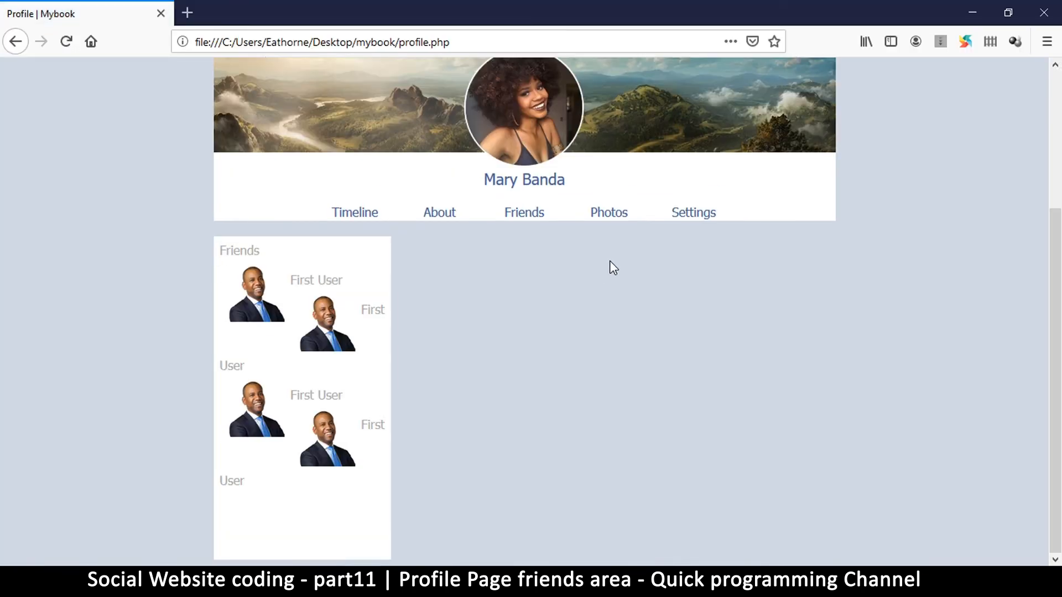
mouse_move(312, 408)
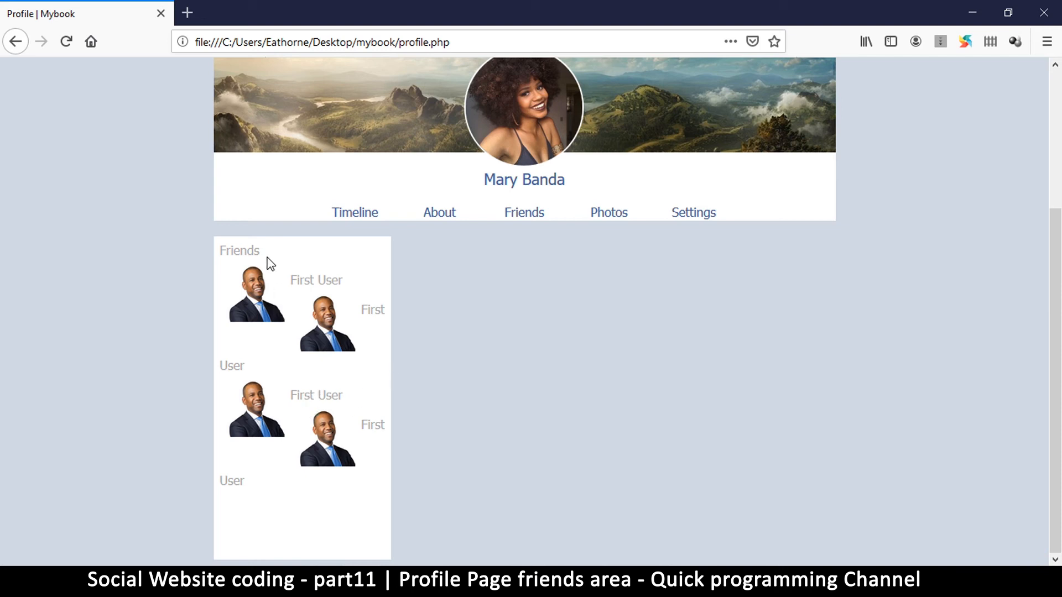
mouse_move(357, 320)
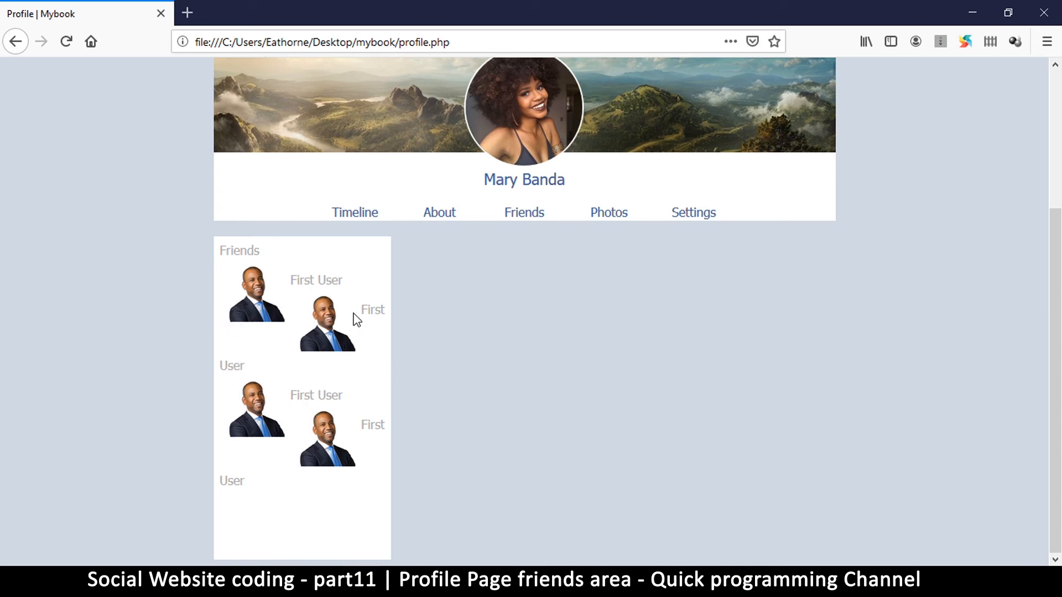
mouse_move(325, 303)
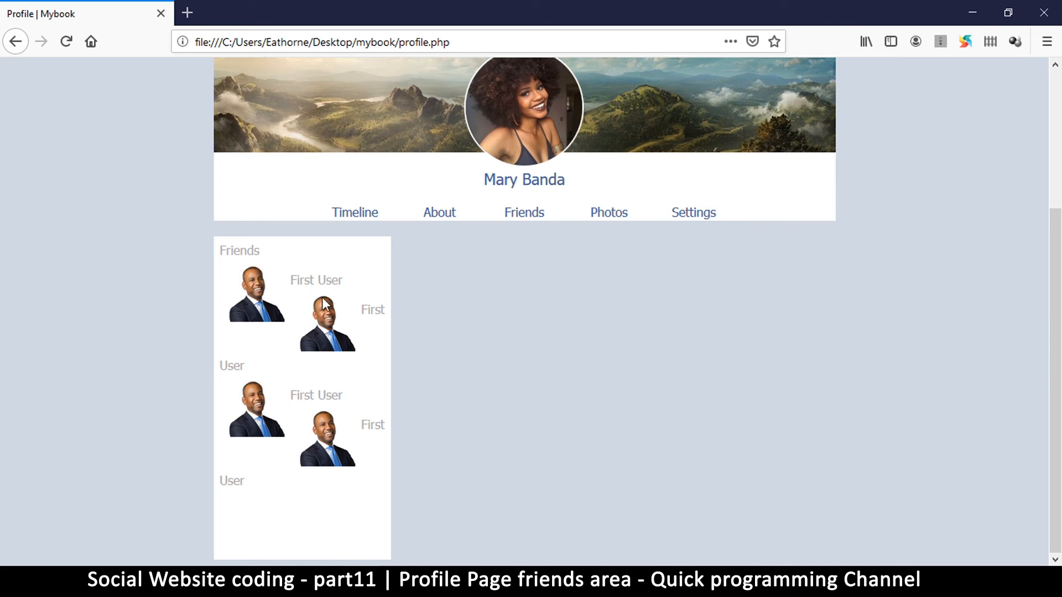
mouse_move(386, 524)
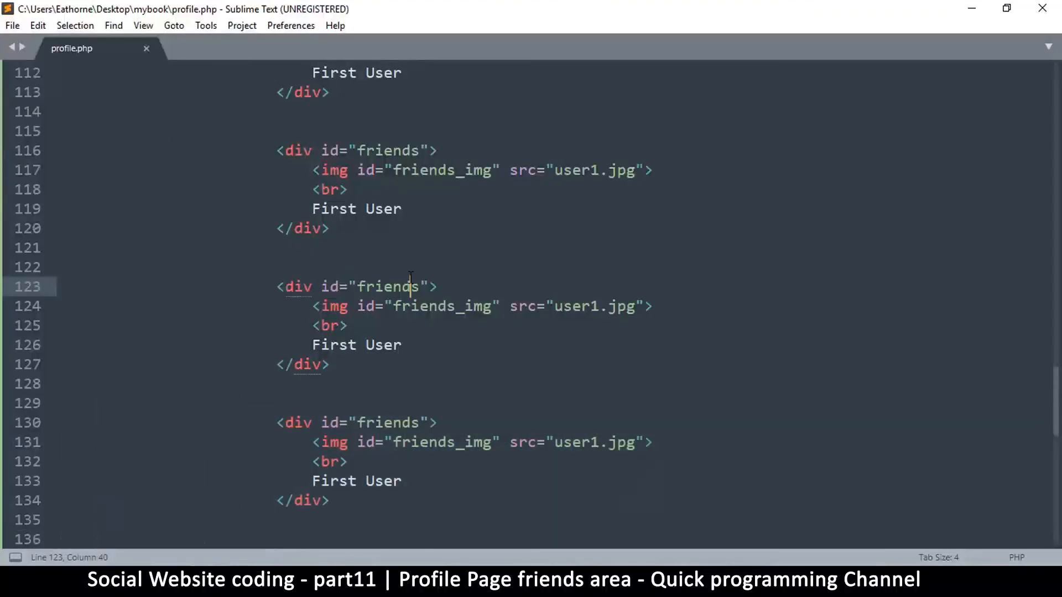
double_click(388, 285)
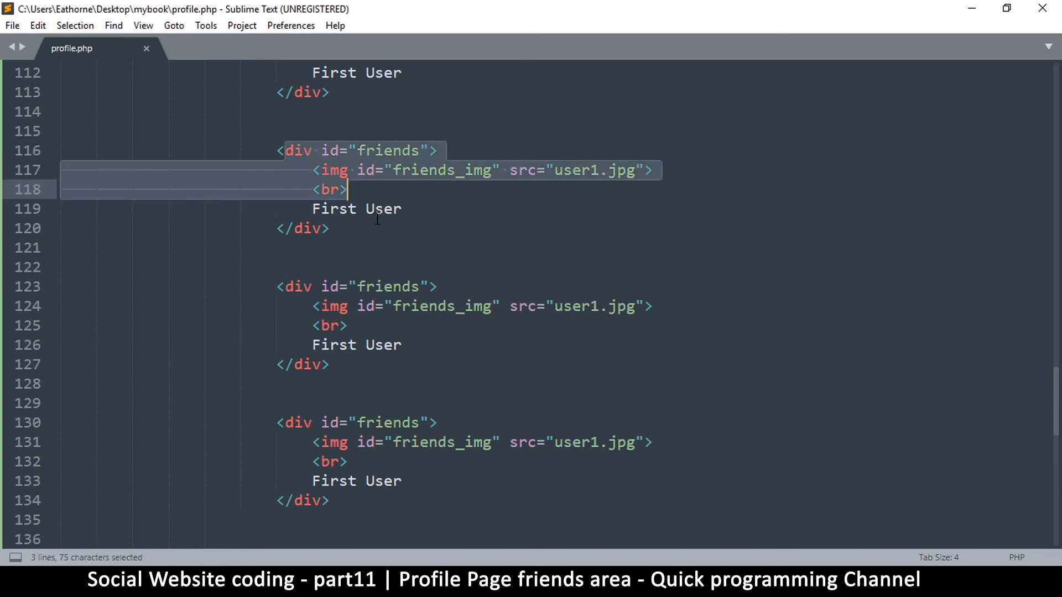
scroll("up", 3)
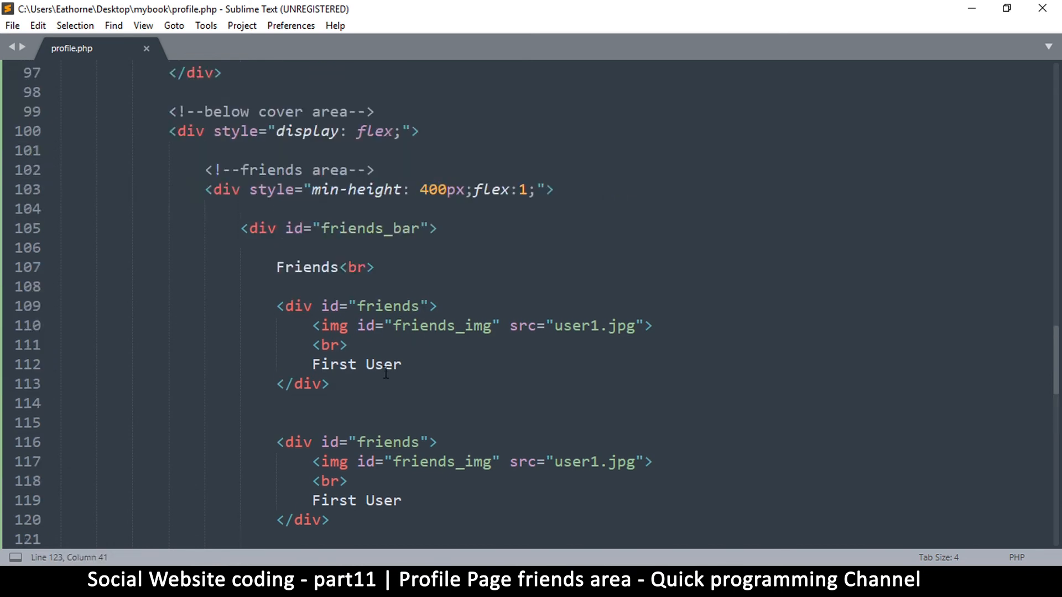
Step: Add a #friends rule with clear: both, save, and reload the preview to stack the entries
scroll("up", 3)
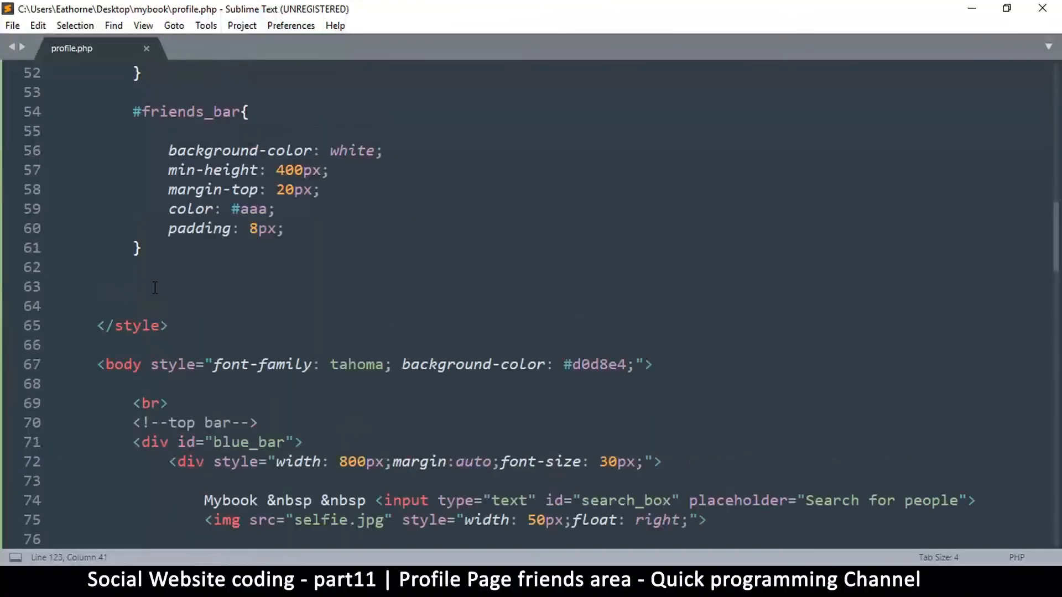
type("#f")
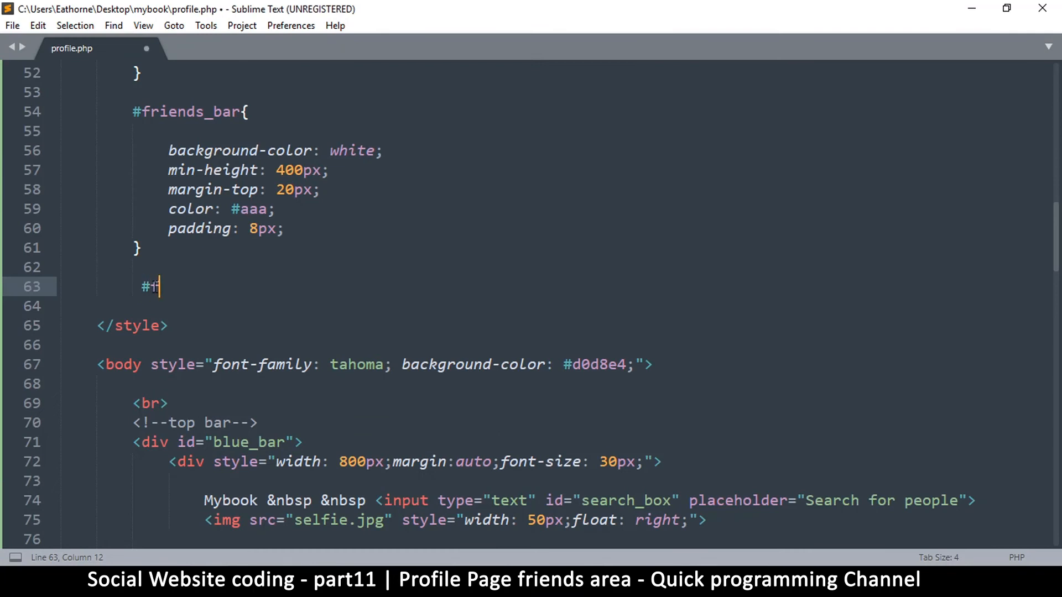
type("riends{")
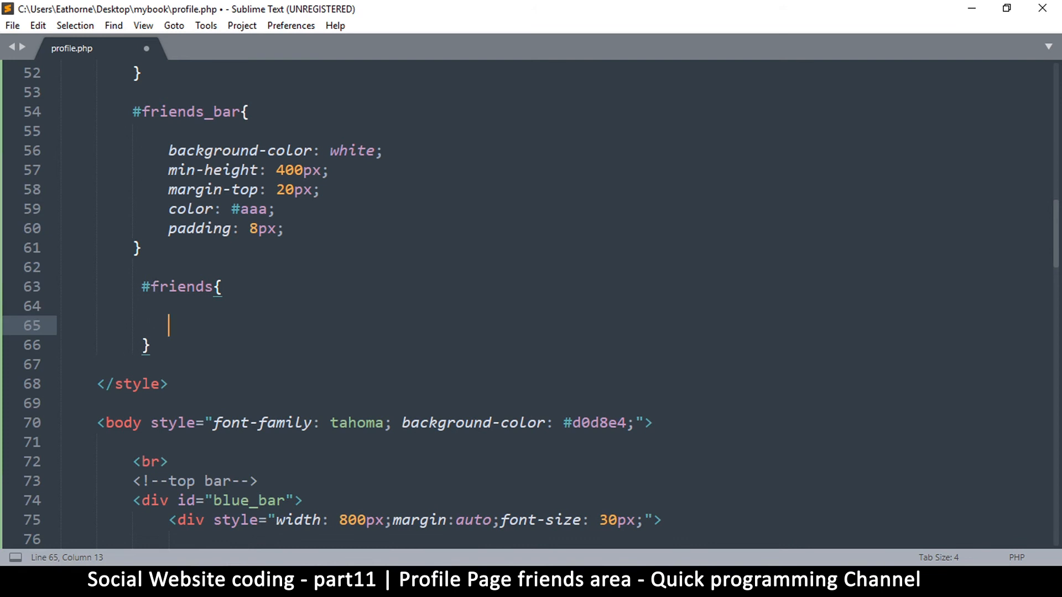
type("clear:")
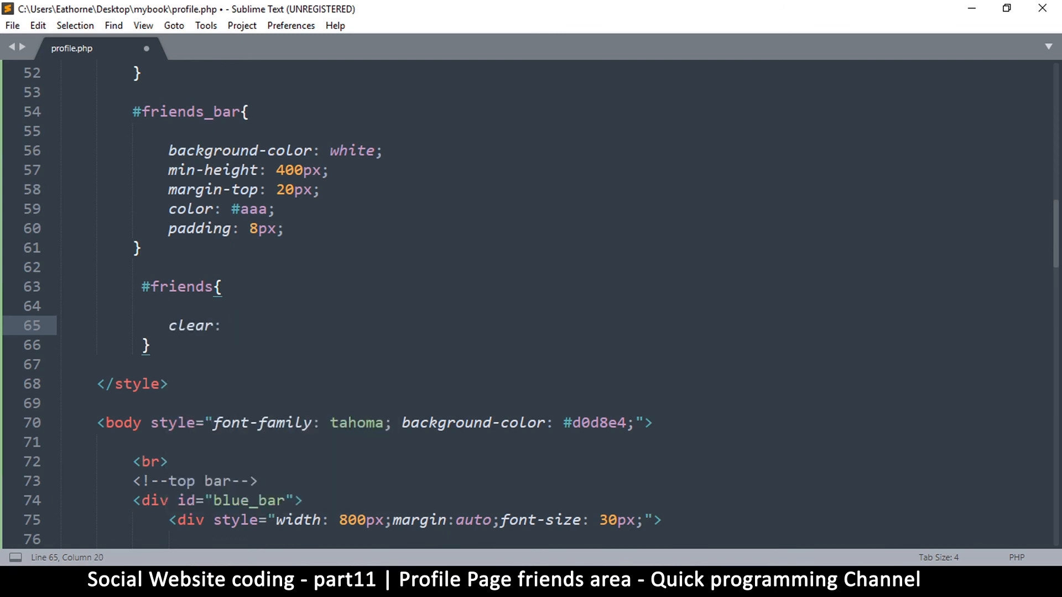
type("lef")
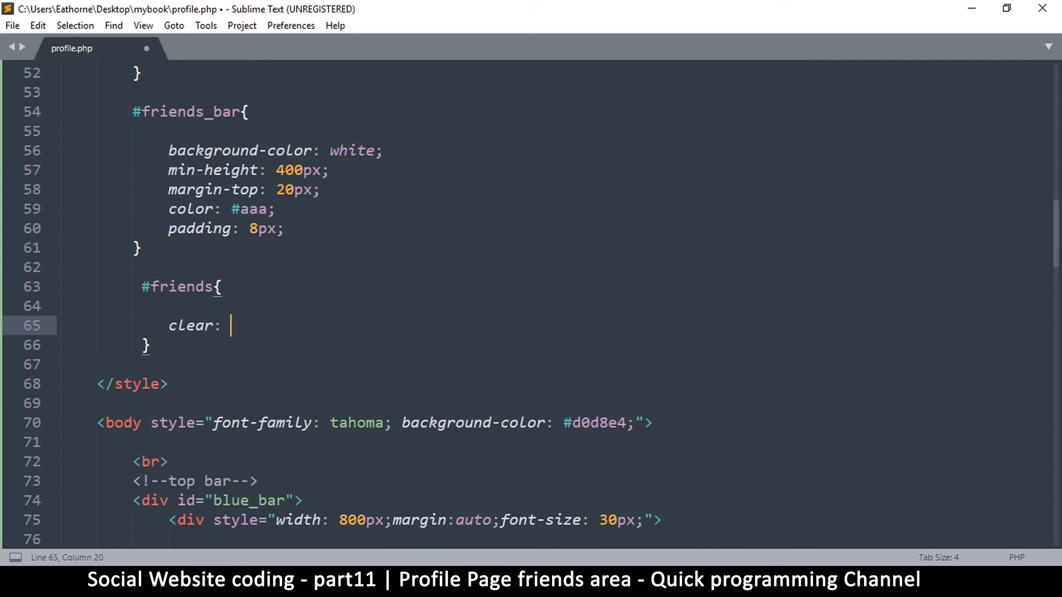
type("both;")
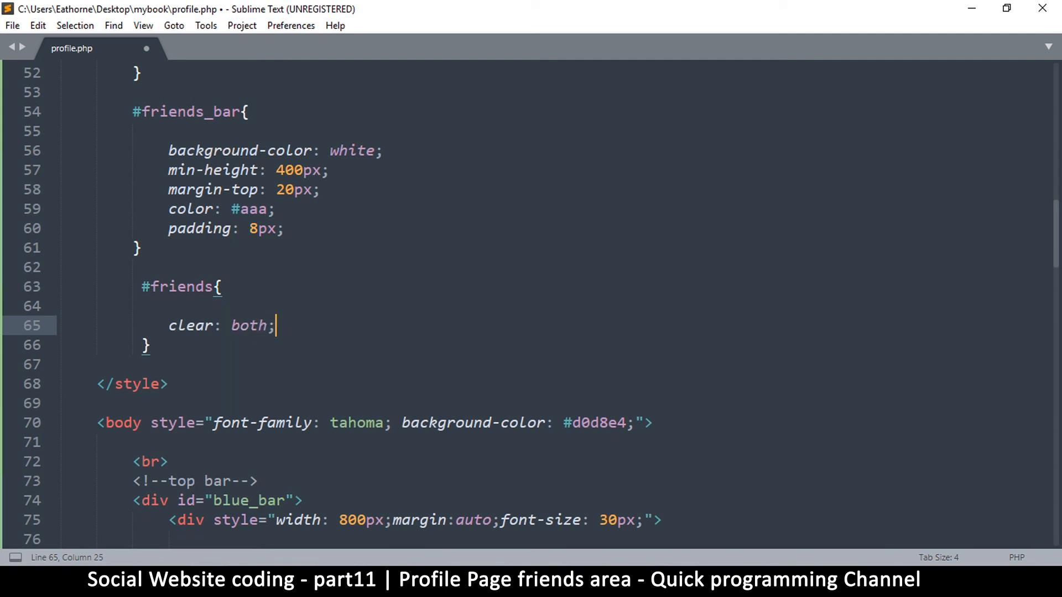
key("ctrl+s")
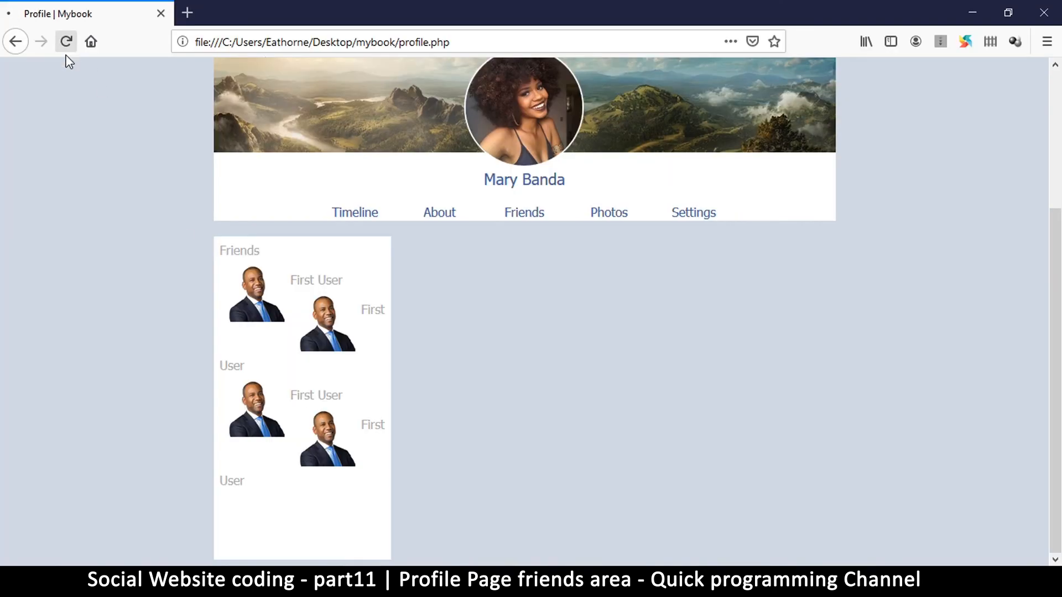
left_click(65, 41)
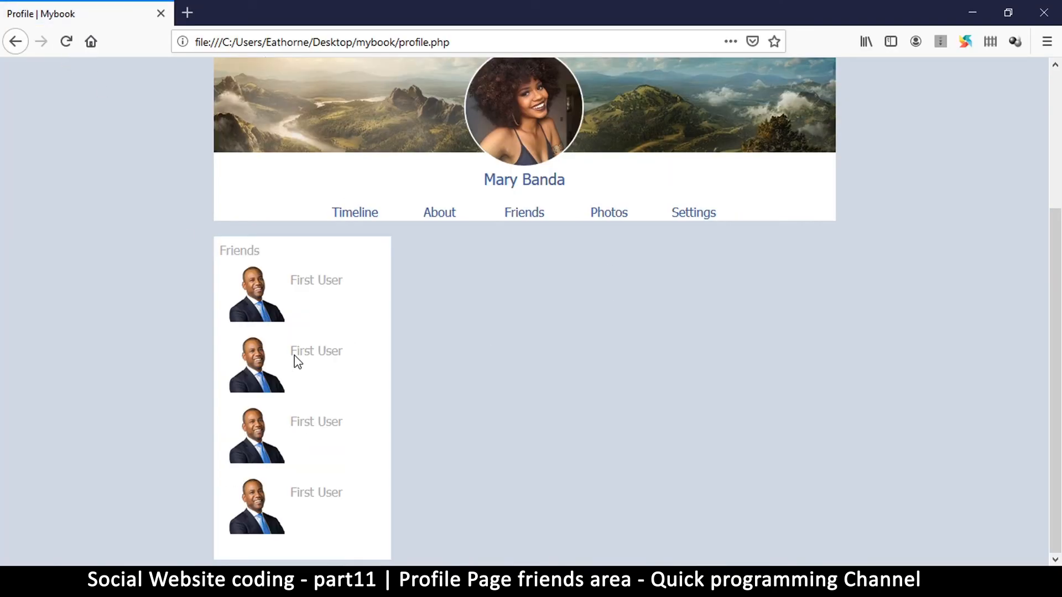
mouse_move(319, 484)
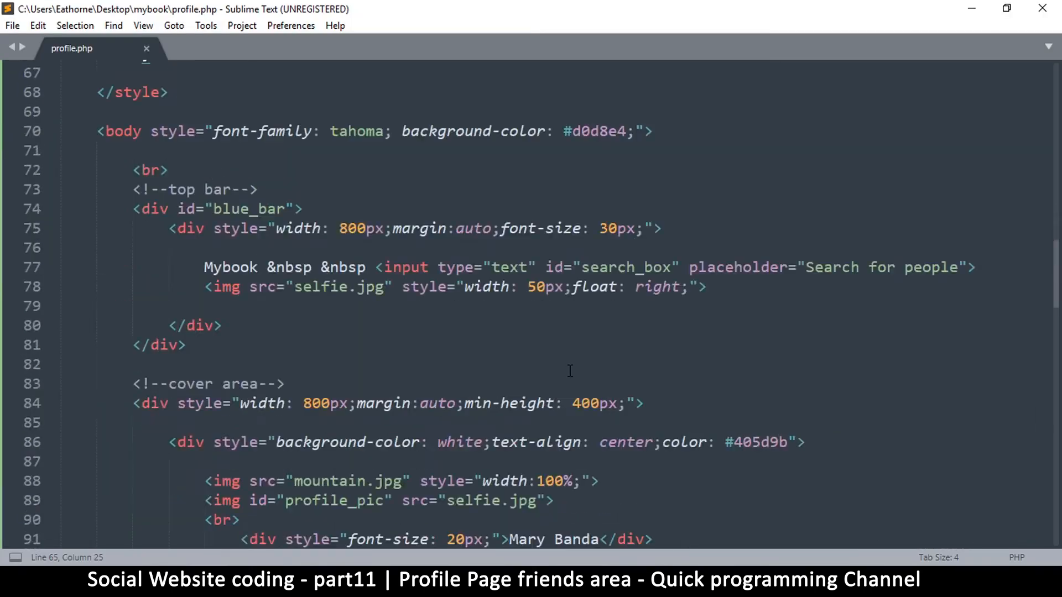
Step: Set the friend img sources to user2.jpg, user3.jpg and user4.jpg, save, and bring up Firefox
scroll("down", 3)
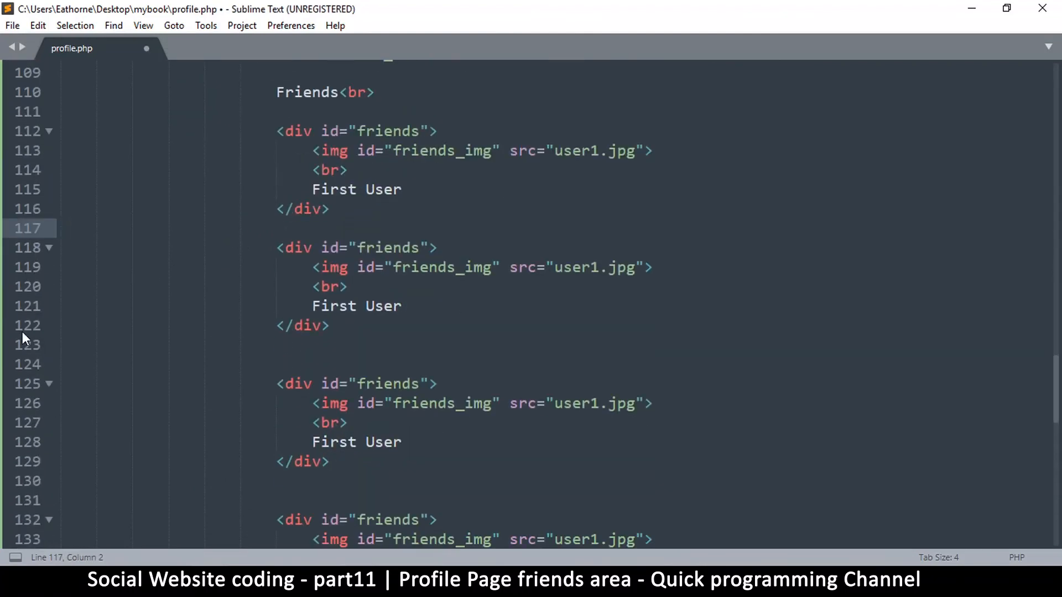
scroll("down", 3)
type("3")
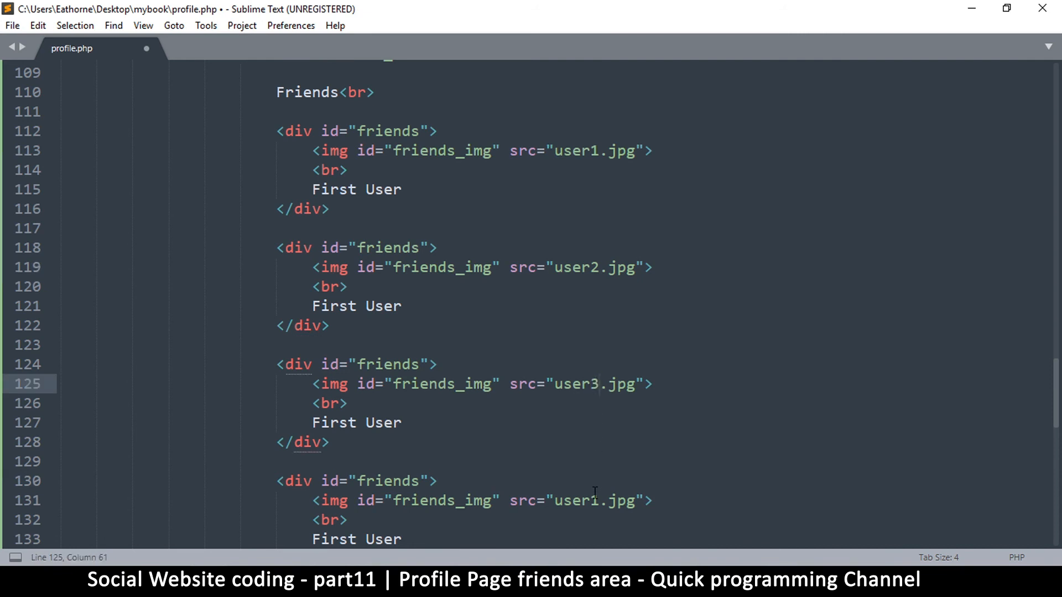
key("ctrl+s")
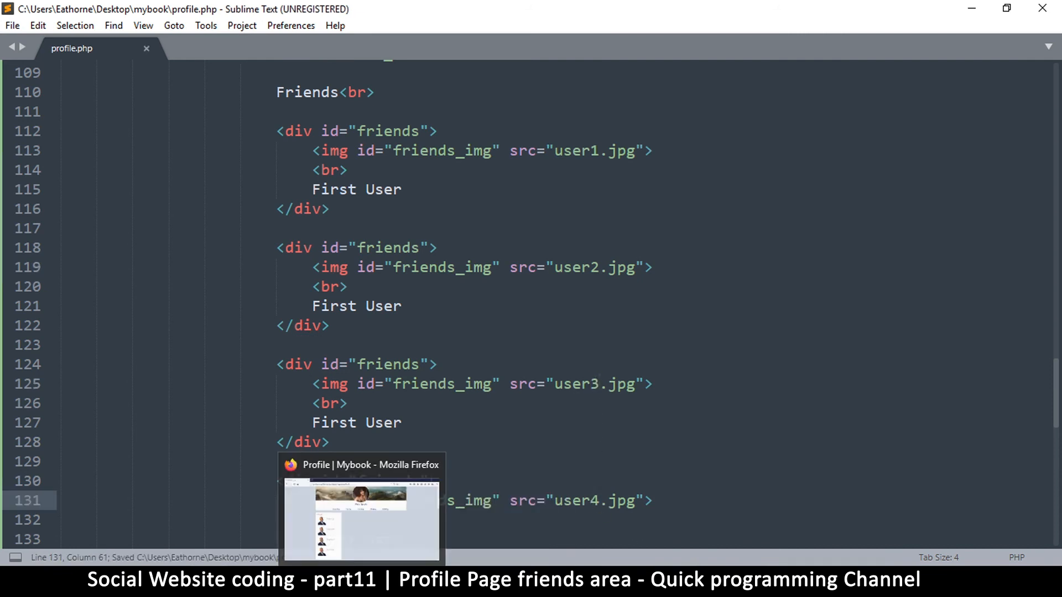
left_click(361, 520)
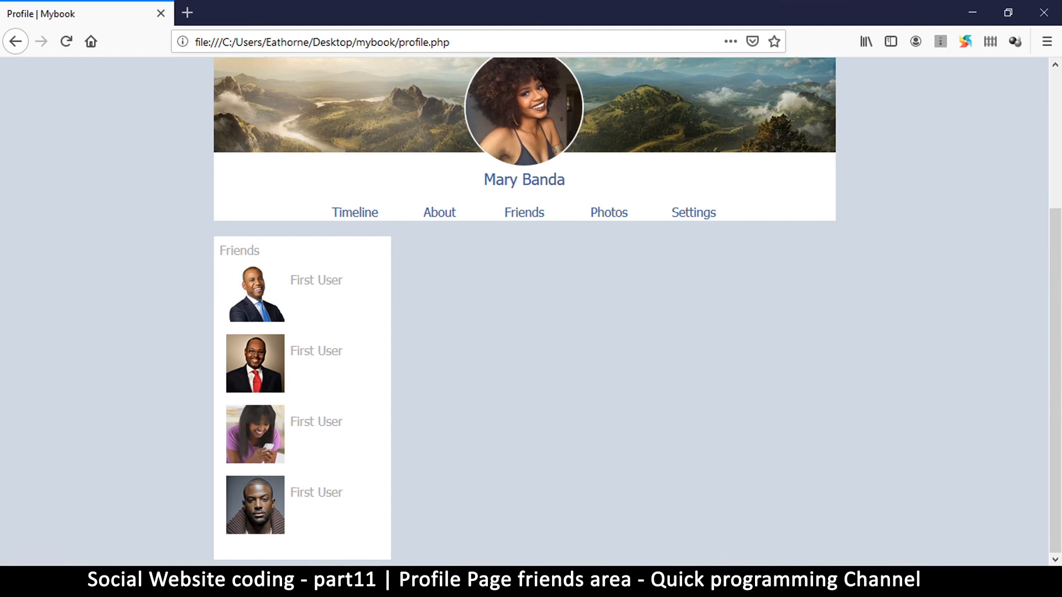
mouse_move(316, 292)
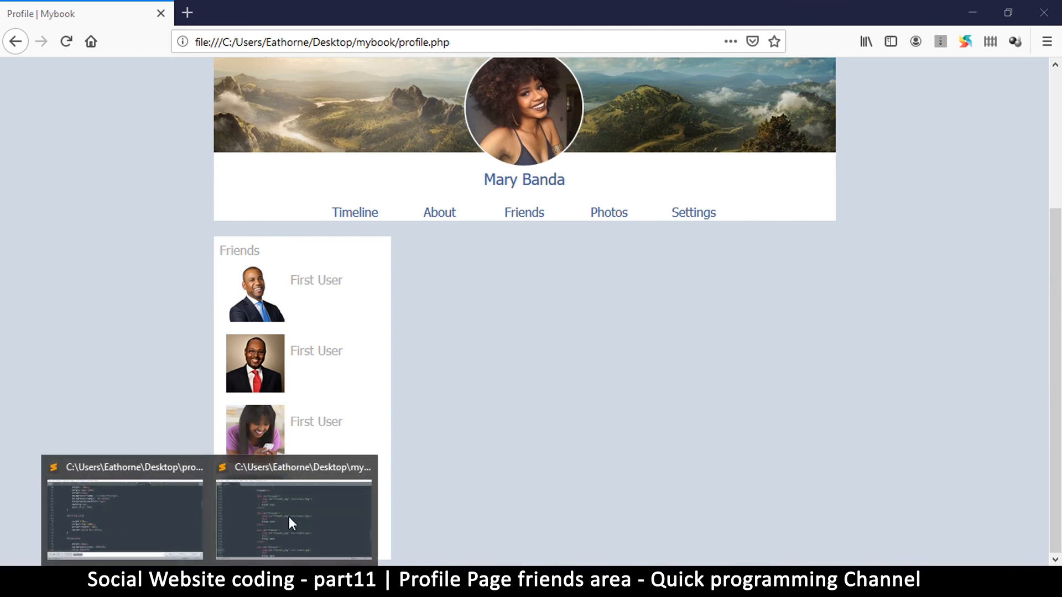
Step: Return from the Firefox preview of the four photos to the Sublime Text editor
left_click(294, 514)
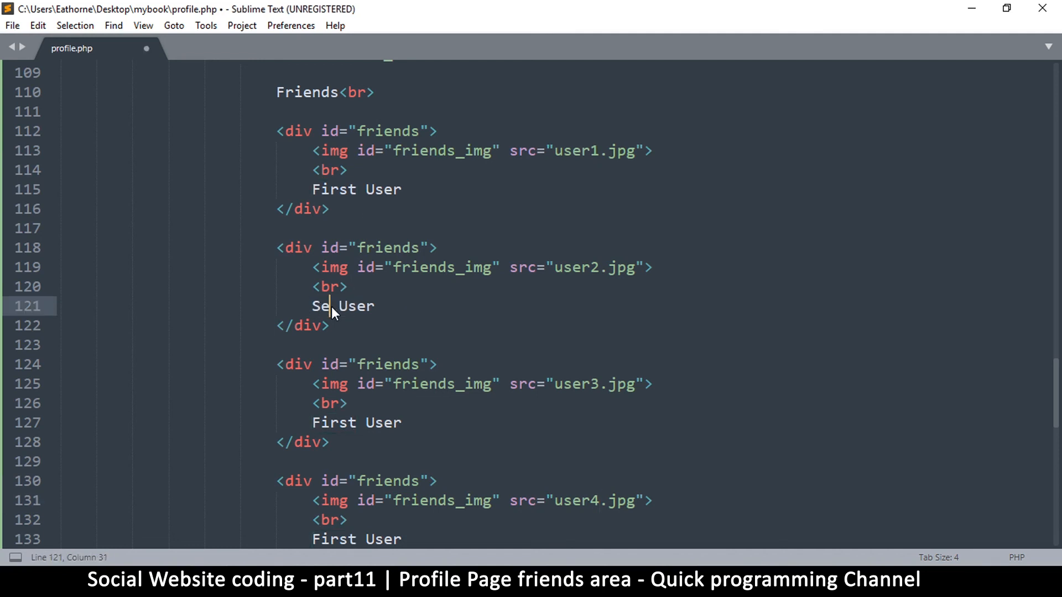
Step: Caption the friends Second User and African Girl, then rename the fourth to African Dude
type("cond")
left_click(485, 422)
type("Af")
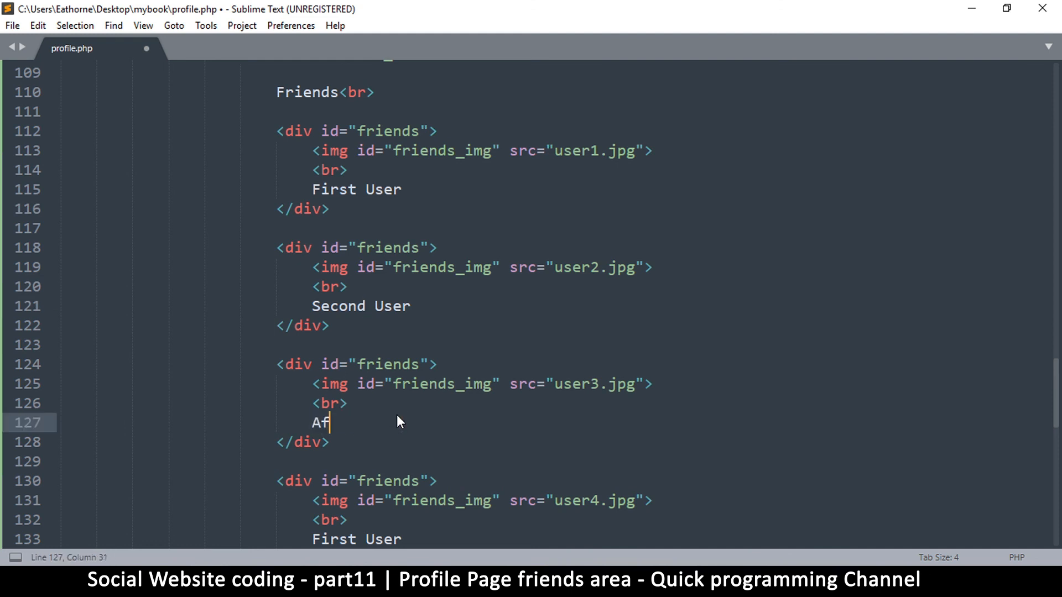
type("rican Gi")
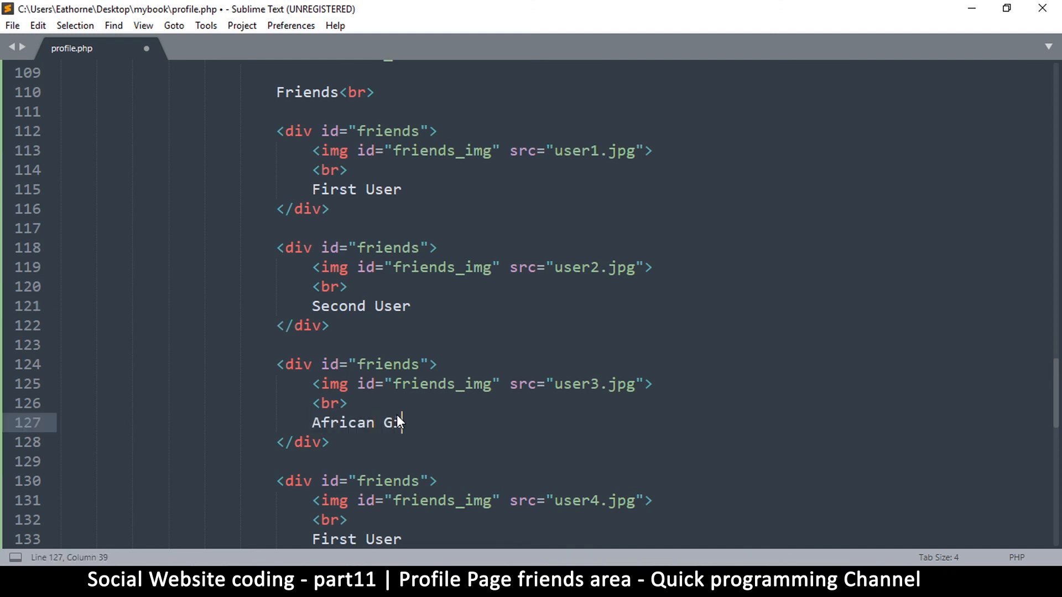
type("rl")
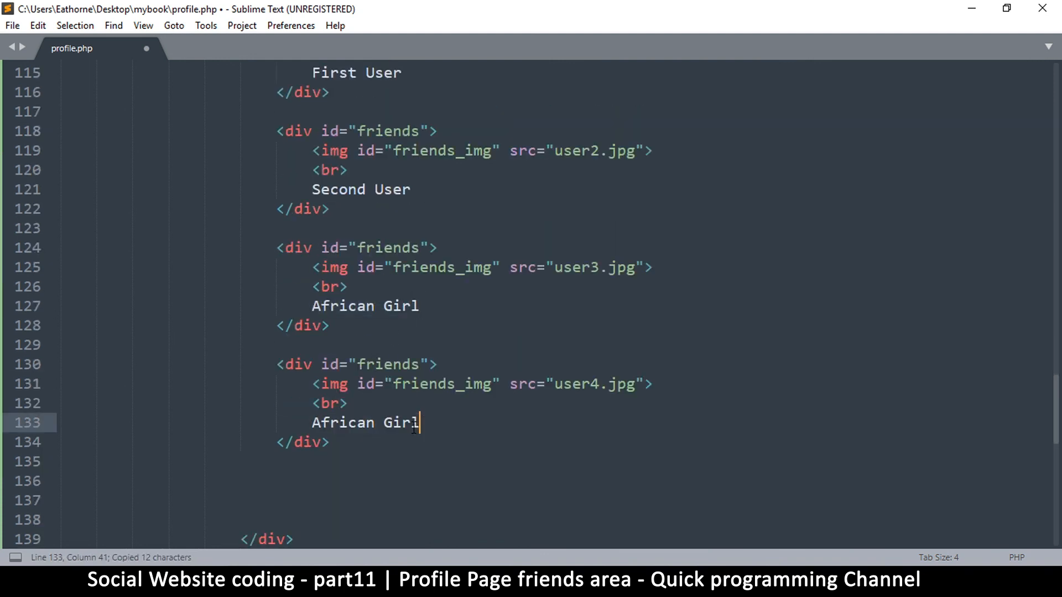
double_click(400, 423)
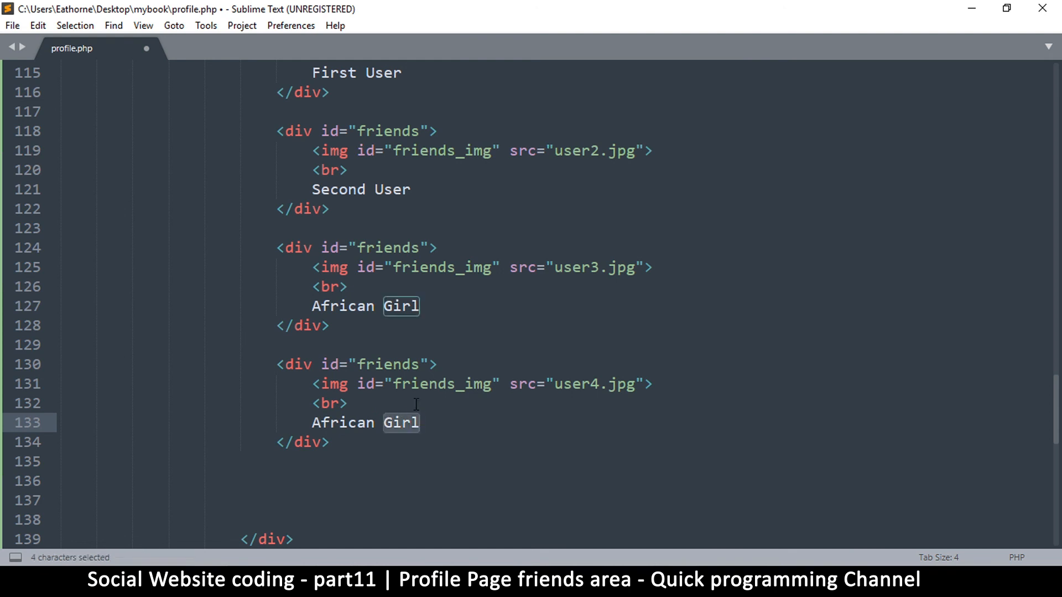
type("Dude")
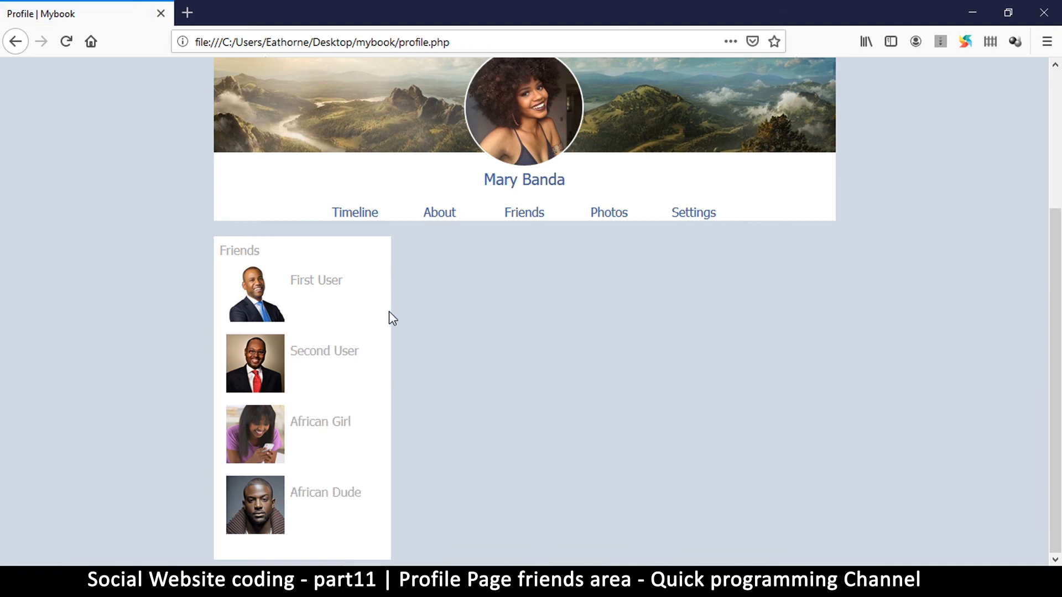
mouse_move(306, 362)
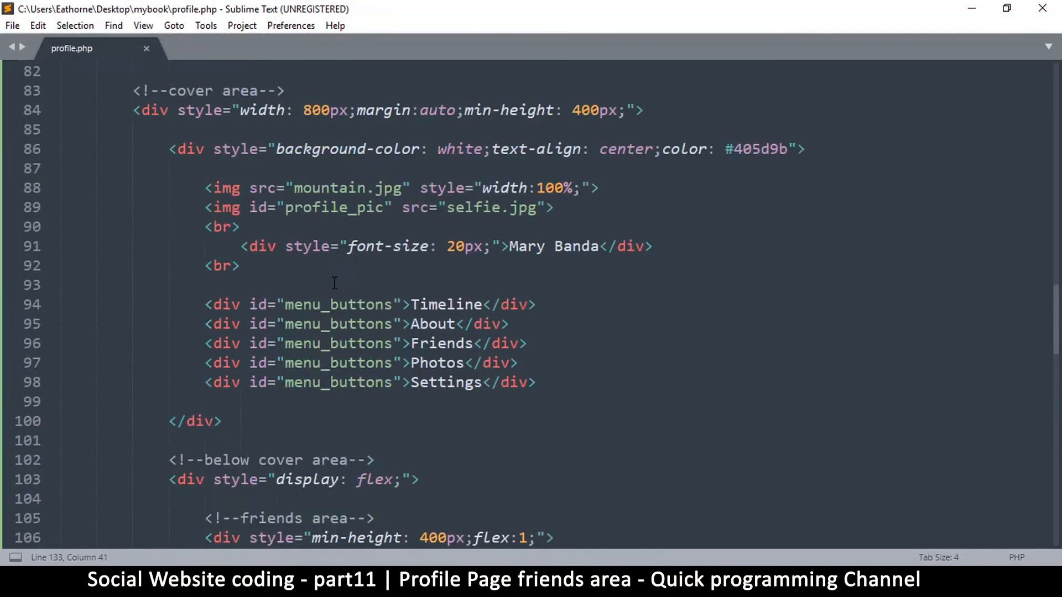
Step: Give the #friends rule font-size: 12px and font-weight: bold
scroll("up", 3)
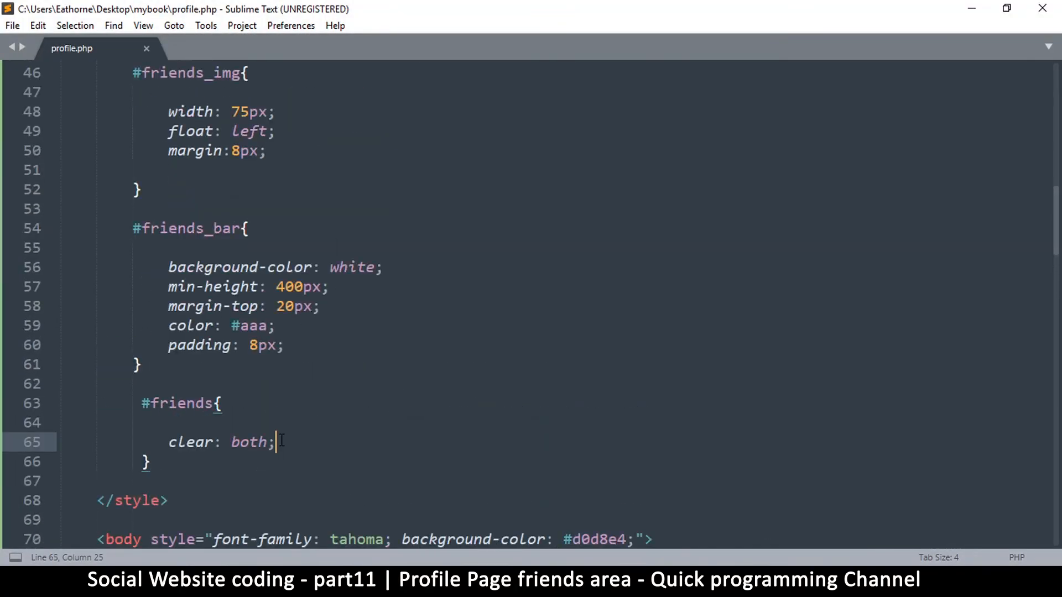
type("text")
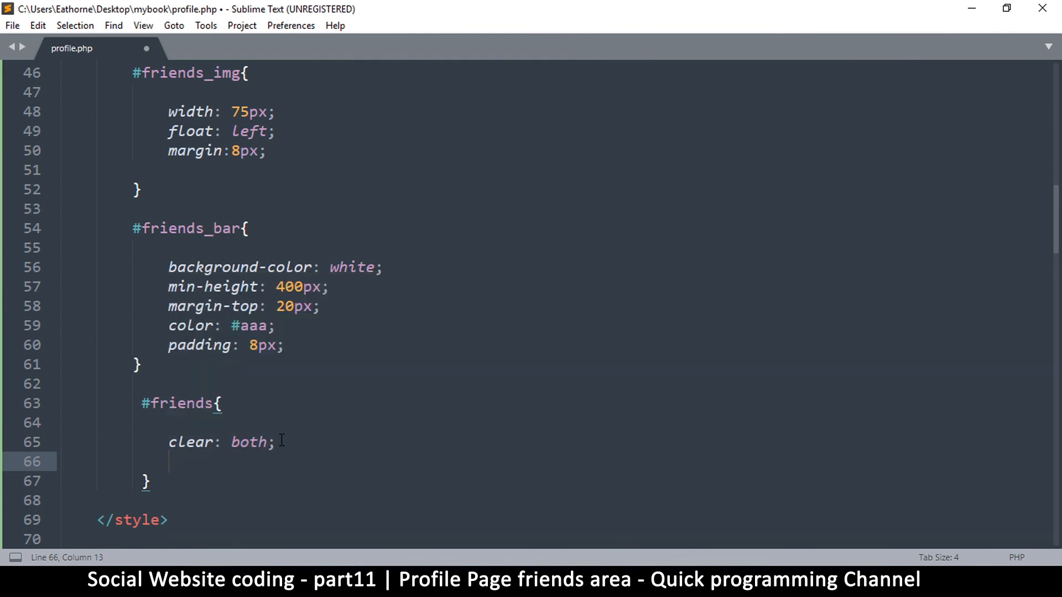
type("font-size:")
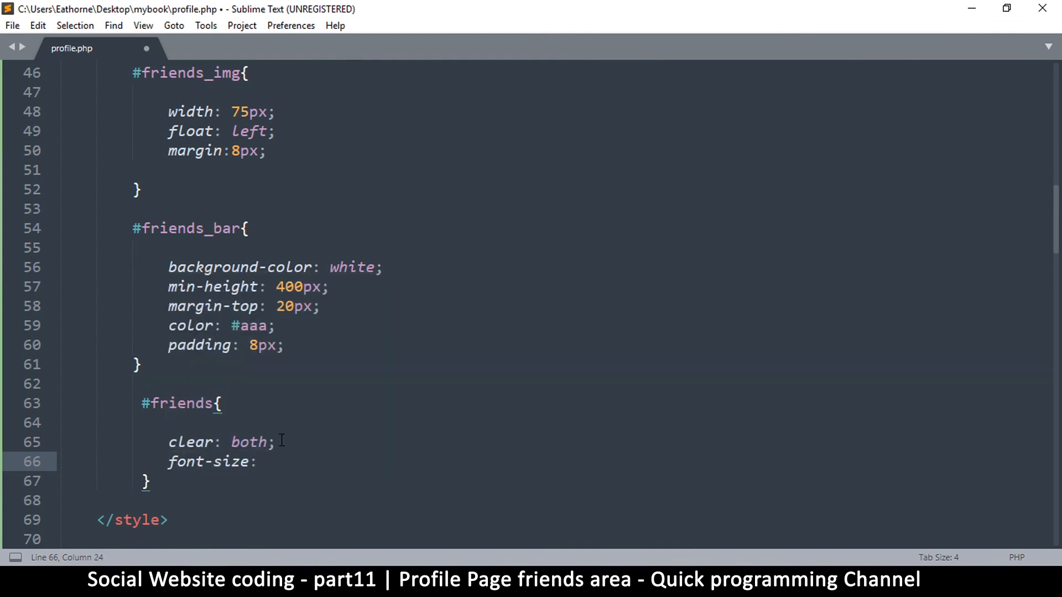
type("12px;")
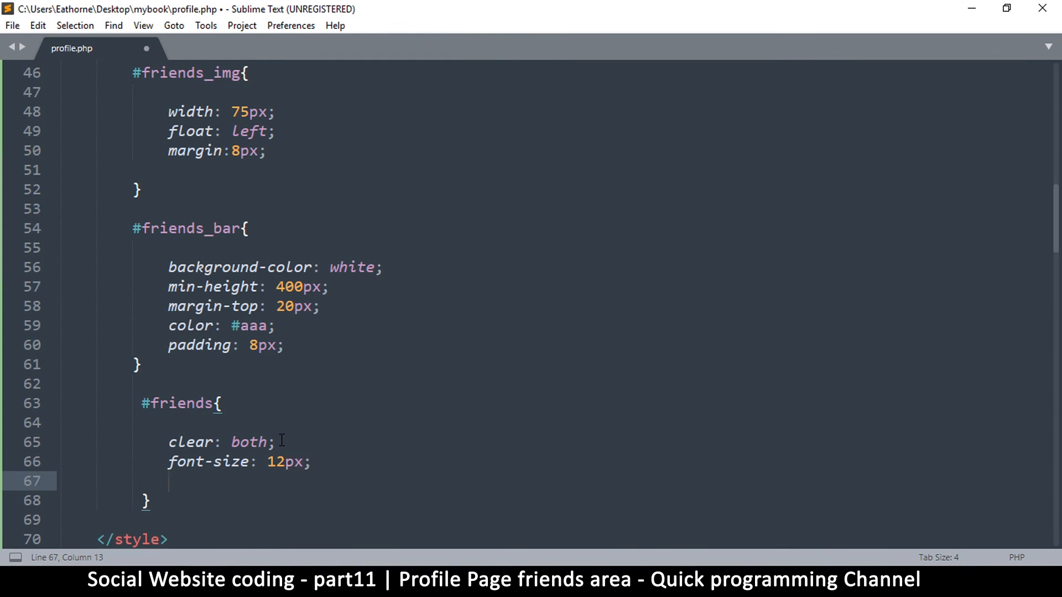
type("font-weight:")
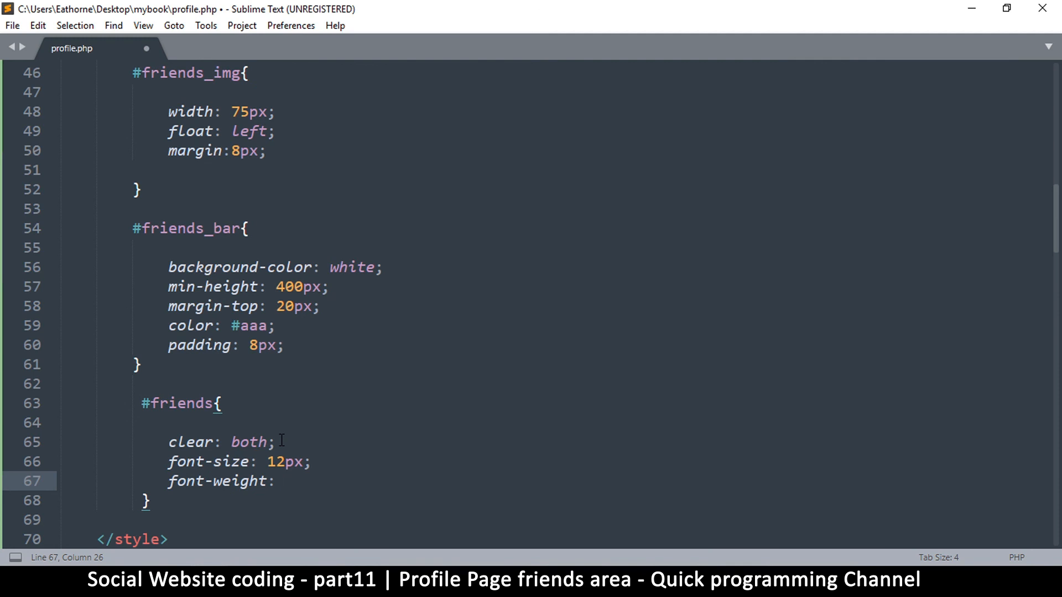
type("bold;")
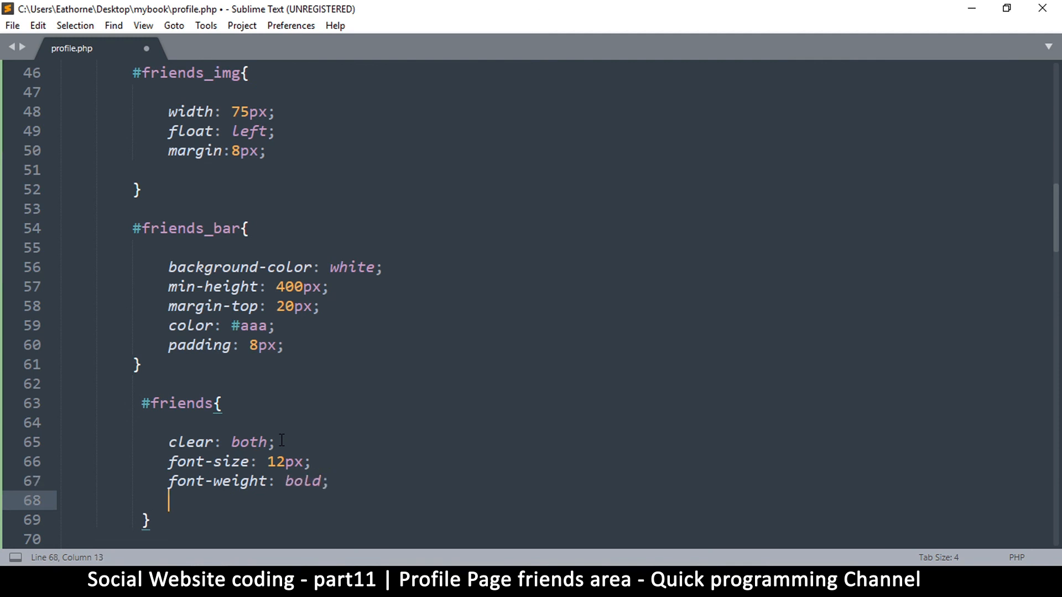
Step: Add color: #405d9b to #friends, the blue copied from the cover div style
type("color:")
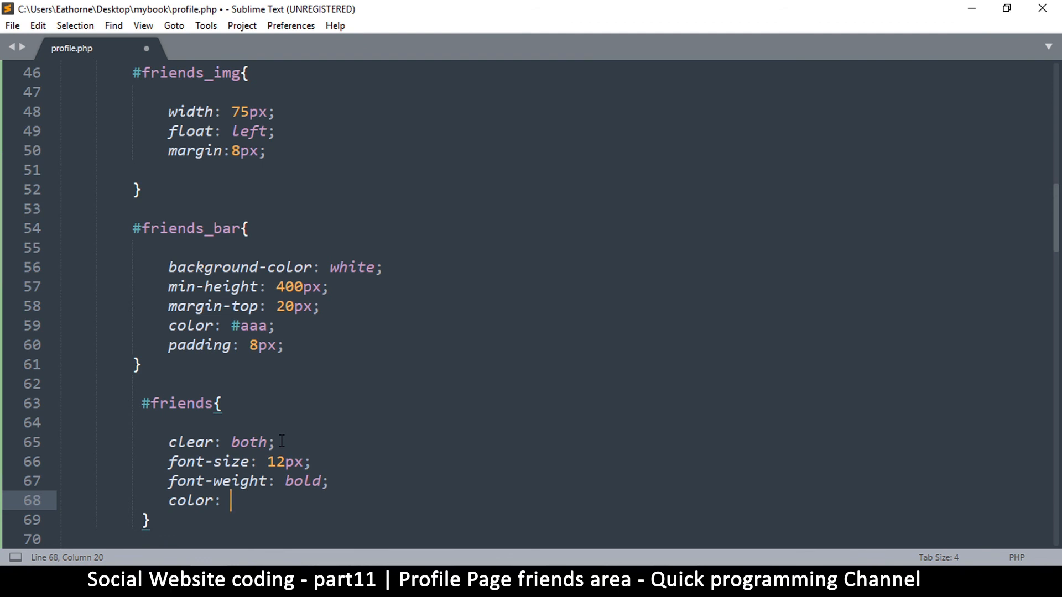
scroll("up", 3)
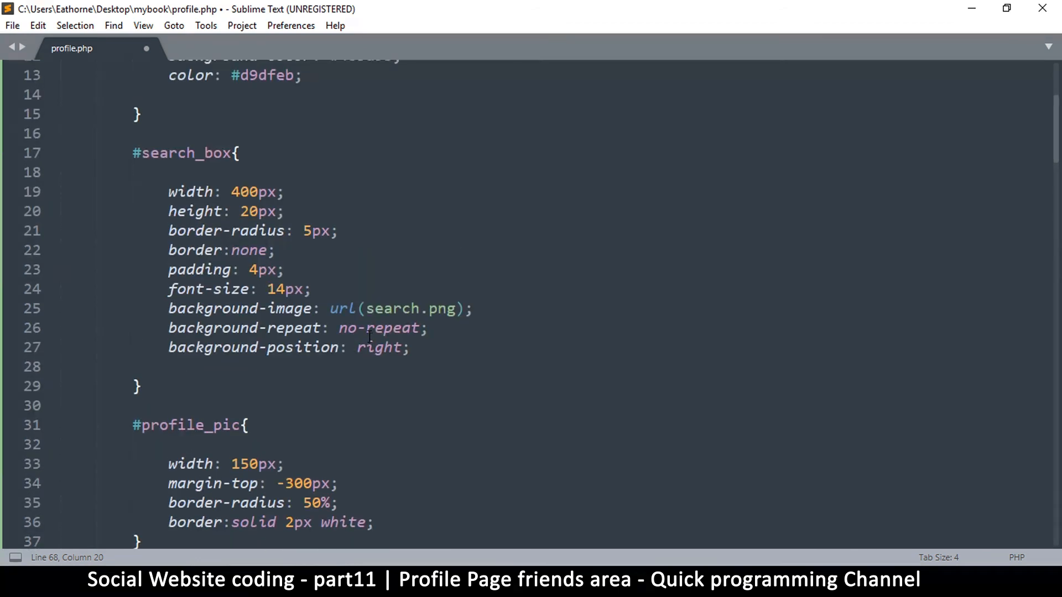
scroll("up", 3)
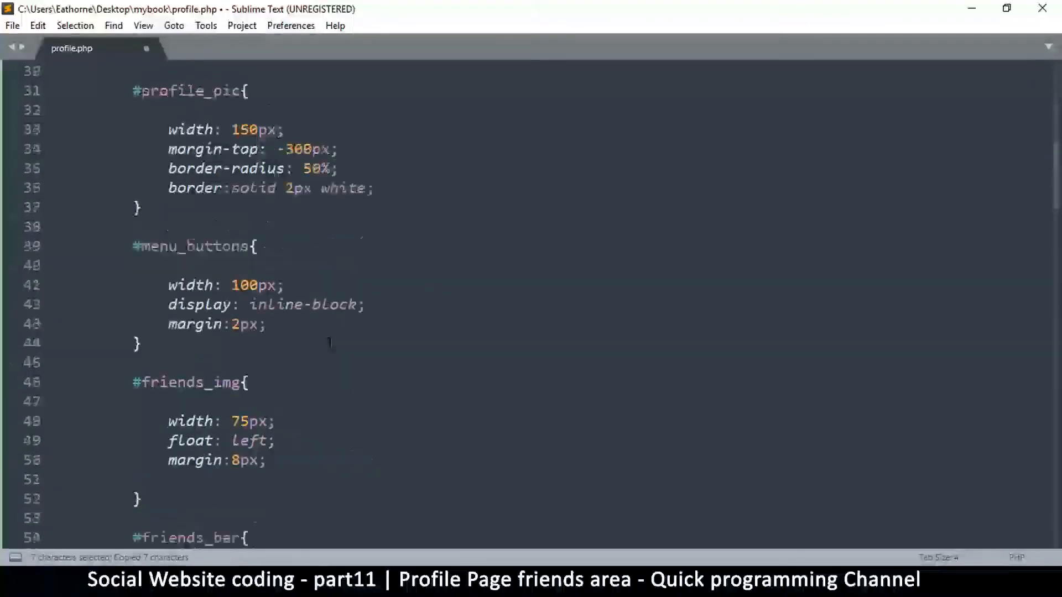
scroll("down", 3)
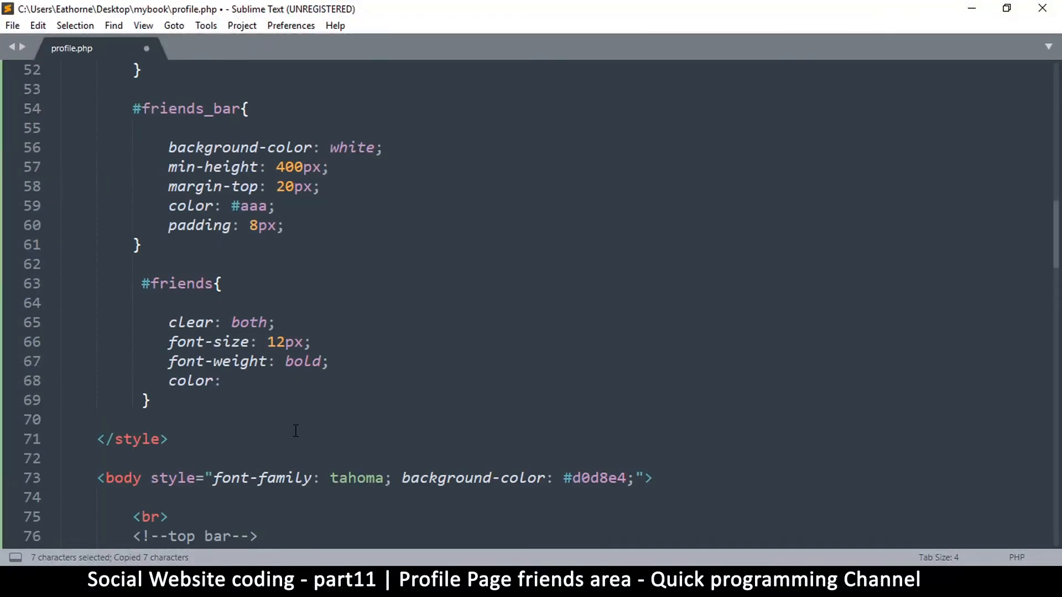
type("#405d9b")
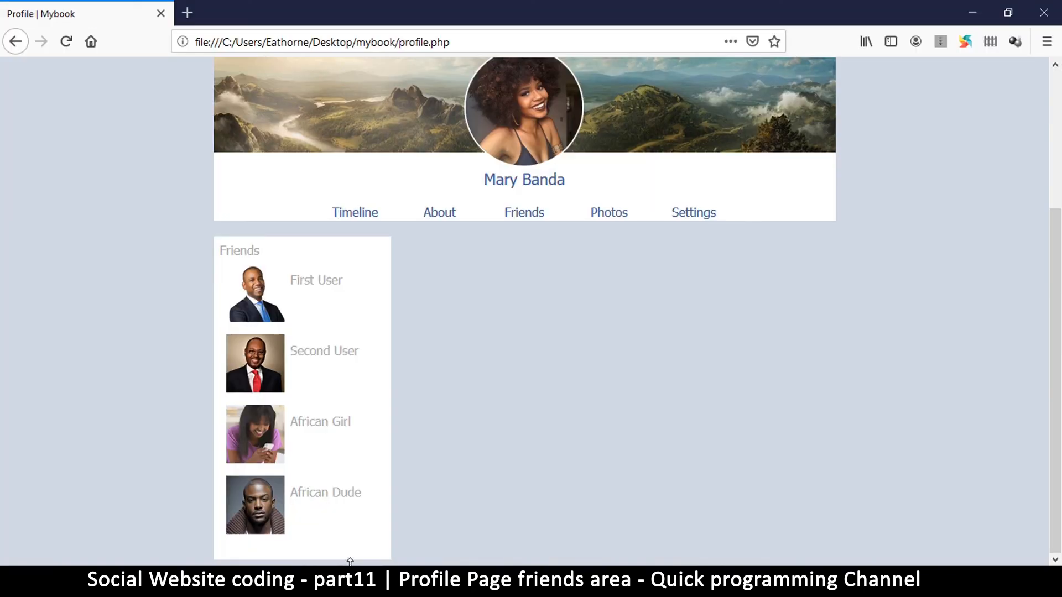
Step: Reload the profile page to show bold blue friend names and compare against the mockup
left_click(65, 41)
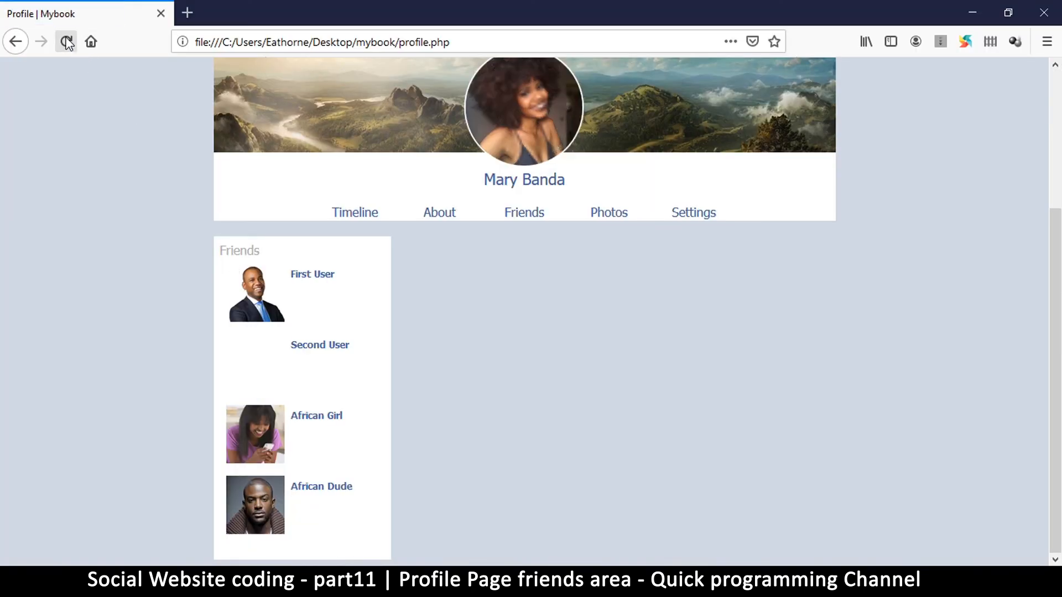
left_click(66, 41)
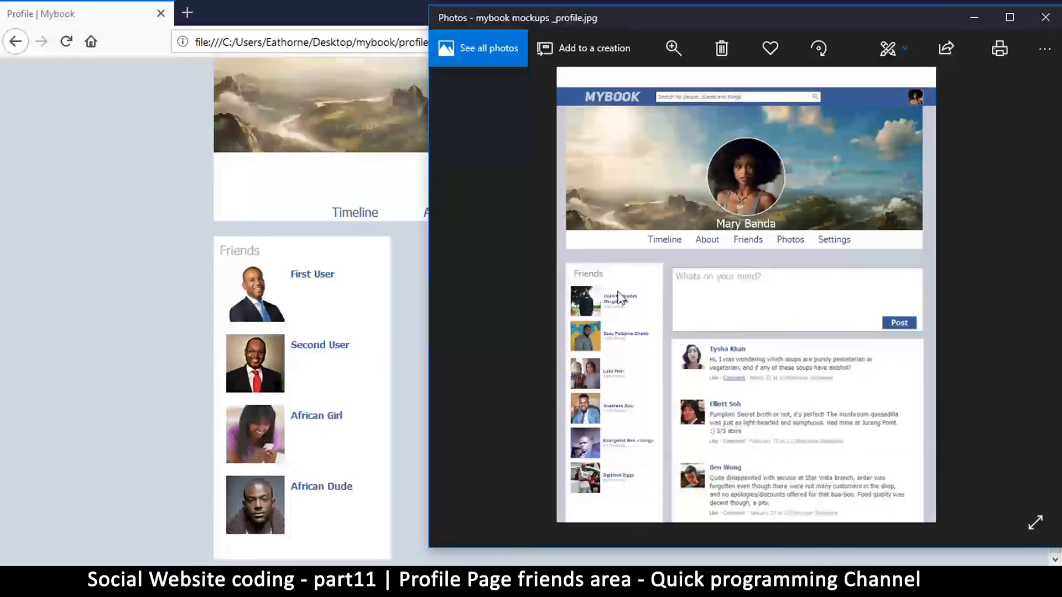
left_click(1045, 18)
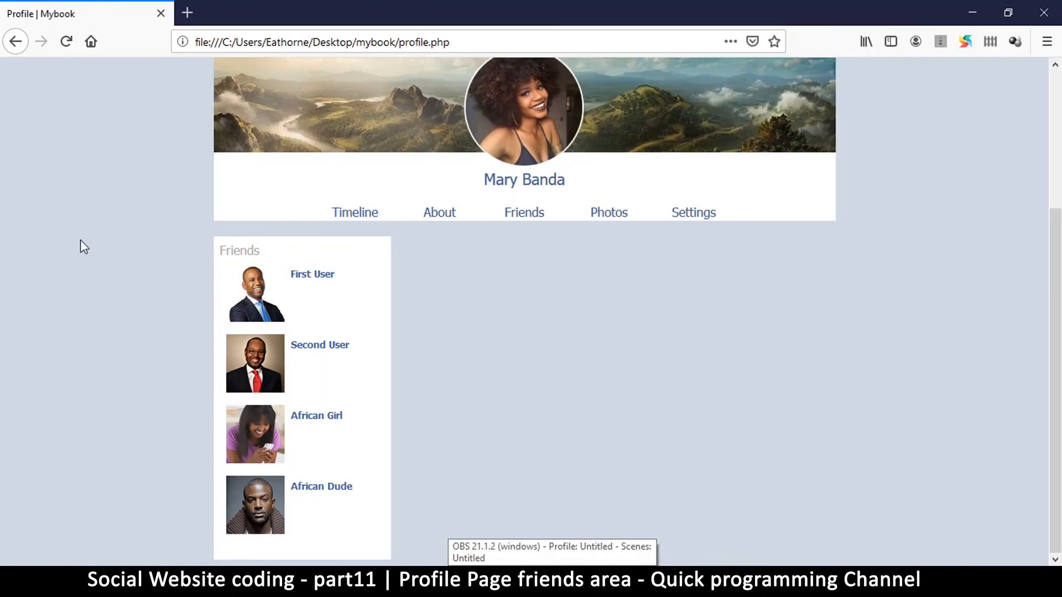
mouse_move(434, 401)
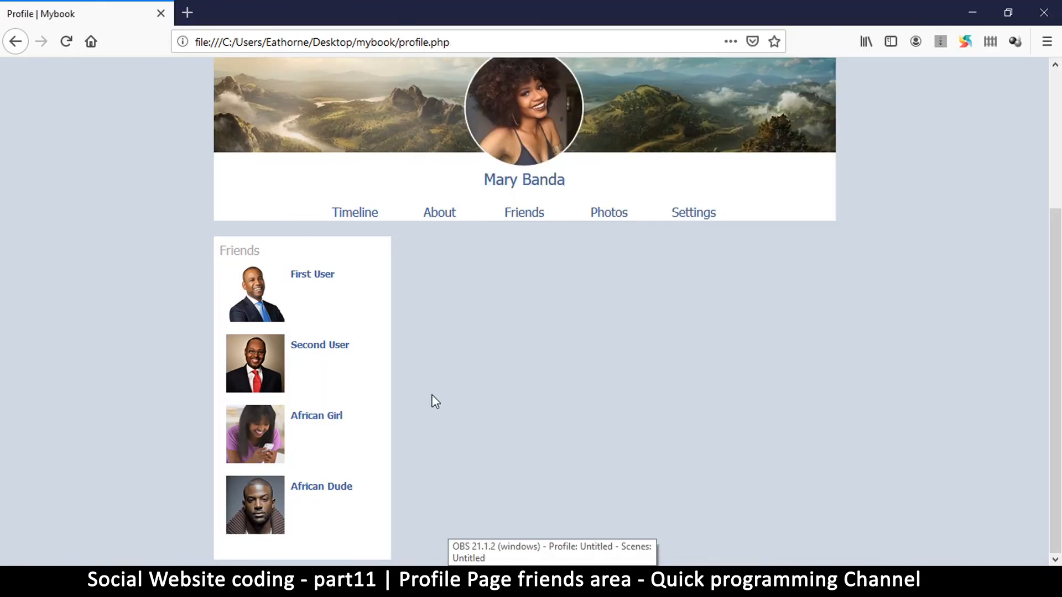
mouse_move(694, 441)
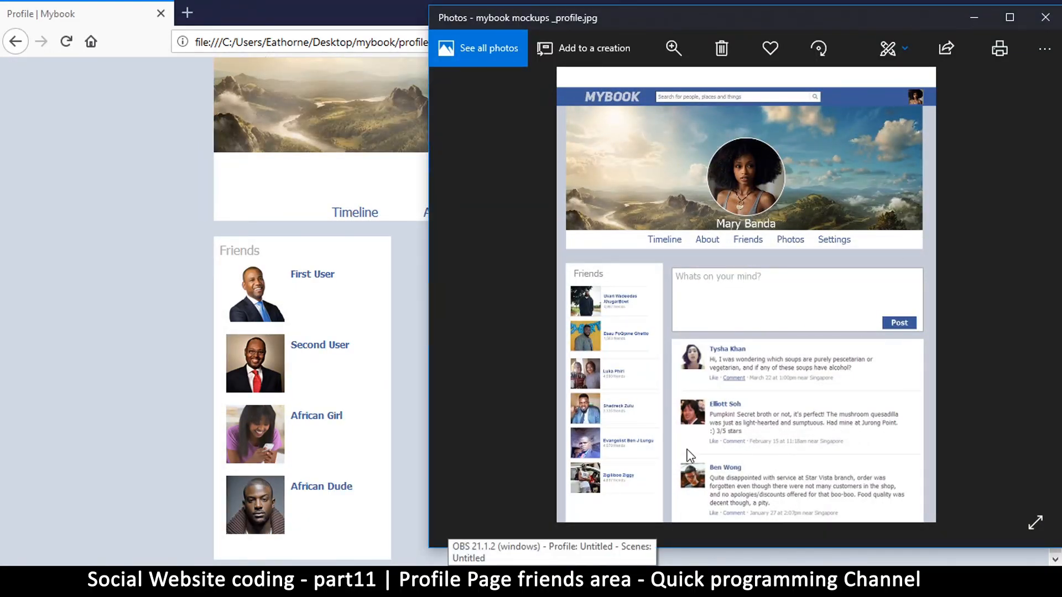
mouse_move(414, 264)
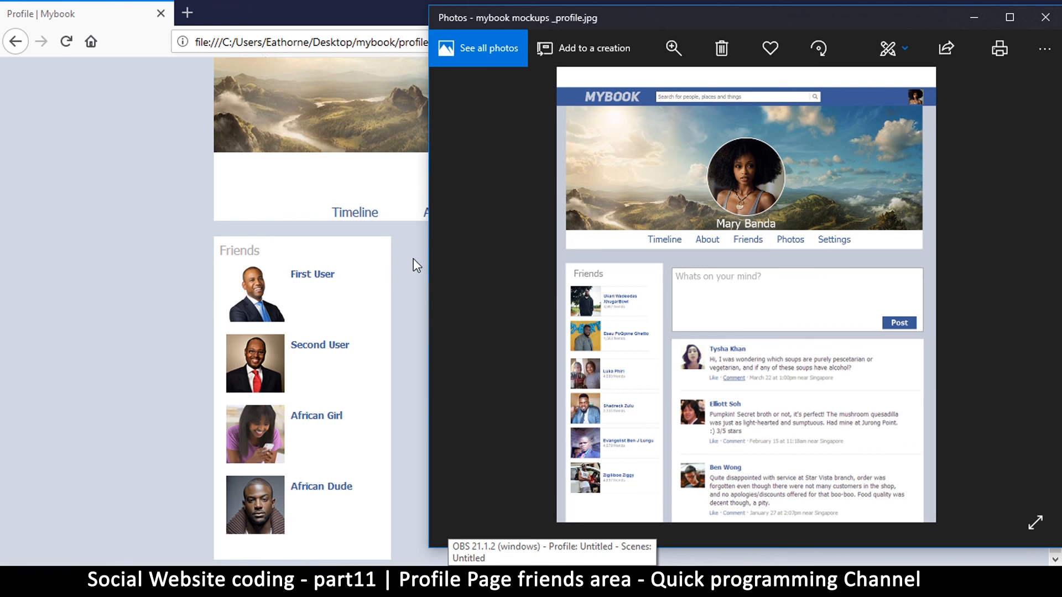
left_click(1045, 17)
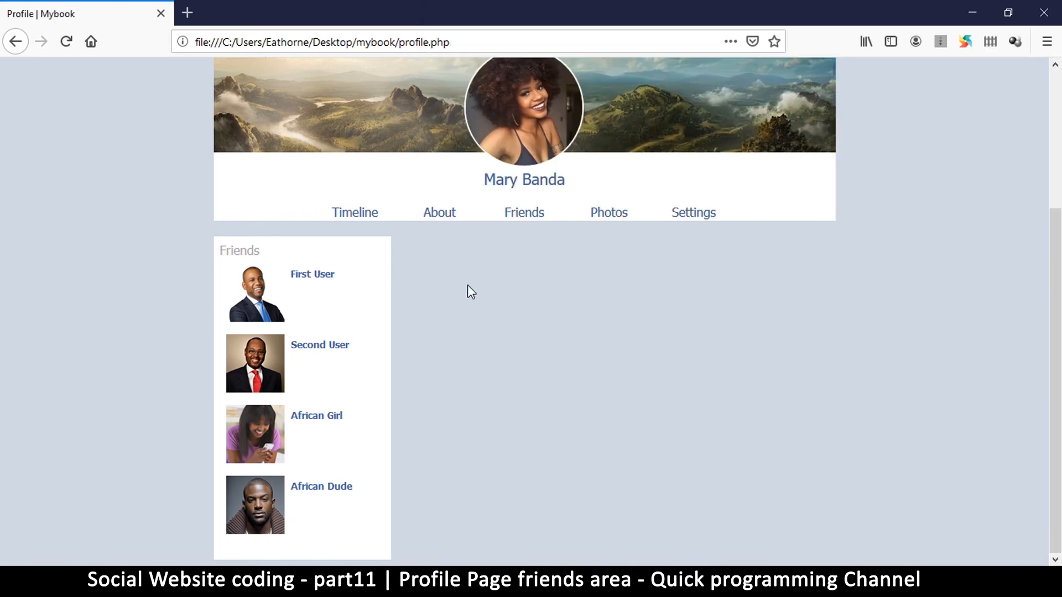
scroll("up", 3)
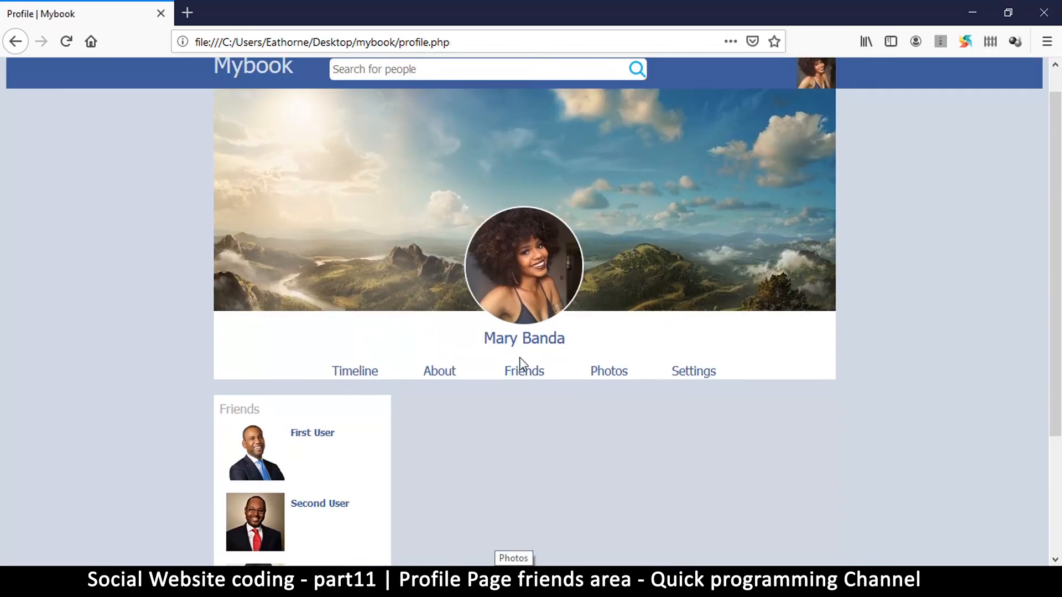